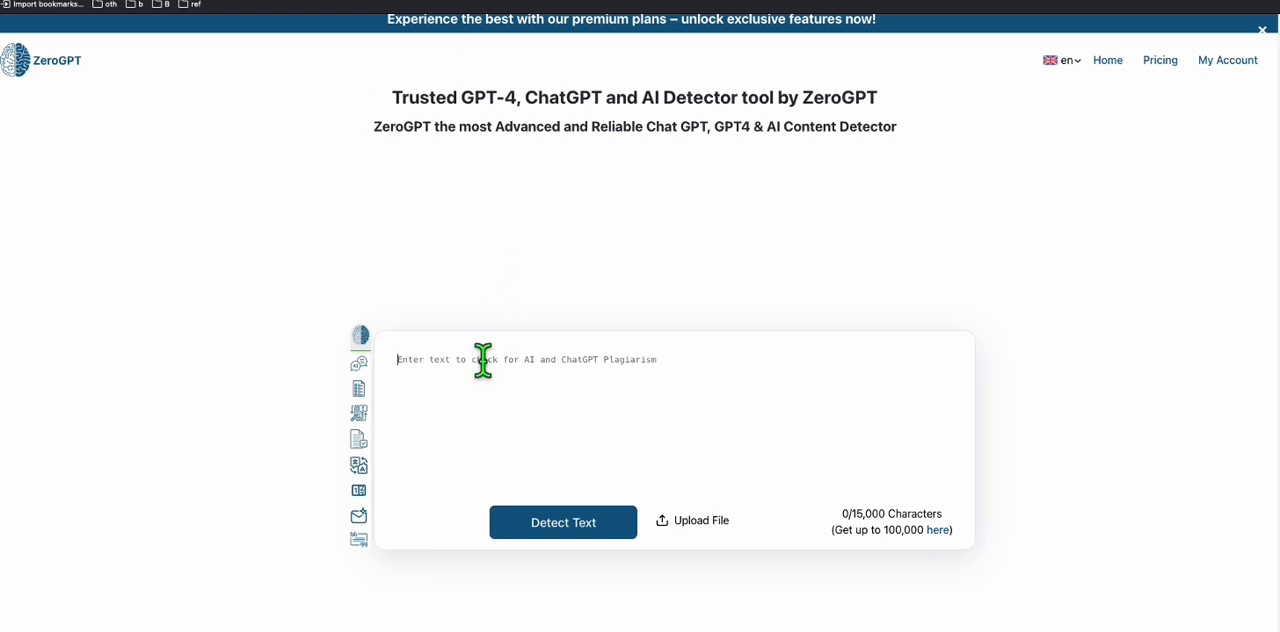
Bring up the Claude window on its home page with the empty prompt box
click(1261, 29)
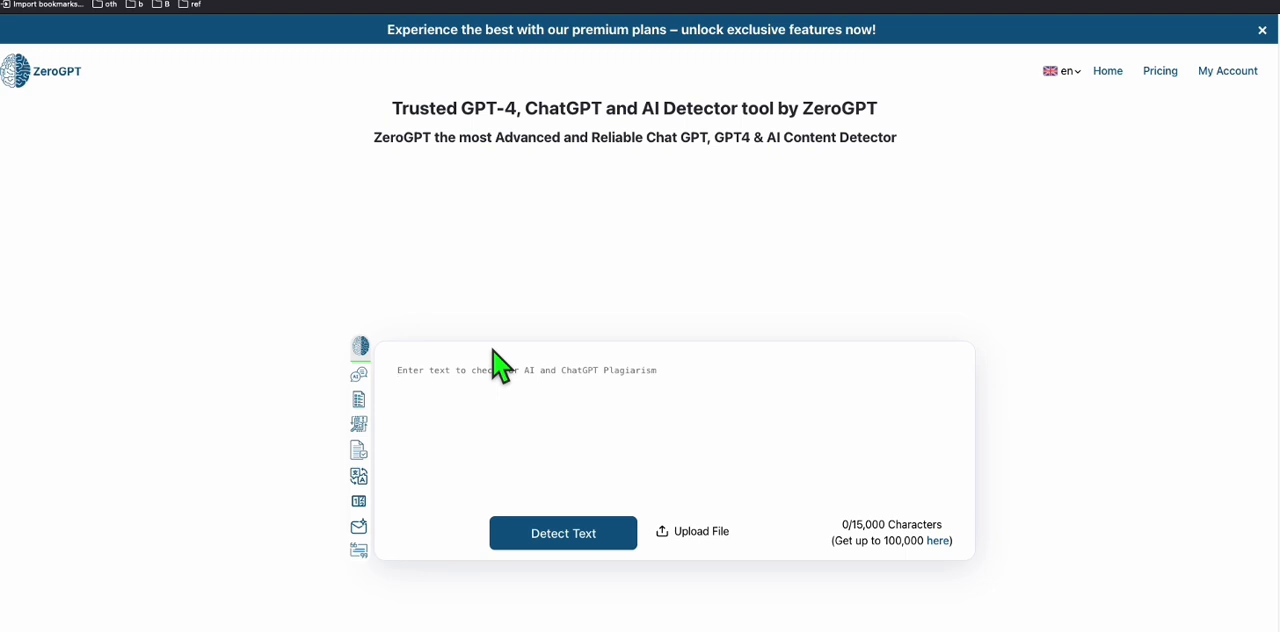
mouse_move(610, 340)
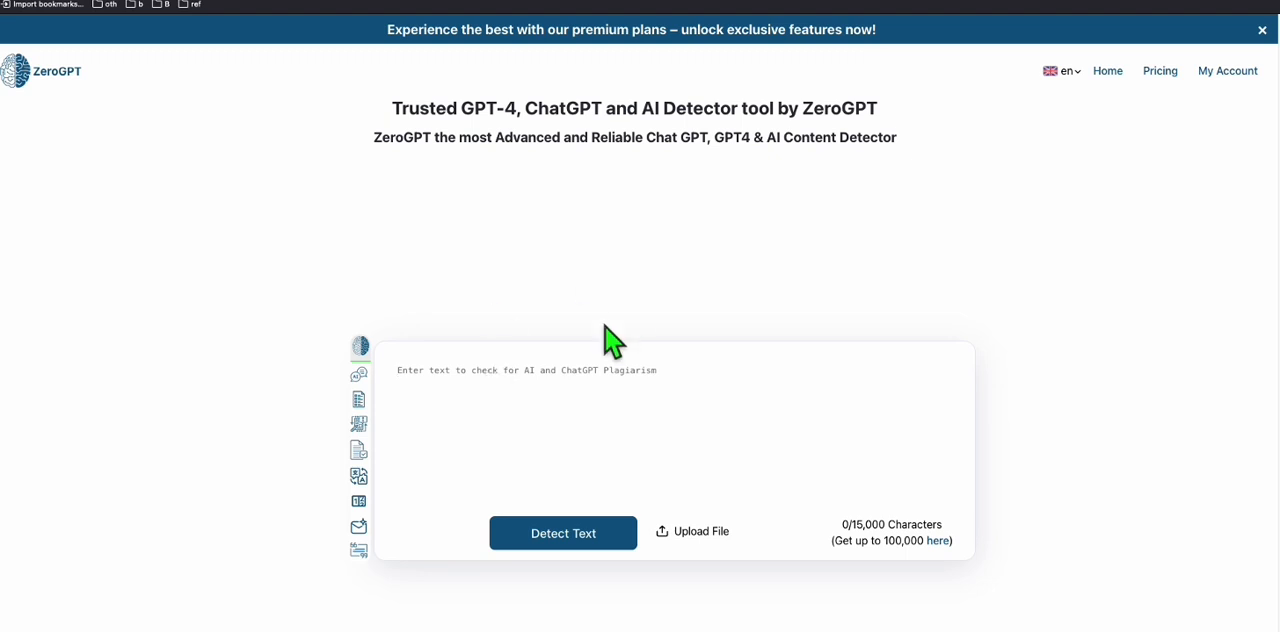
click(1261, 29)
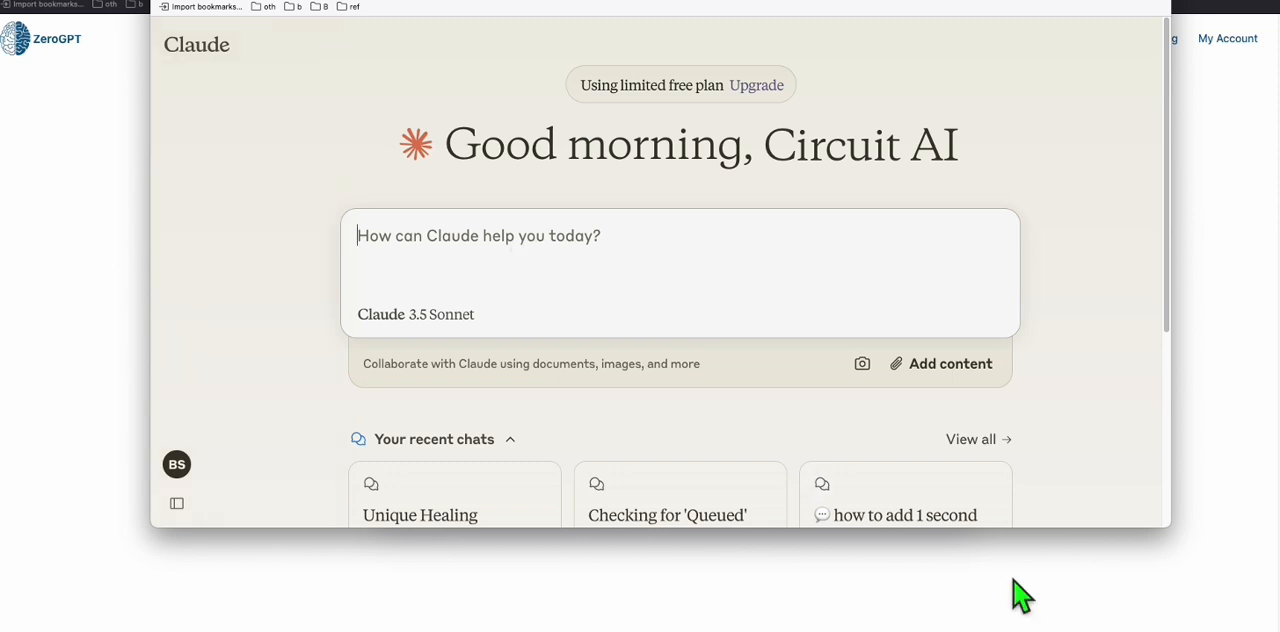
mouse_move(1207, 223)
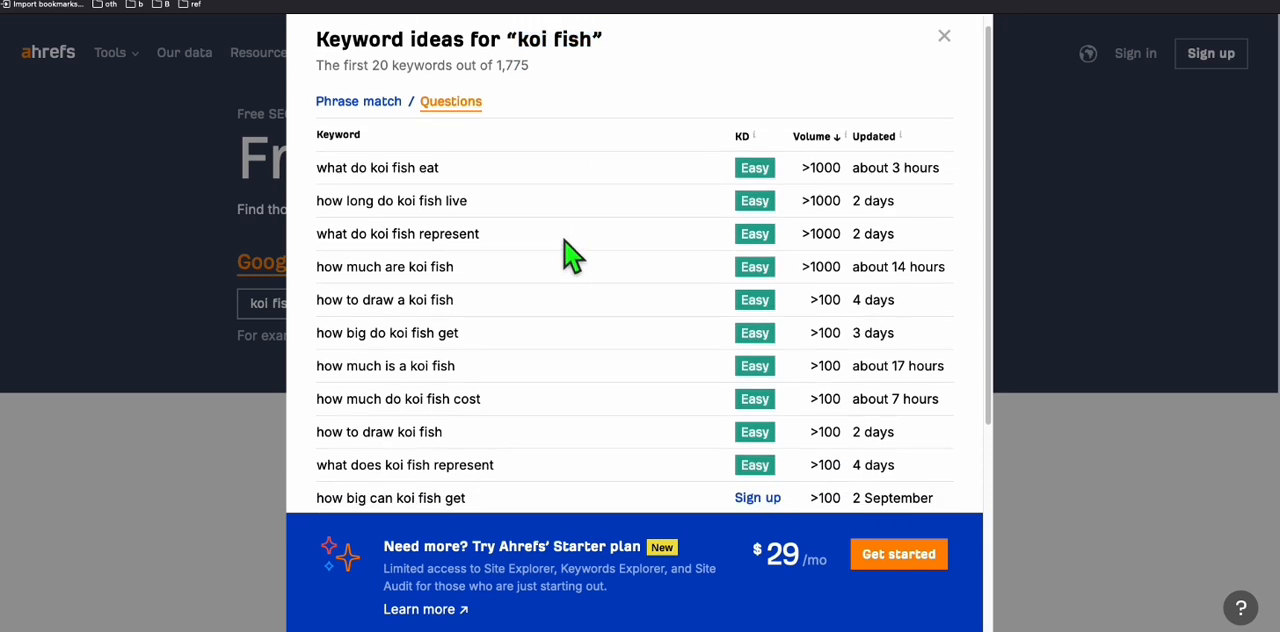
mouse_move(390, 365)
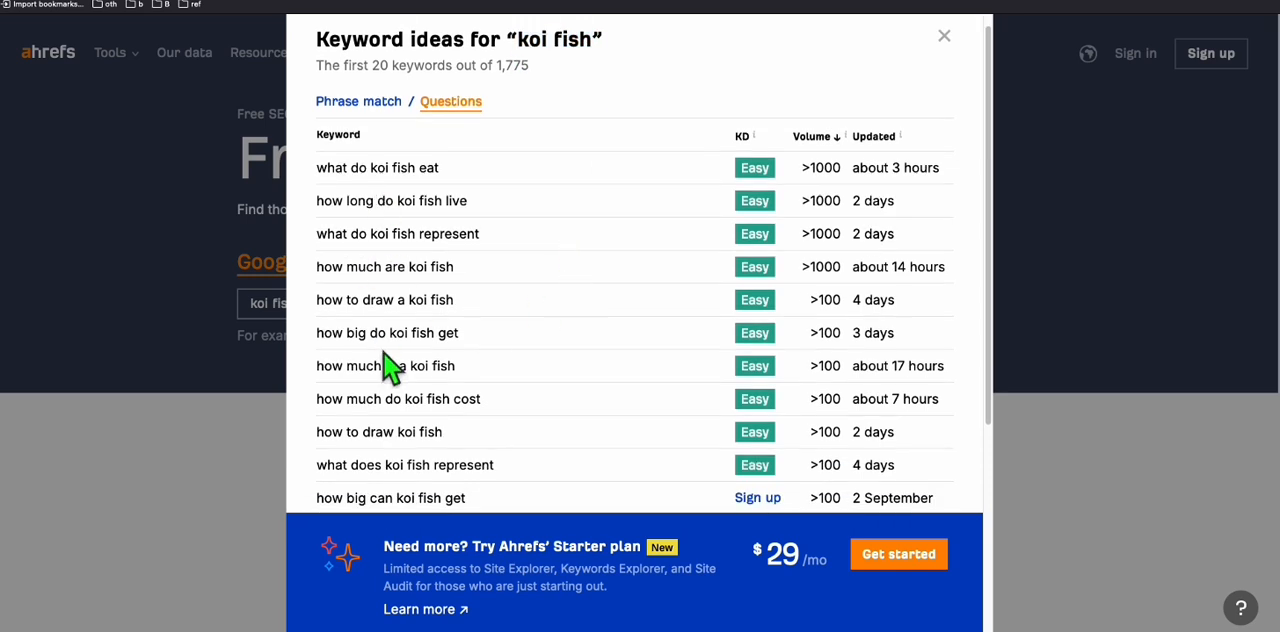
mouse_move(345, 233)
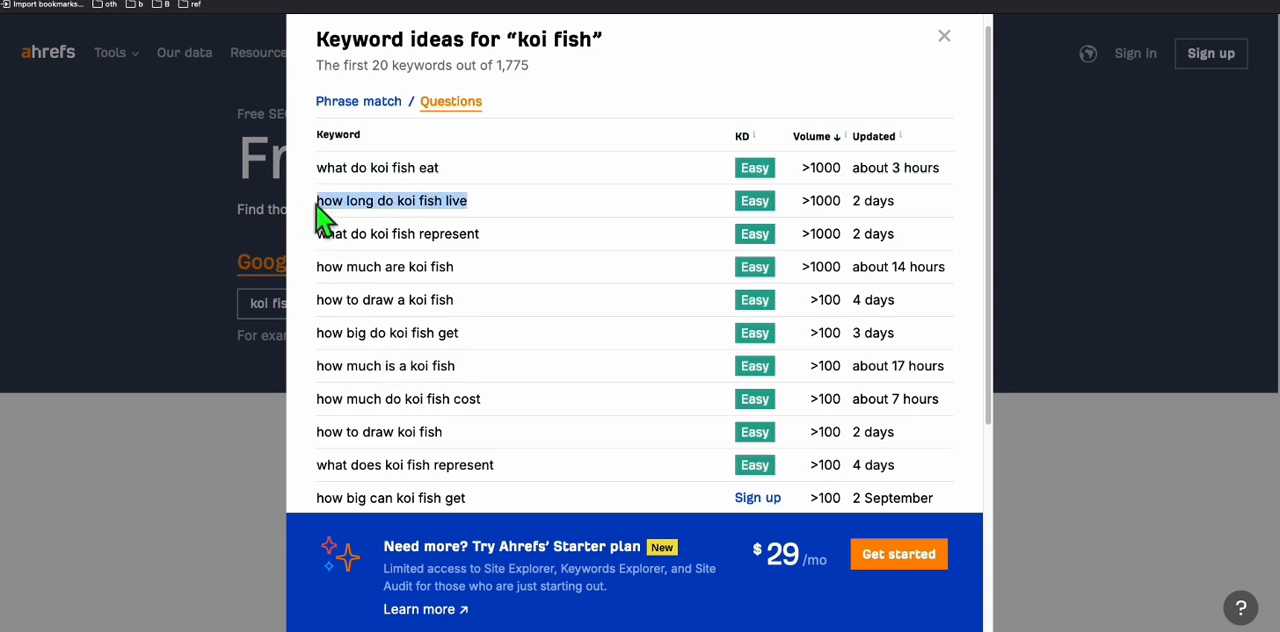
Request a Short-length article on 'how long do koi fish live' in Article AI Generator
click(943, 36)
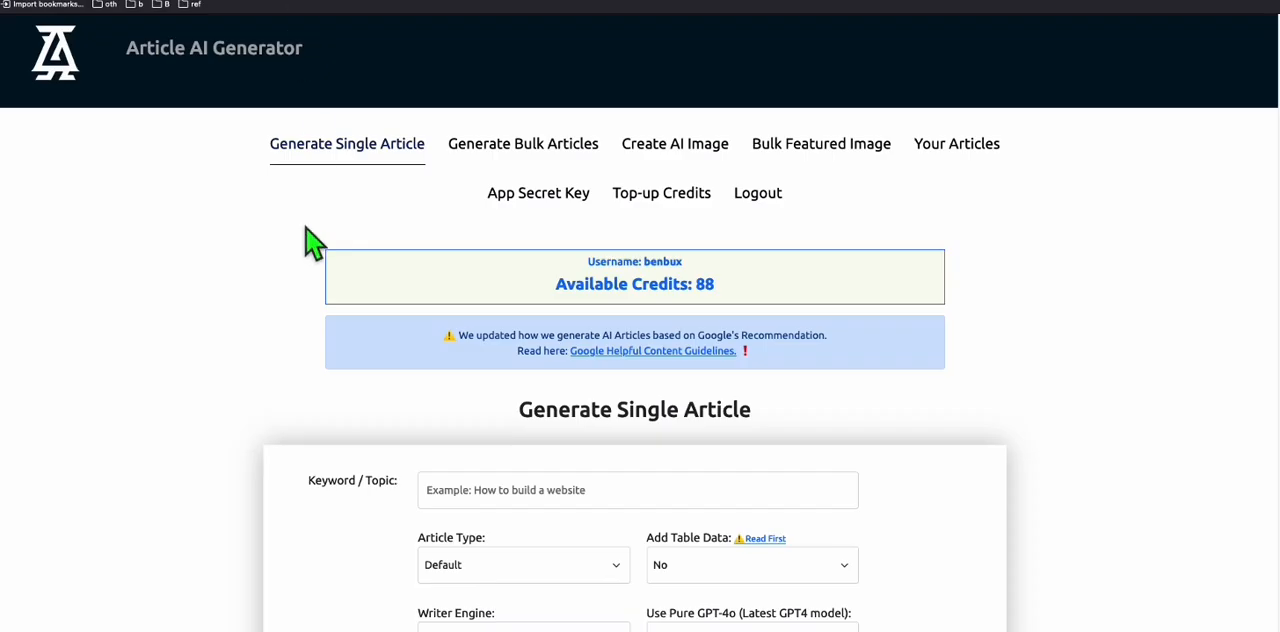
scroll(down, 3)
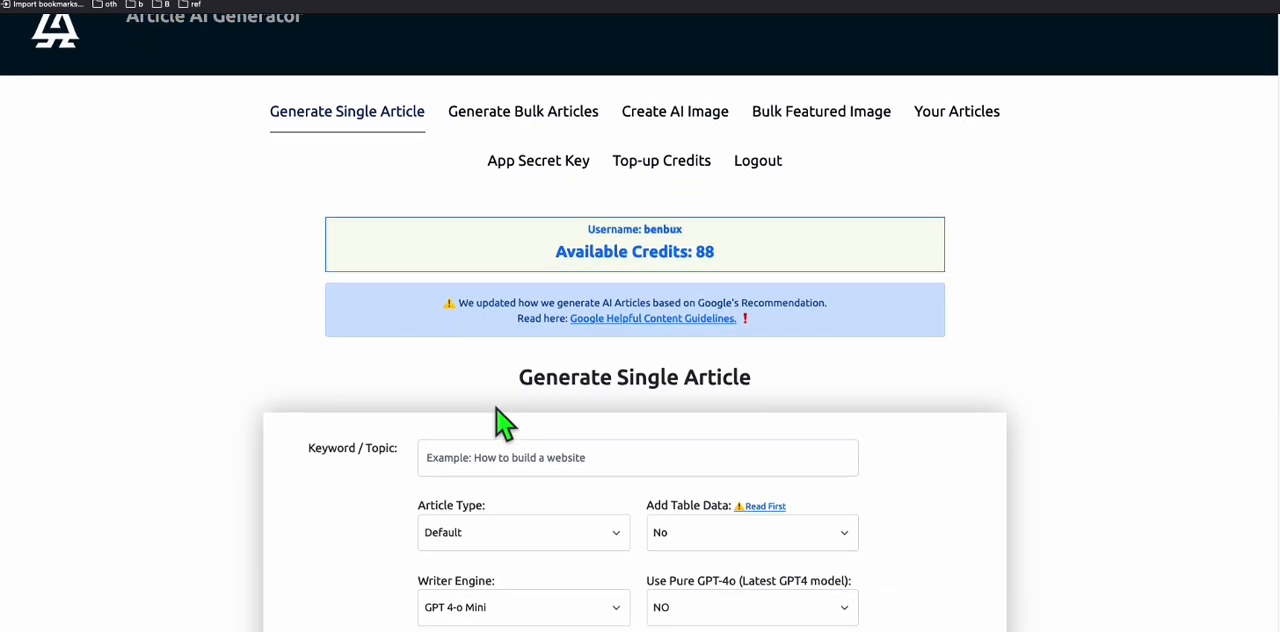
text(how long do koi fish live)
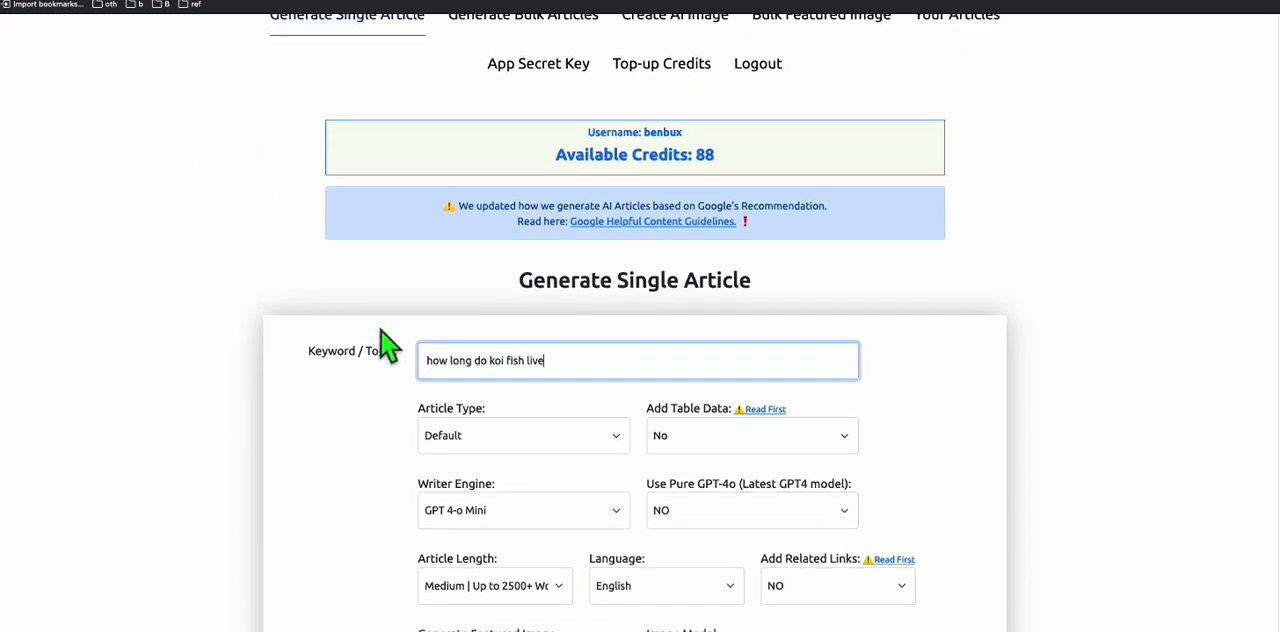
scroll(down, 3)
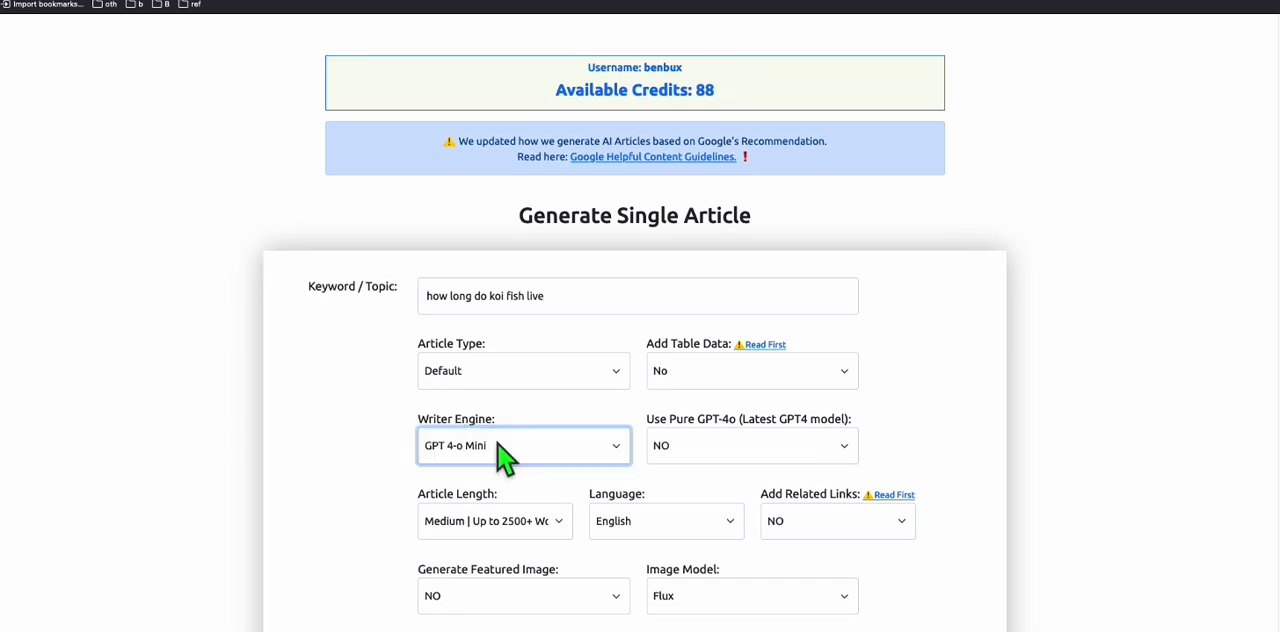
mouse_move(332, 428)
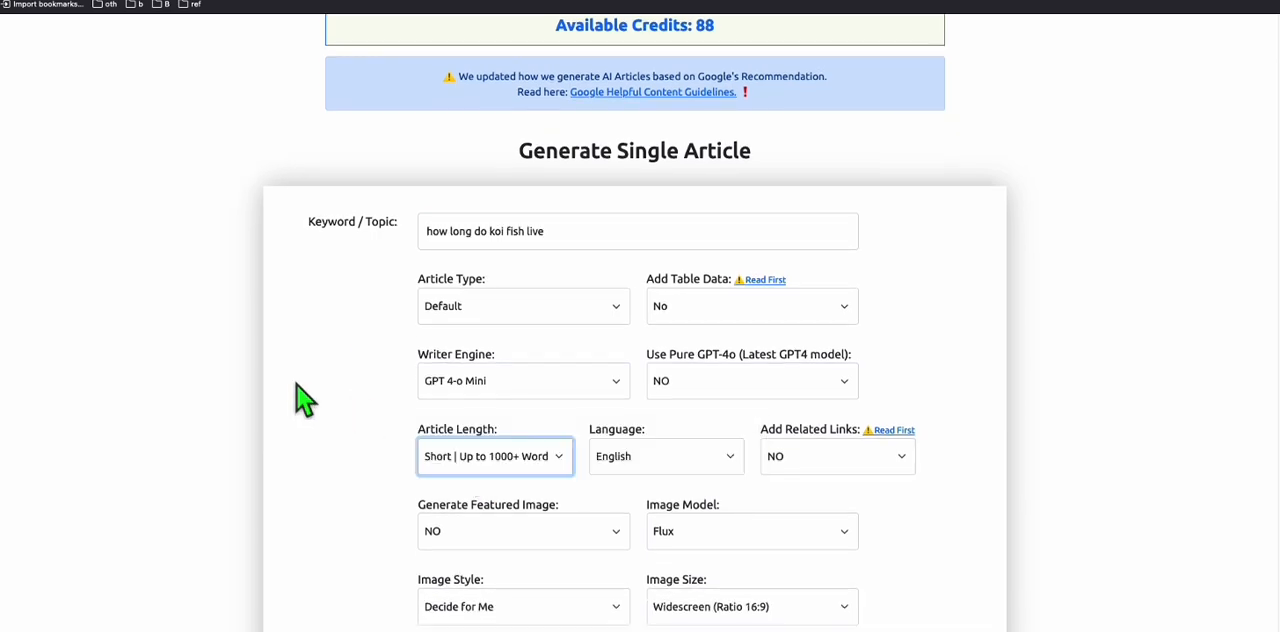
scroll(down, 3)
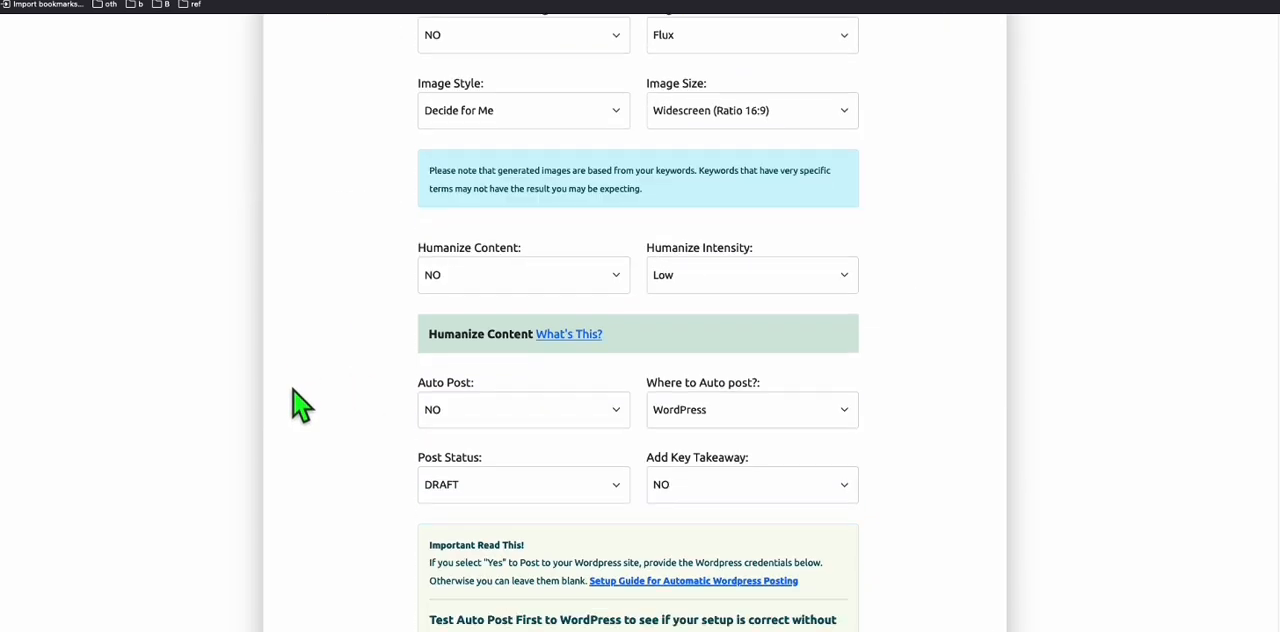
scroll(down, 3)
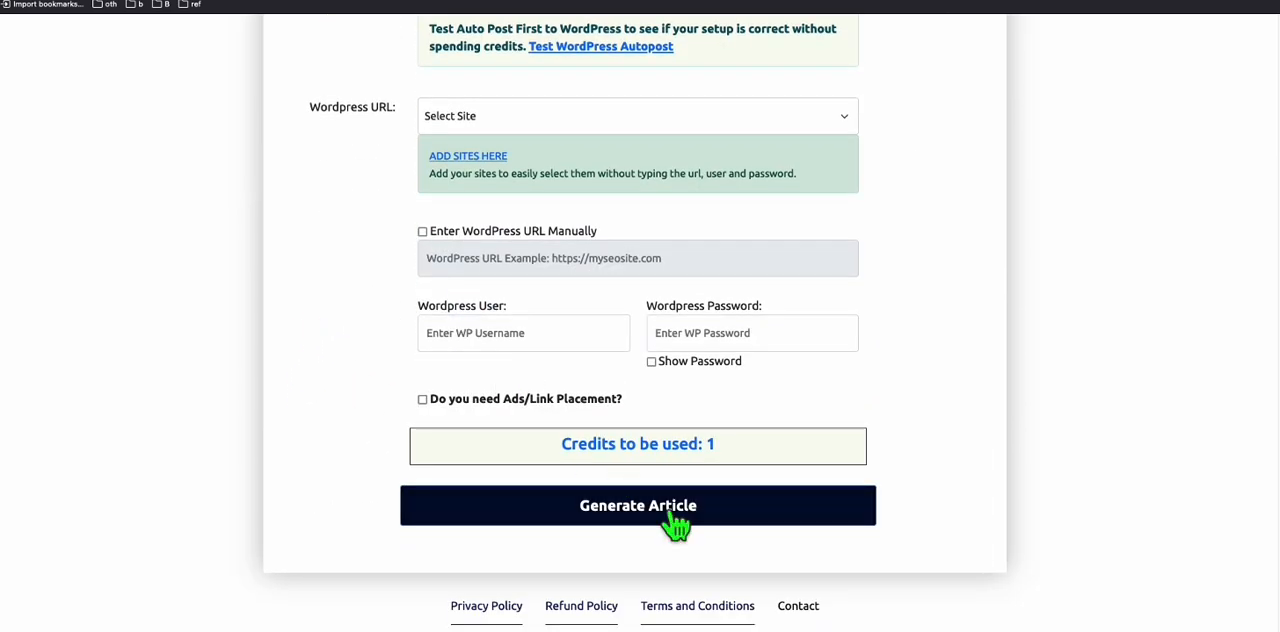
click(637, 505)
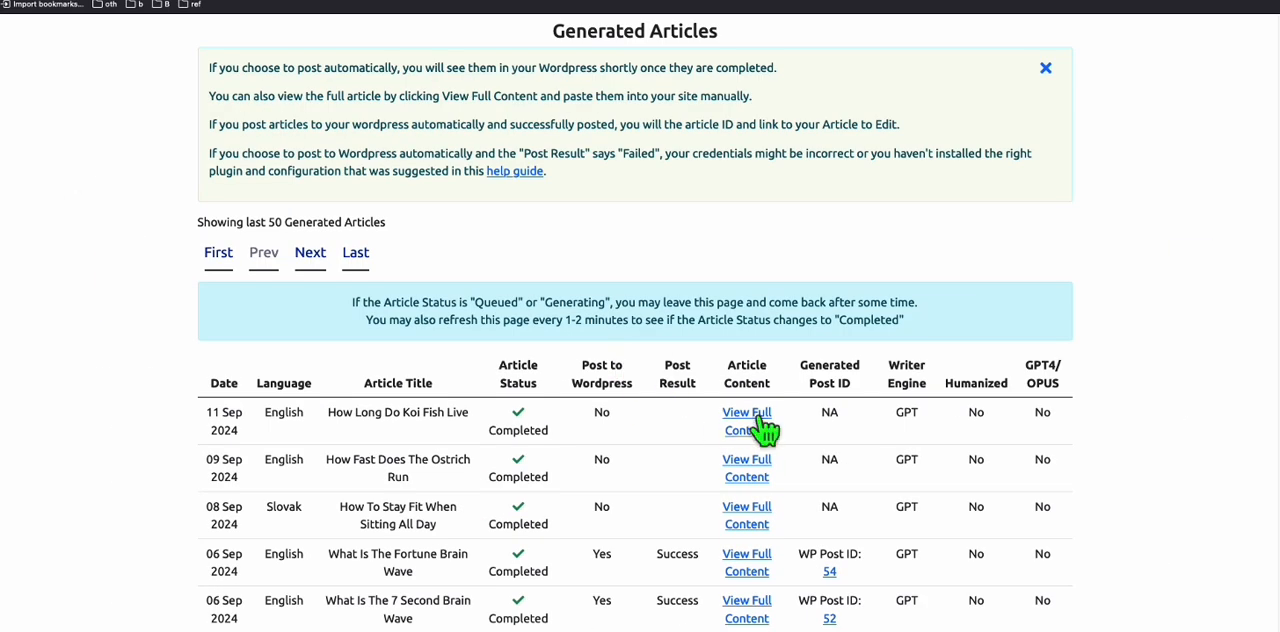
Open the full 'How Long Do Koi Fish Live' article and scroll through its content
click(746, 421)
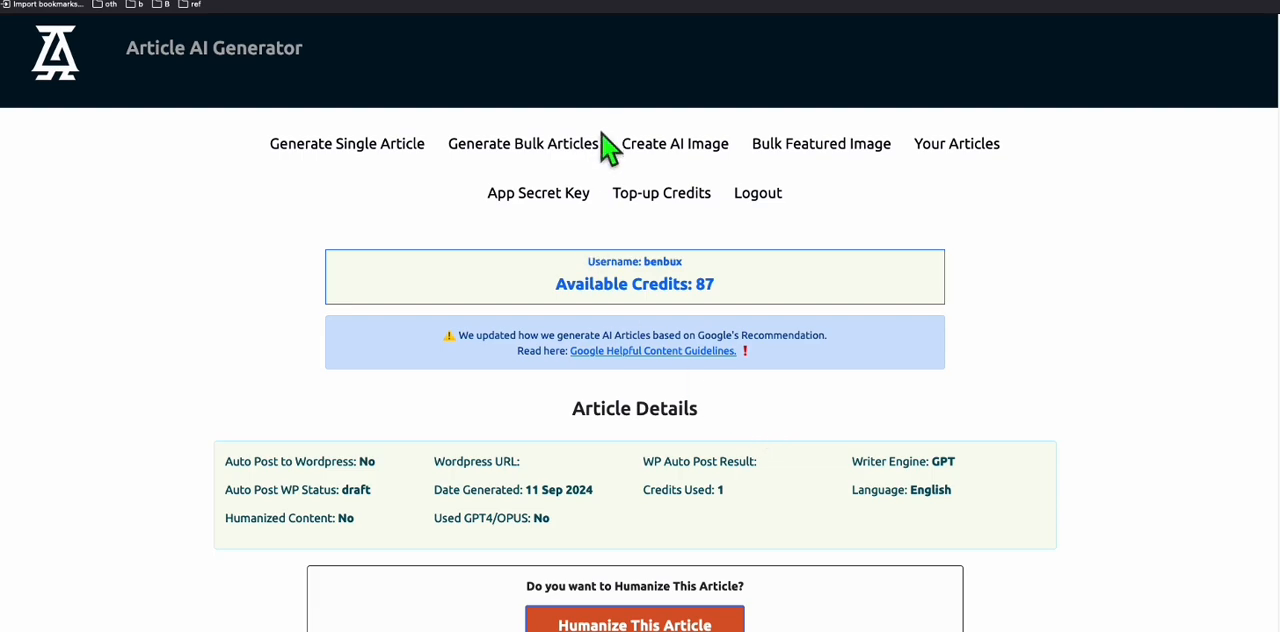
scroll(down, 3)
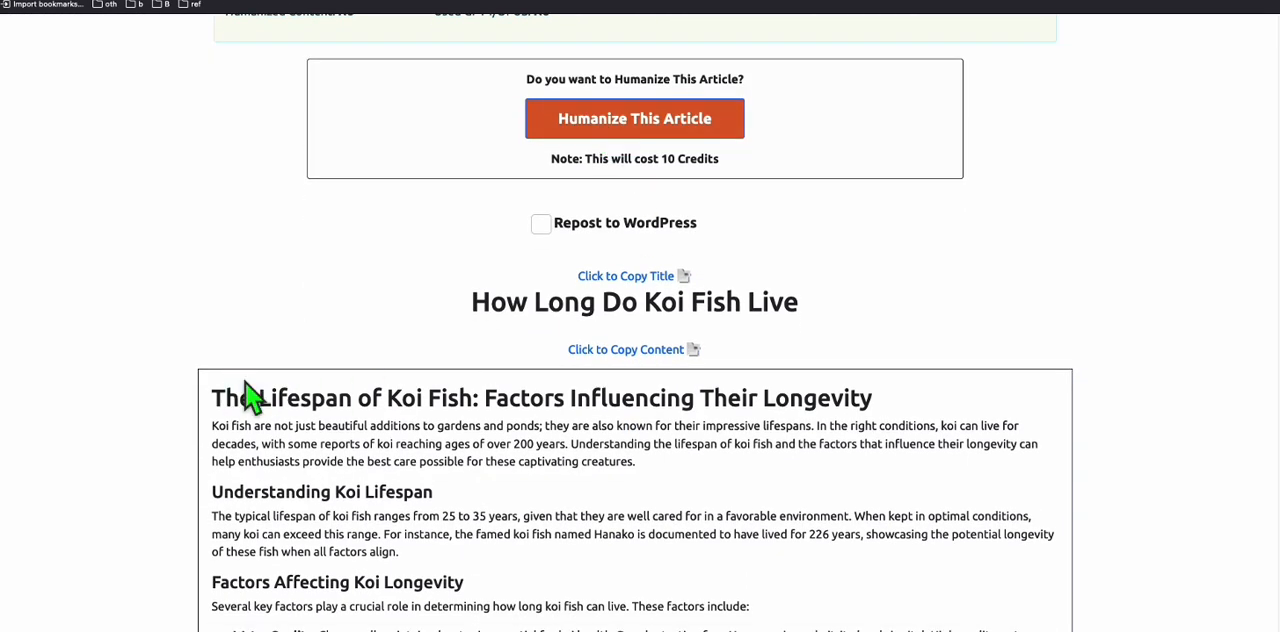
scroll(down, 3)
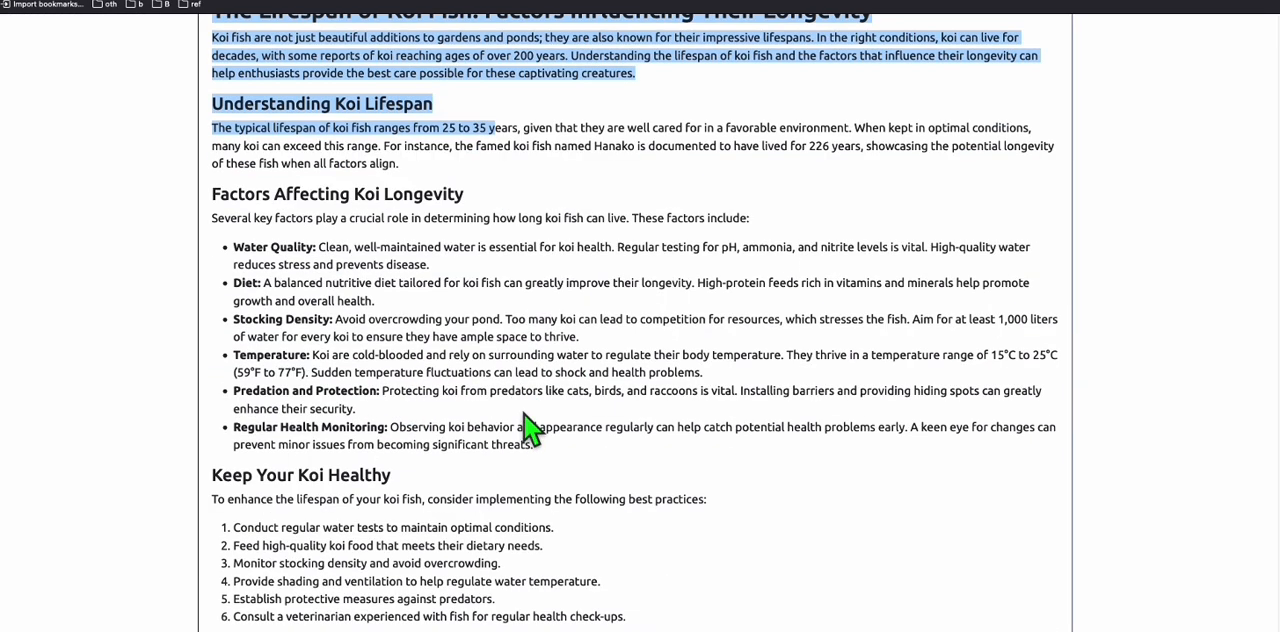
scroll(up, 3)
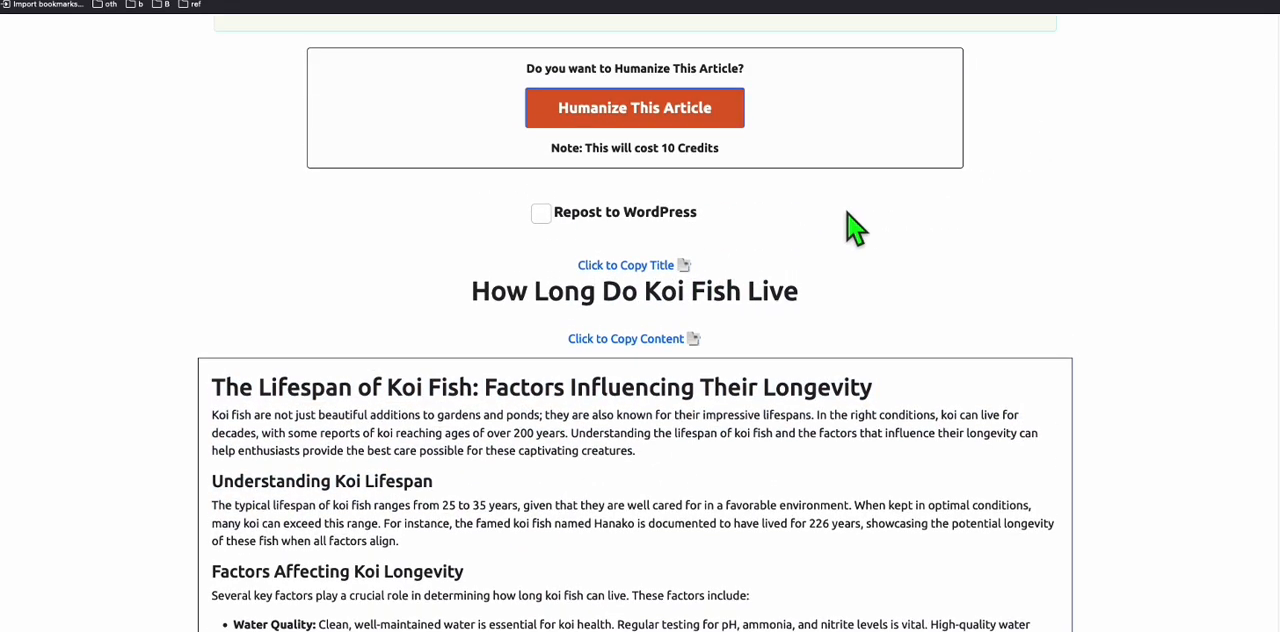
scroll(up, 3)
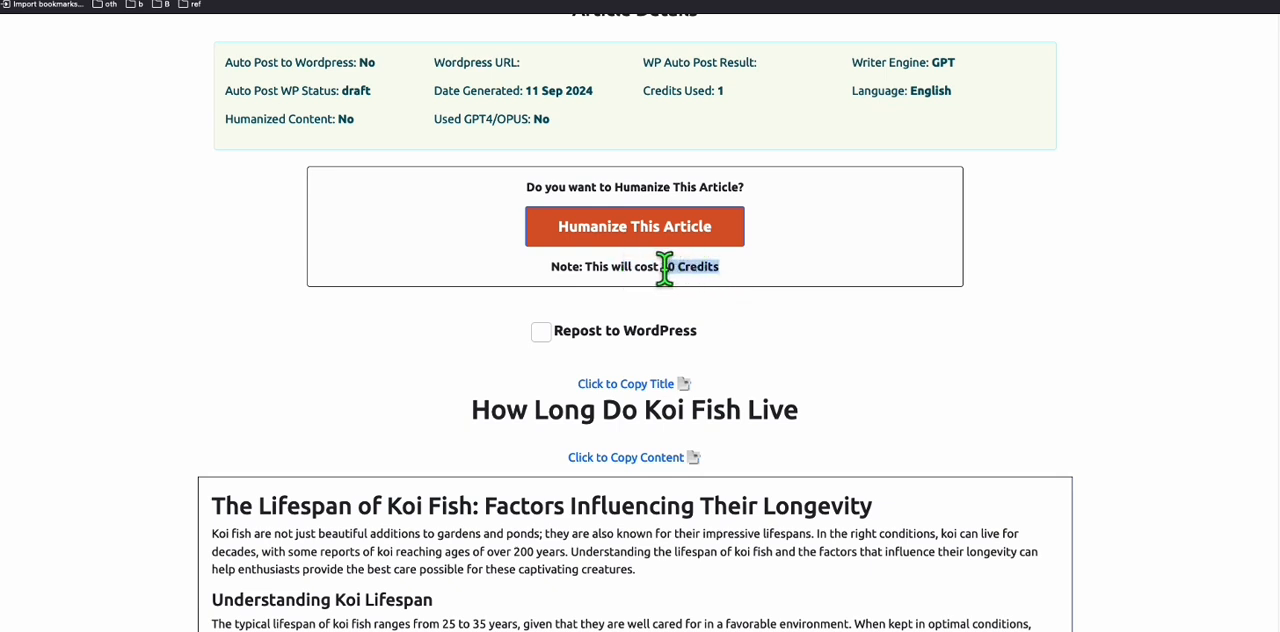
mouse_move(665, 300)
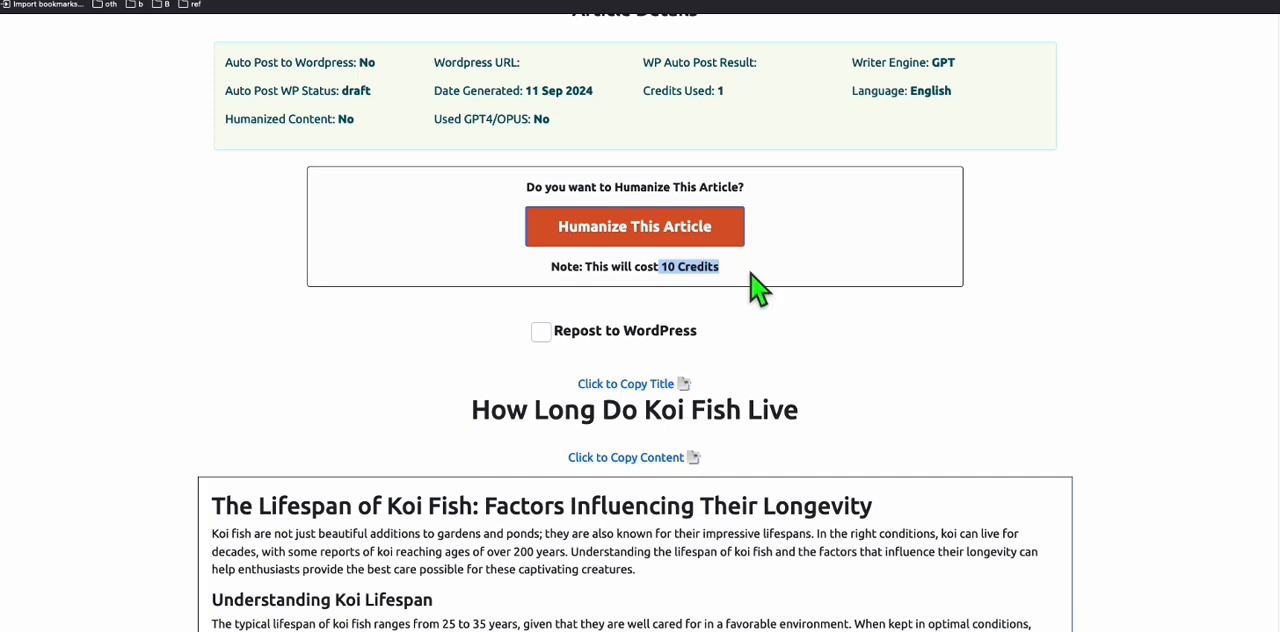
scroll(down, 3)
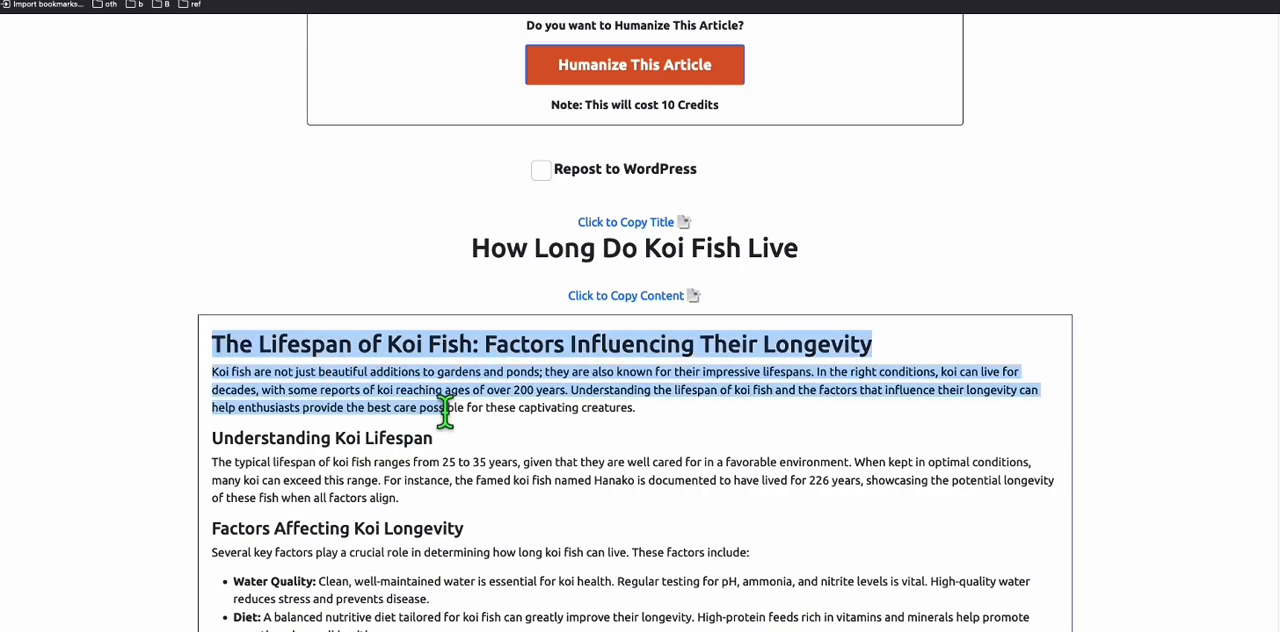
scroll(down, 3)
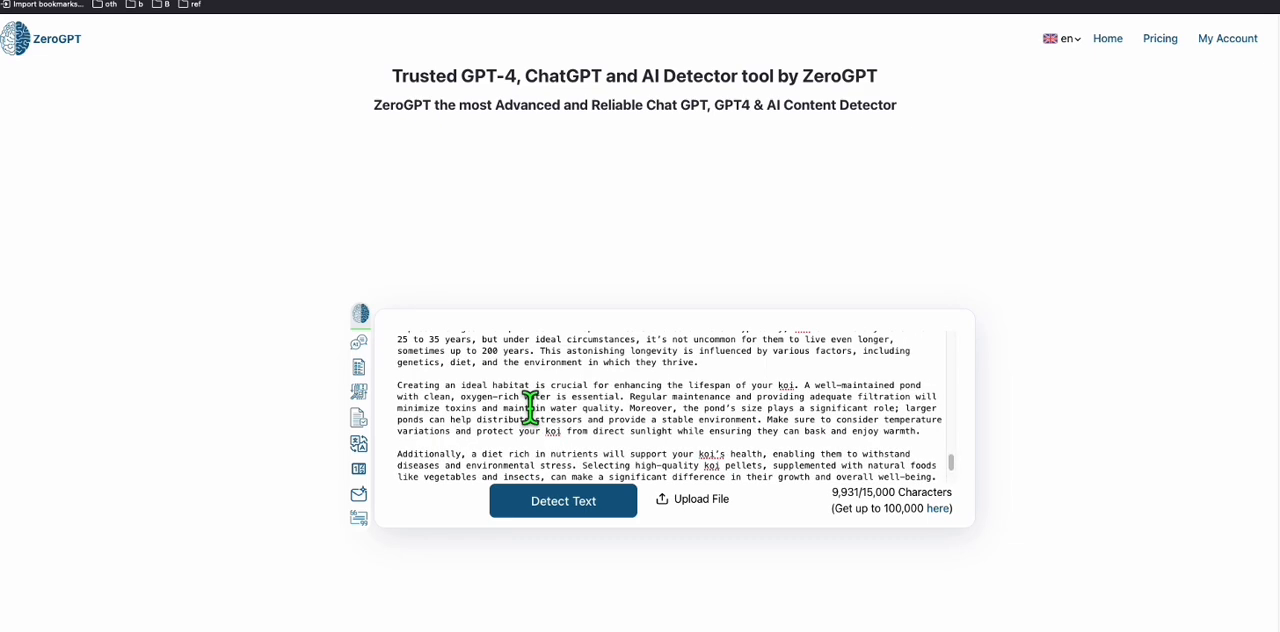
Scan the pasted koi article in ZeroGPT and review the 90.21% AI result
scroll(down, 3)
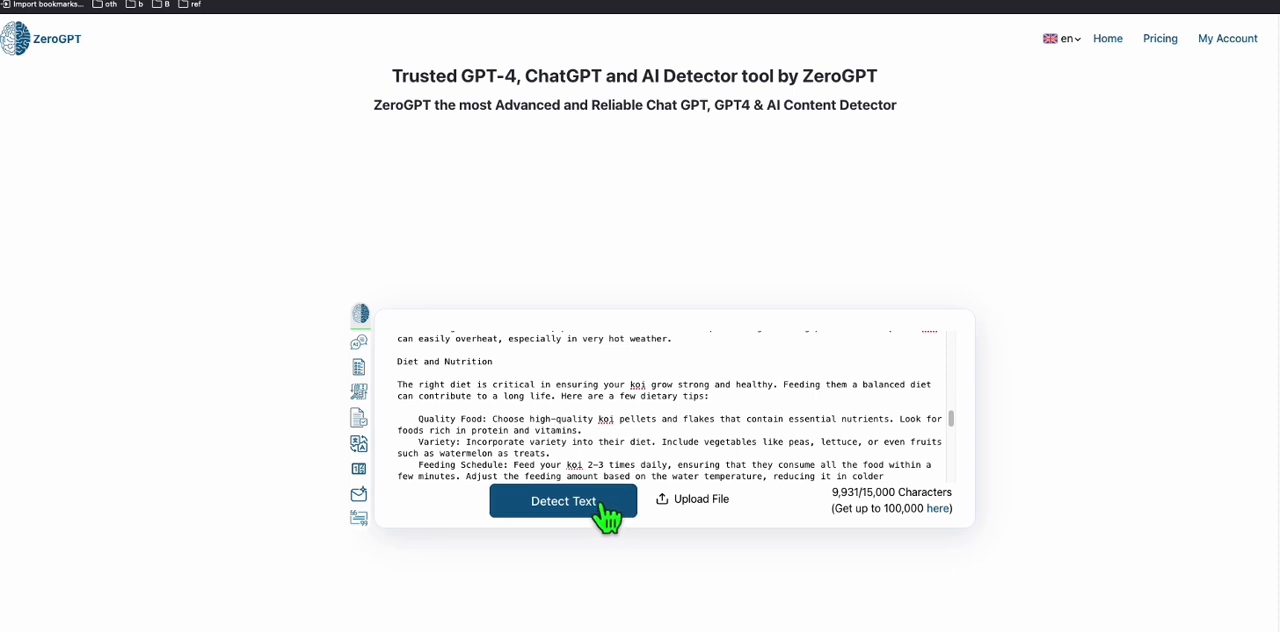
click(563, 501)
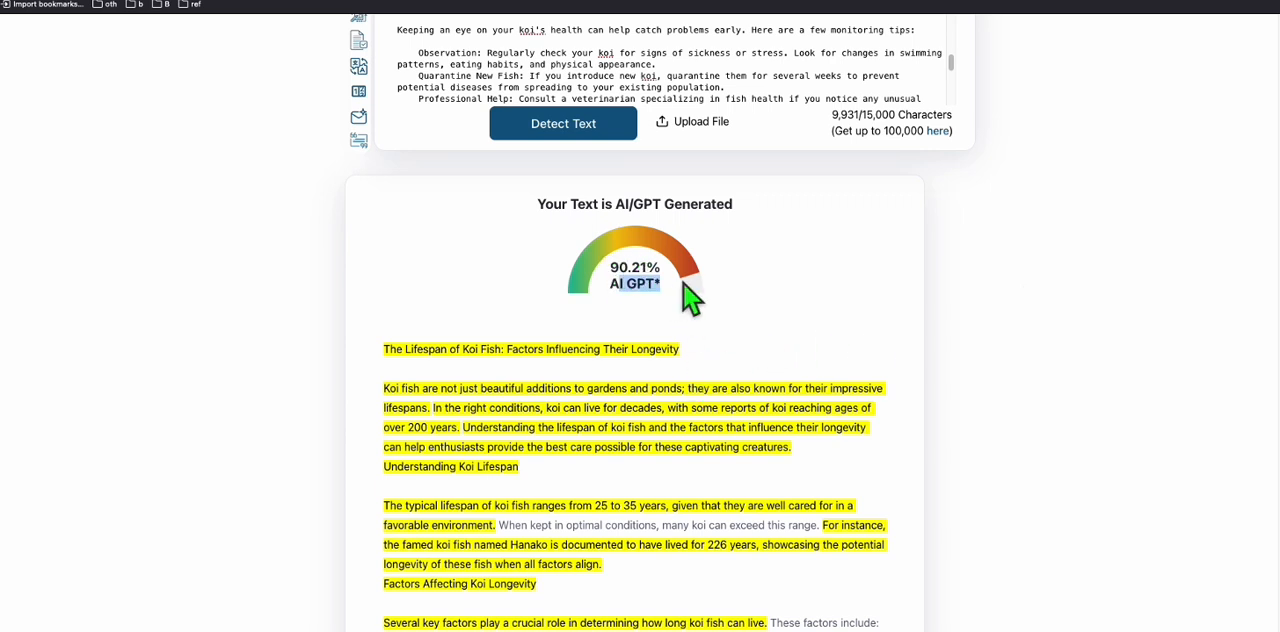
mouse_move(693, 295)
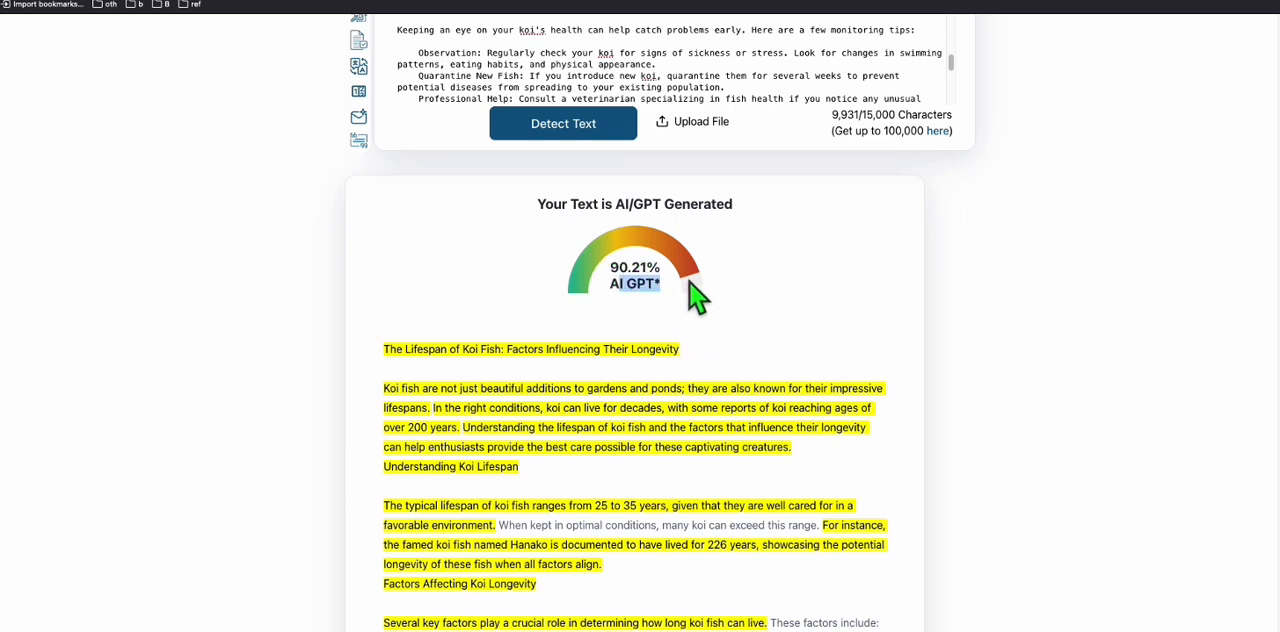
mouse_move(605, 270)
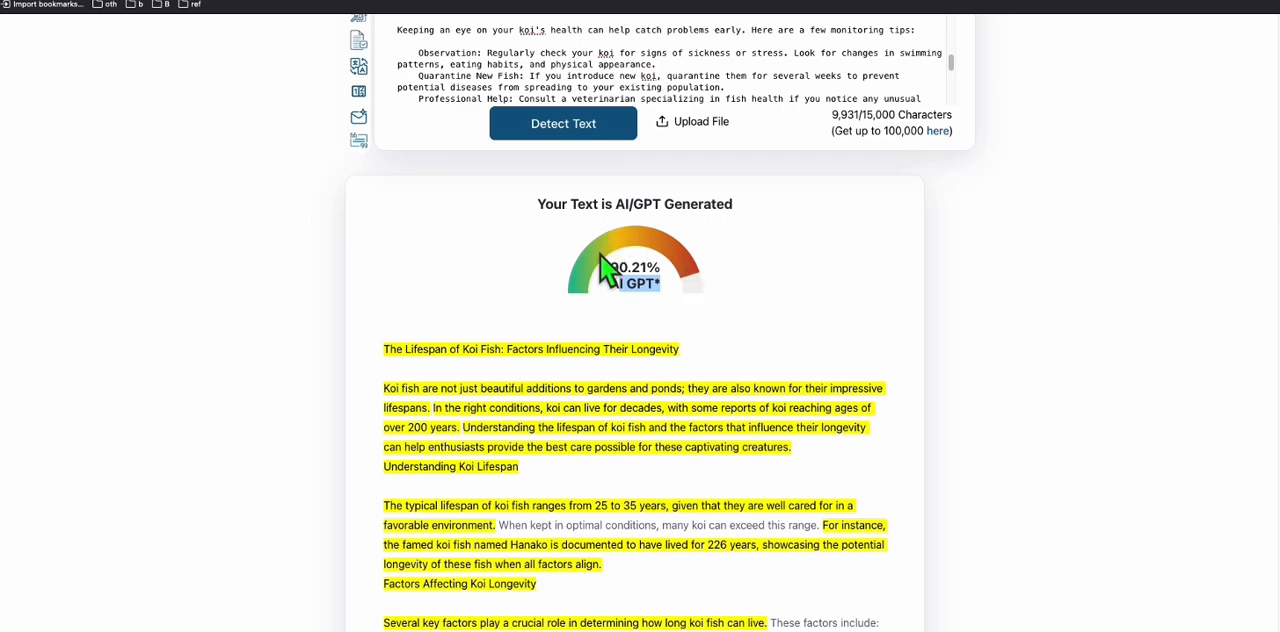
scroll(down, 3)
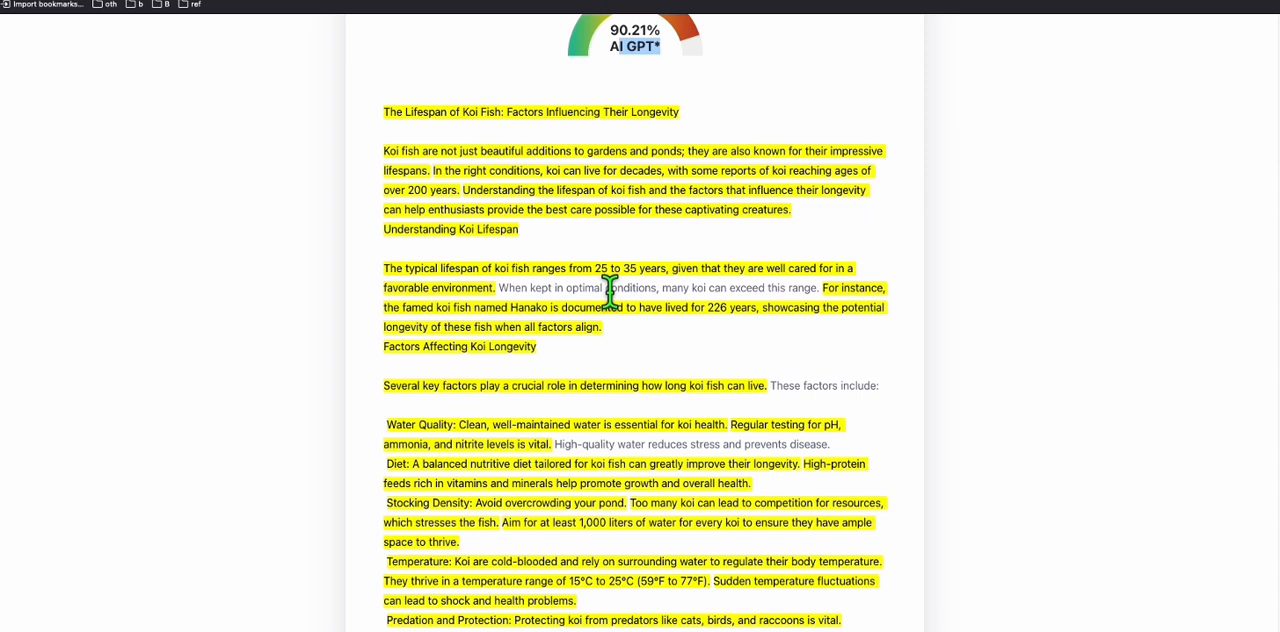
mouse_move(551, 250)
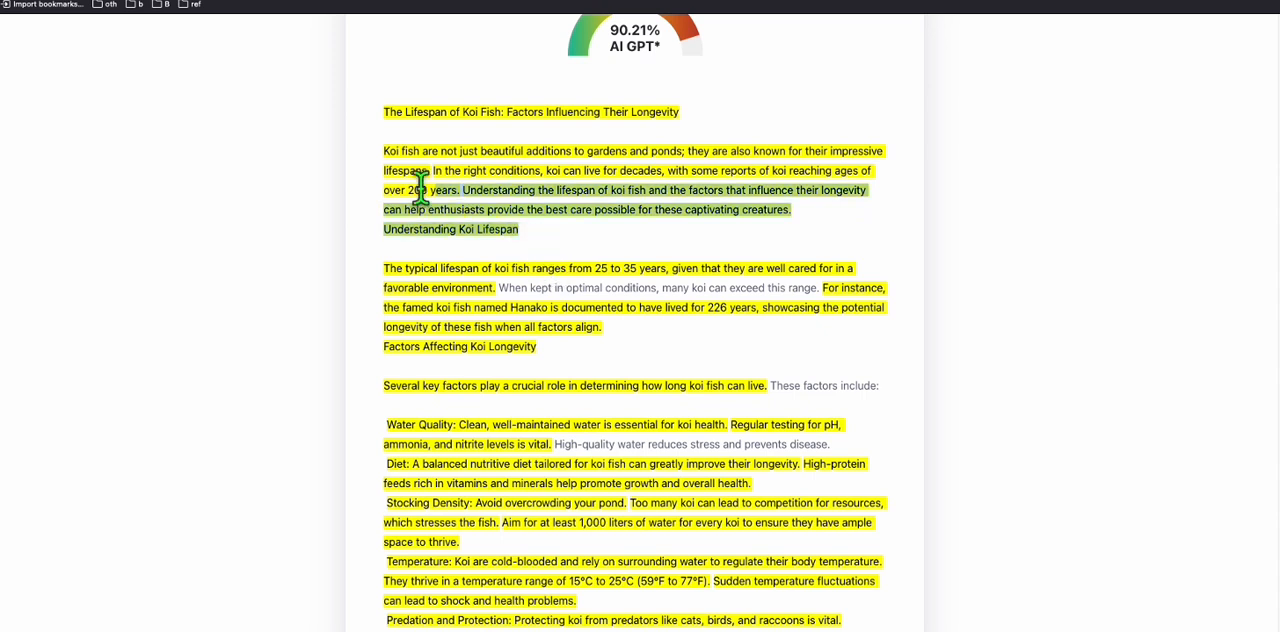
mouse_move(530, 245)
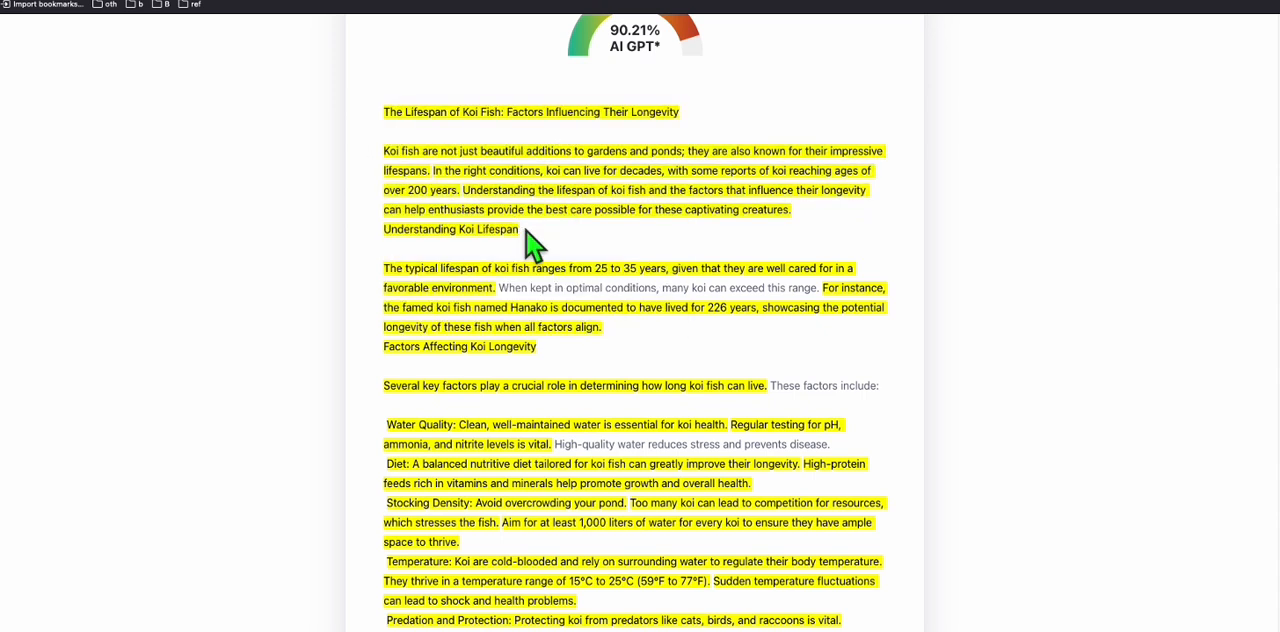
mouse_move(537, 288)
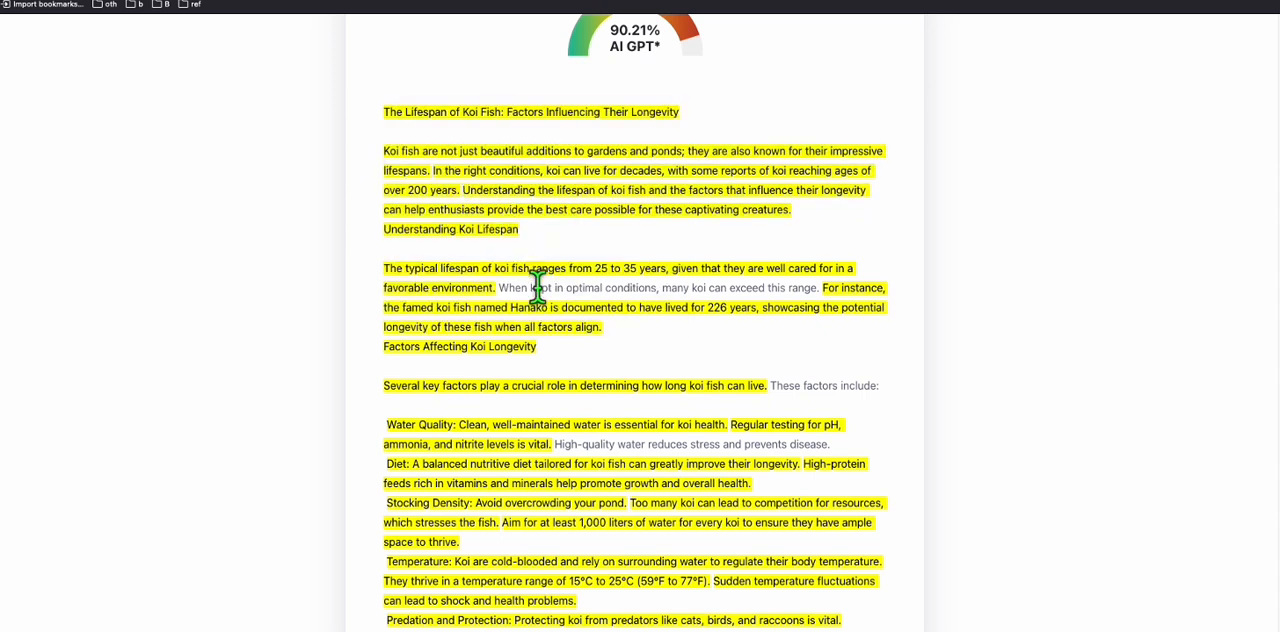
scroll(down, 3)
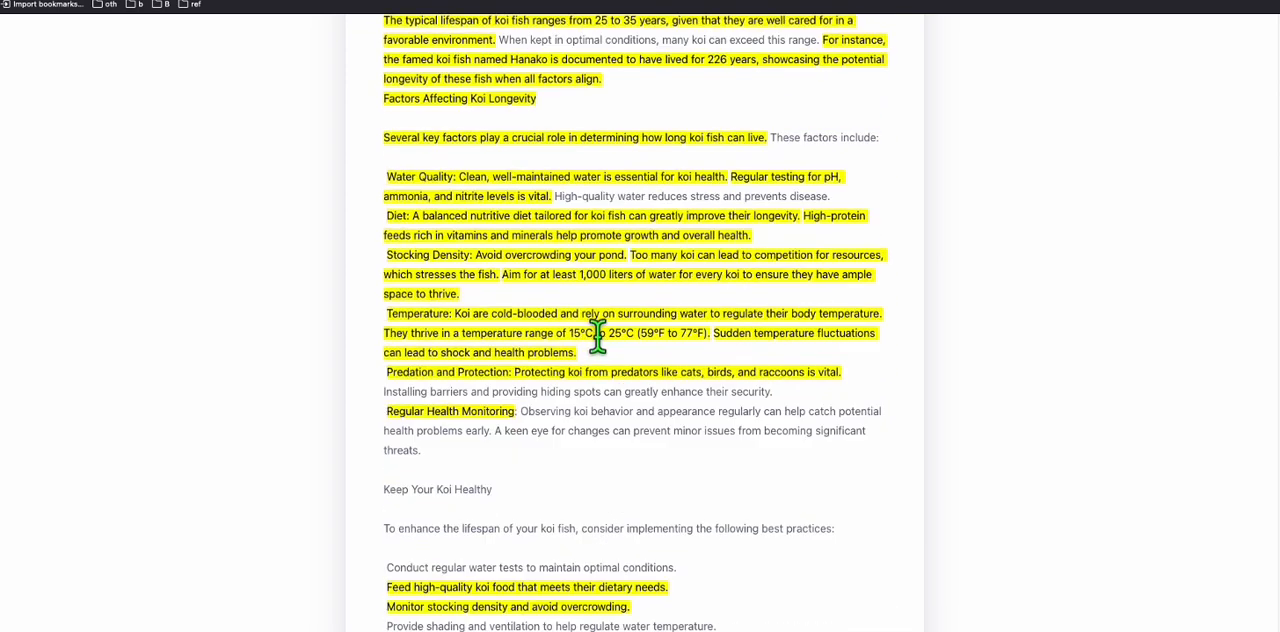
scroll(up, 3)
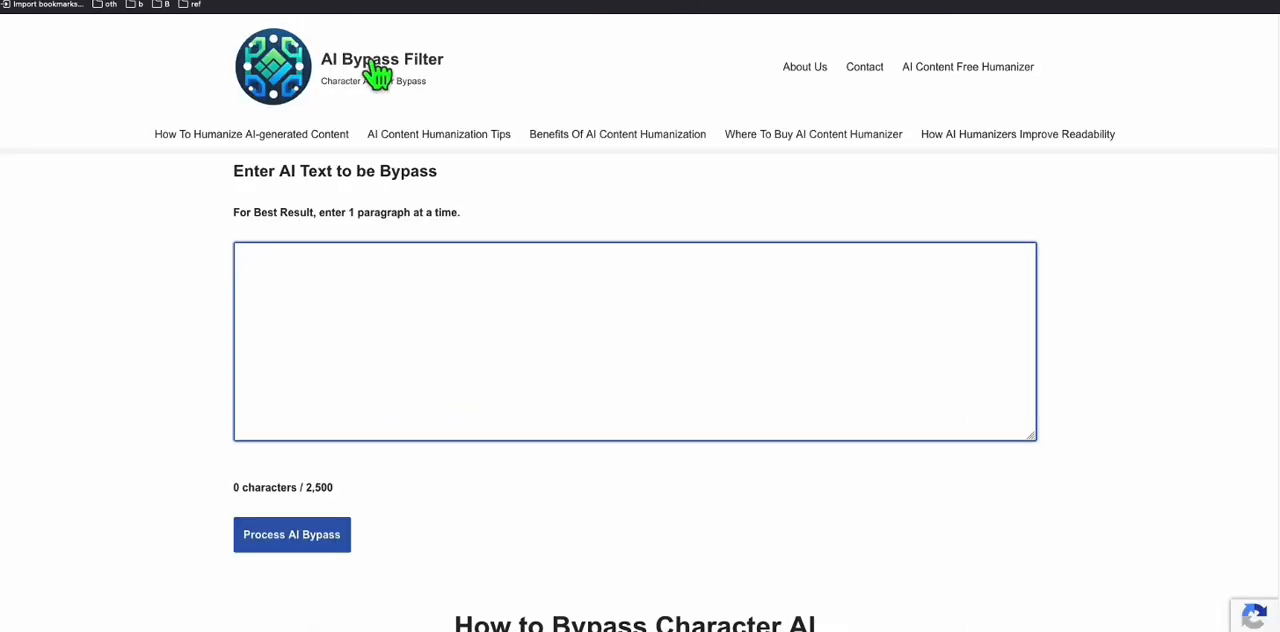
Rewrite the title, intro and lifespan paragraph with AI Bypass Filter
text(The Lifespan of Koi Fish: Factors Influencing Their Longevity)
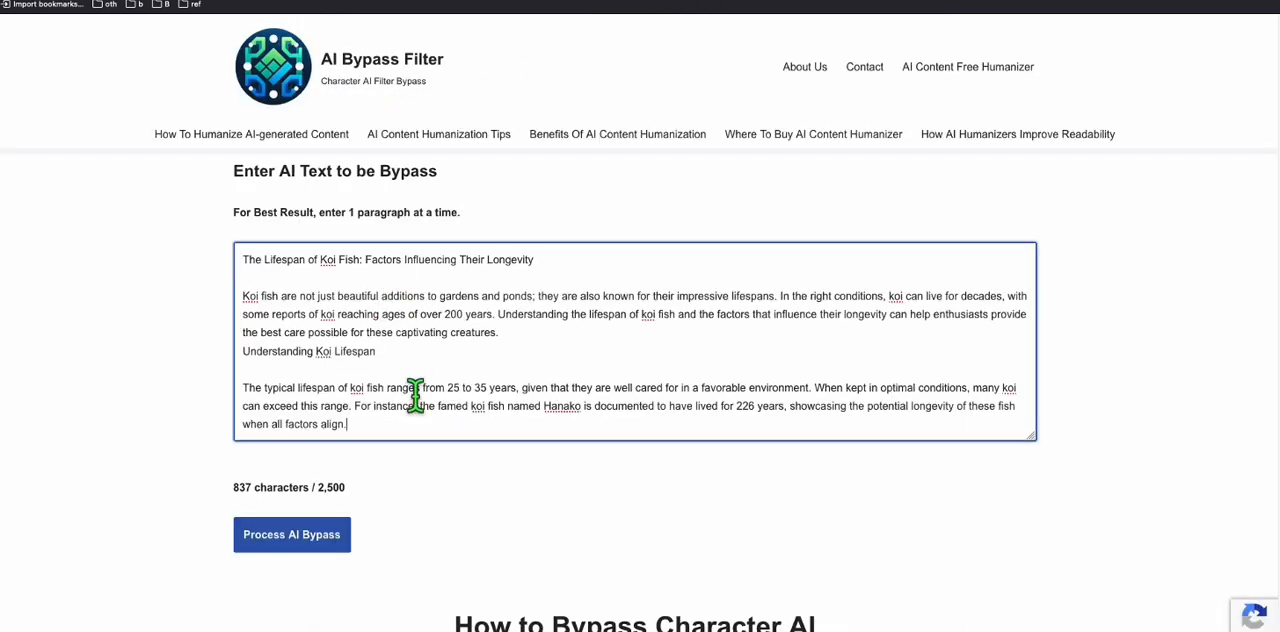
click(291, 534)
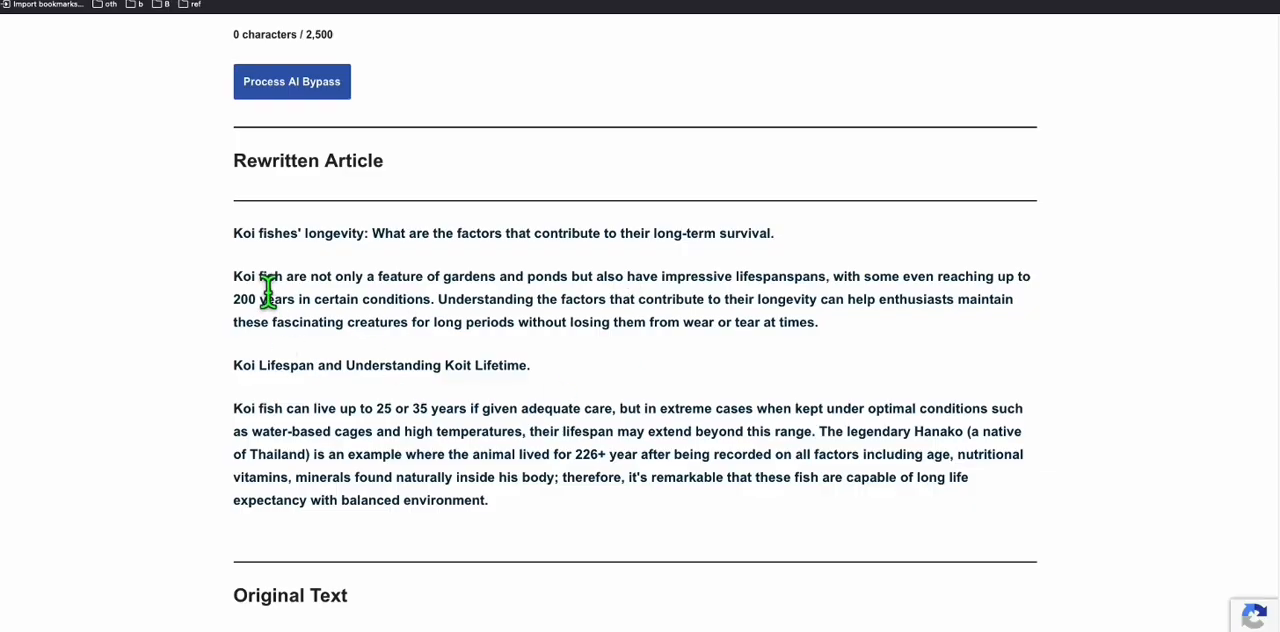
scroll(down, 3)
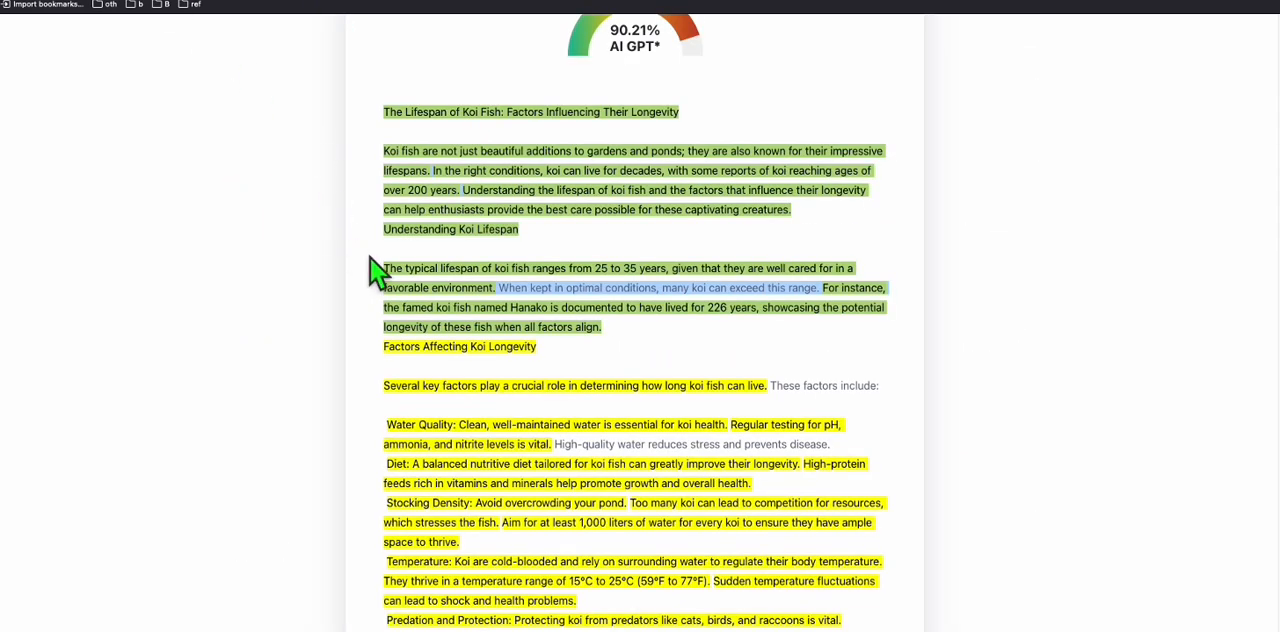
mouse_move(440, 180)
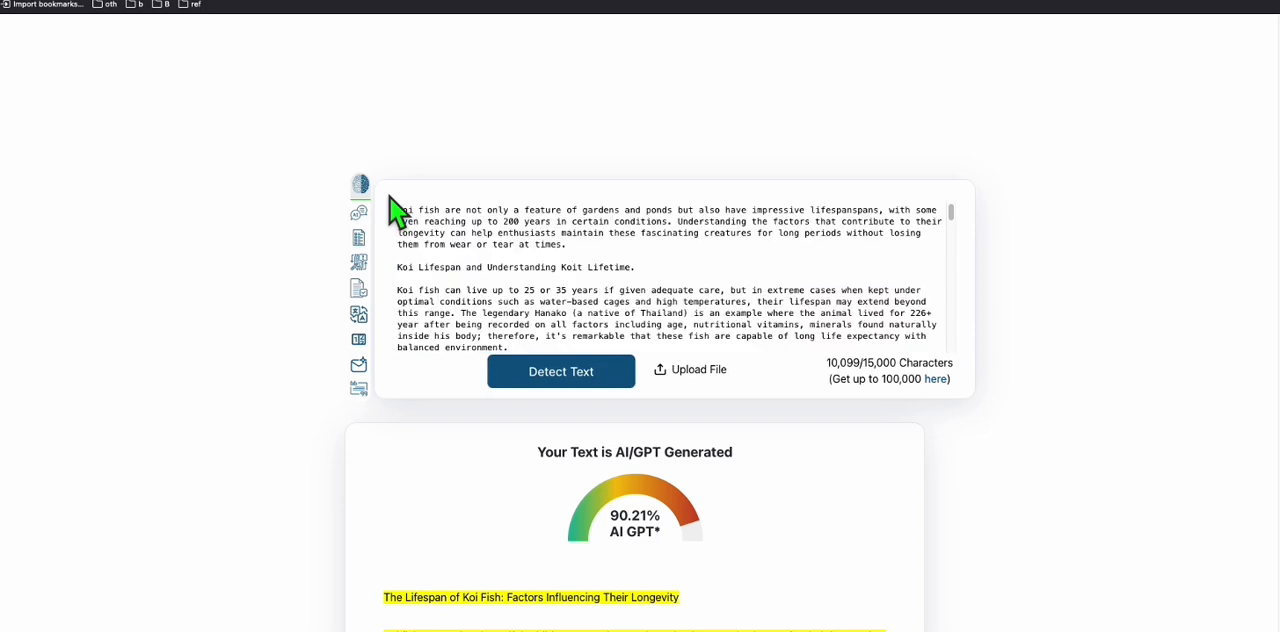
Rescan the article with the rewritten opening, now scoring 83.27% AI
click(561, 371)
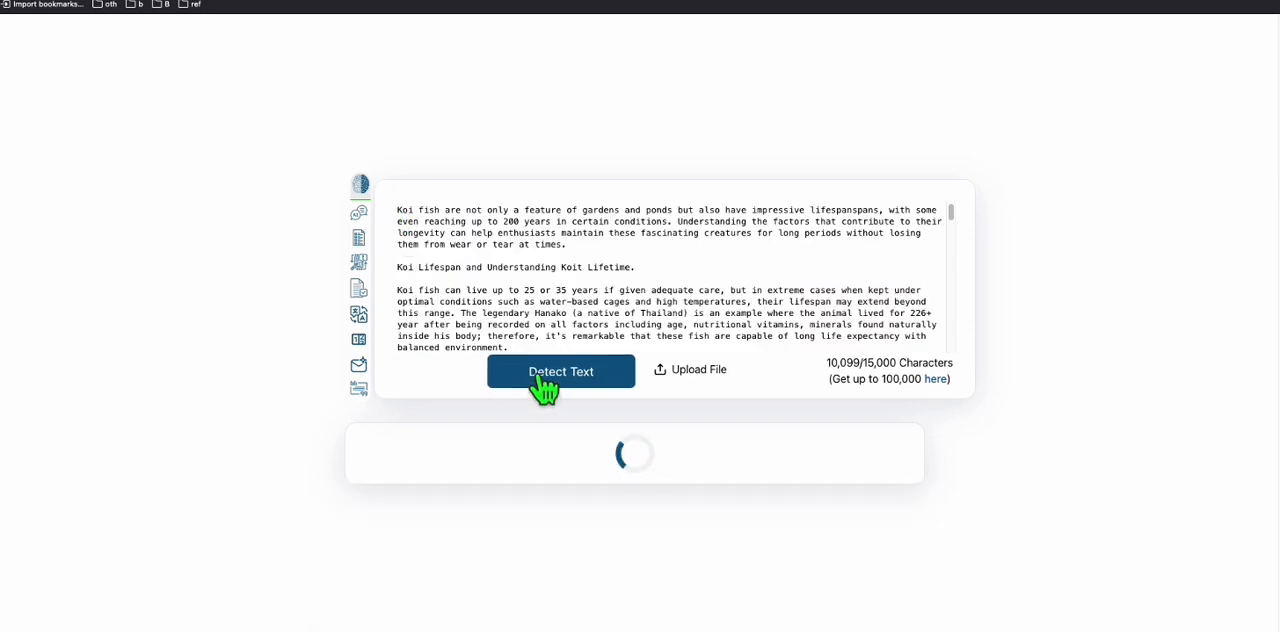
click(561, 371)
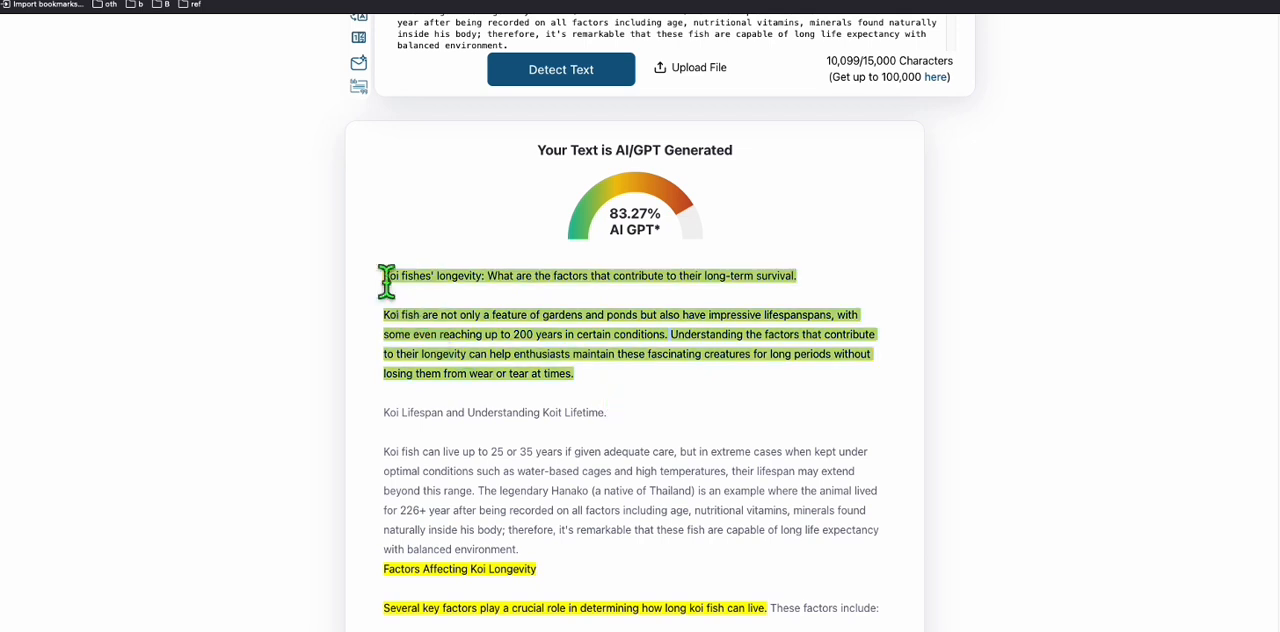
mouse_move(390, 295)
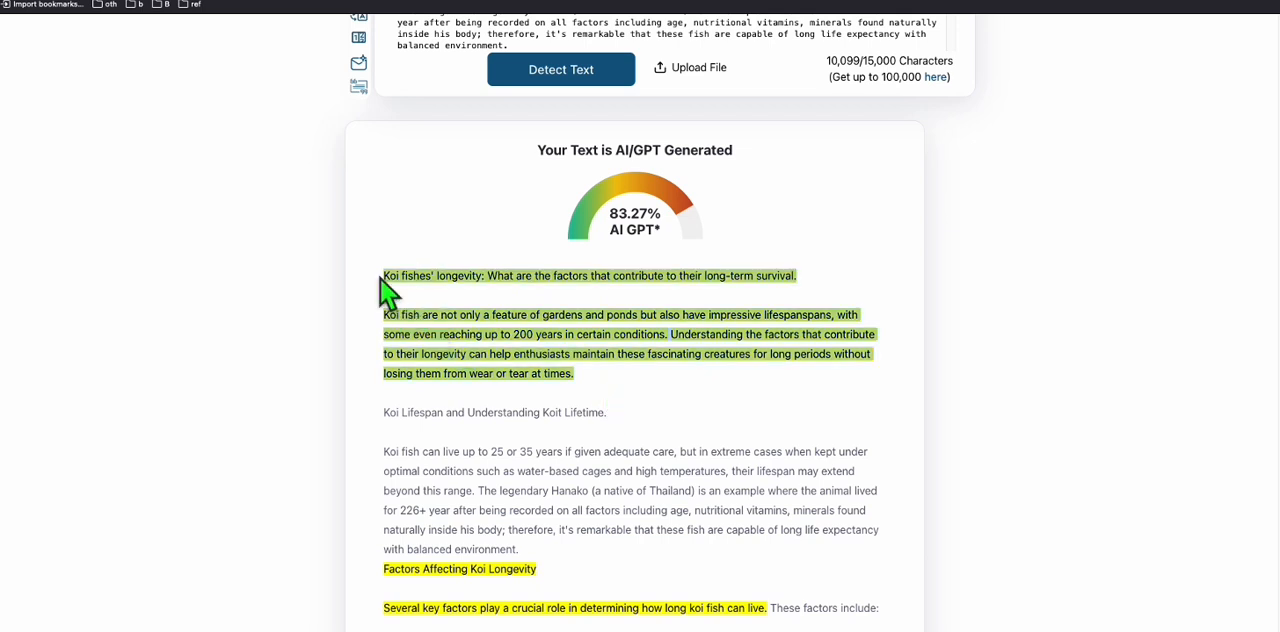
Run the first rewrite through AI Bypass Filter again and copy the new passage
right_click(390, 300)
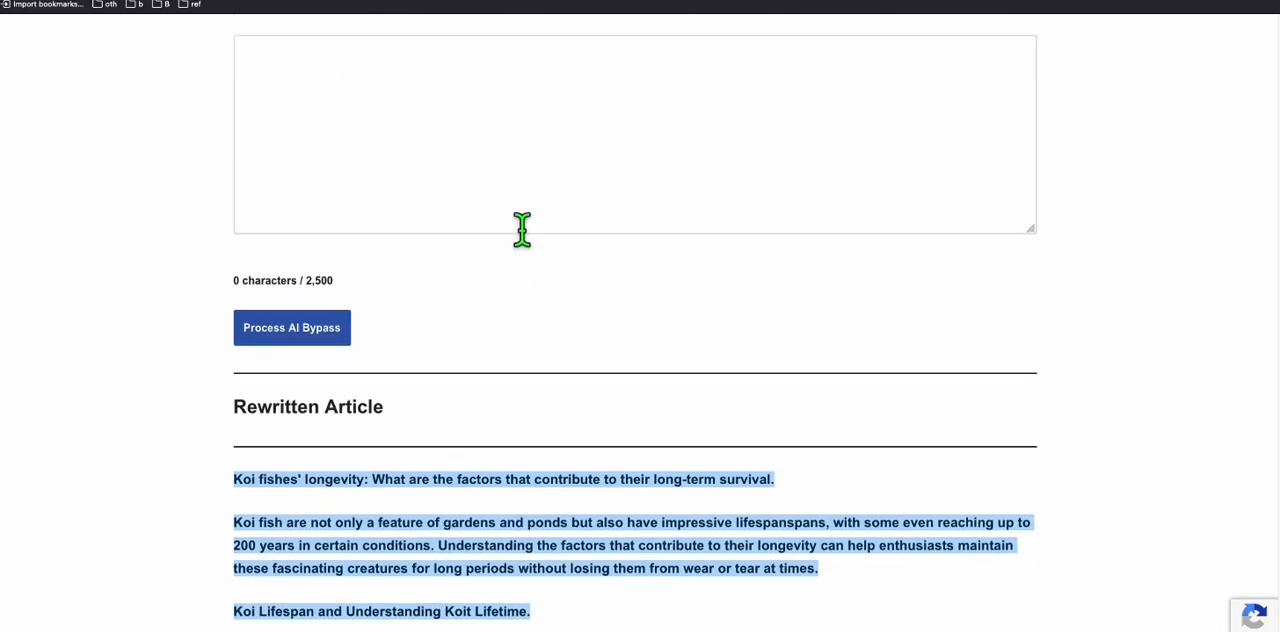
click(291, 327)
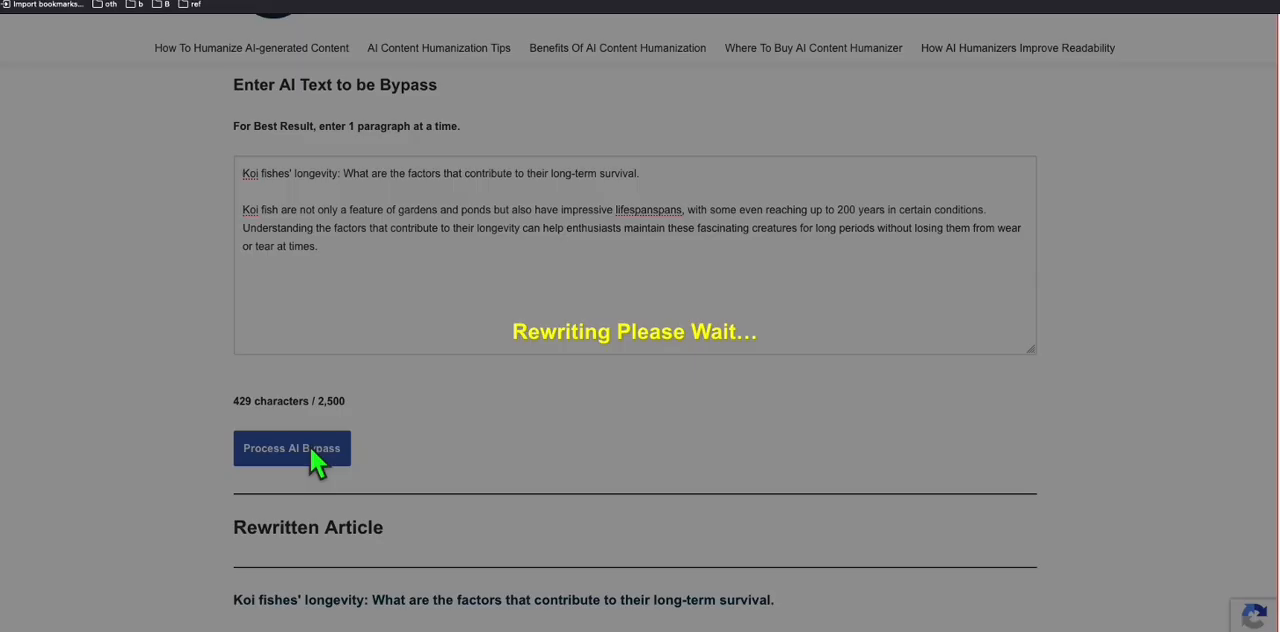
mouse_move(614, 331)
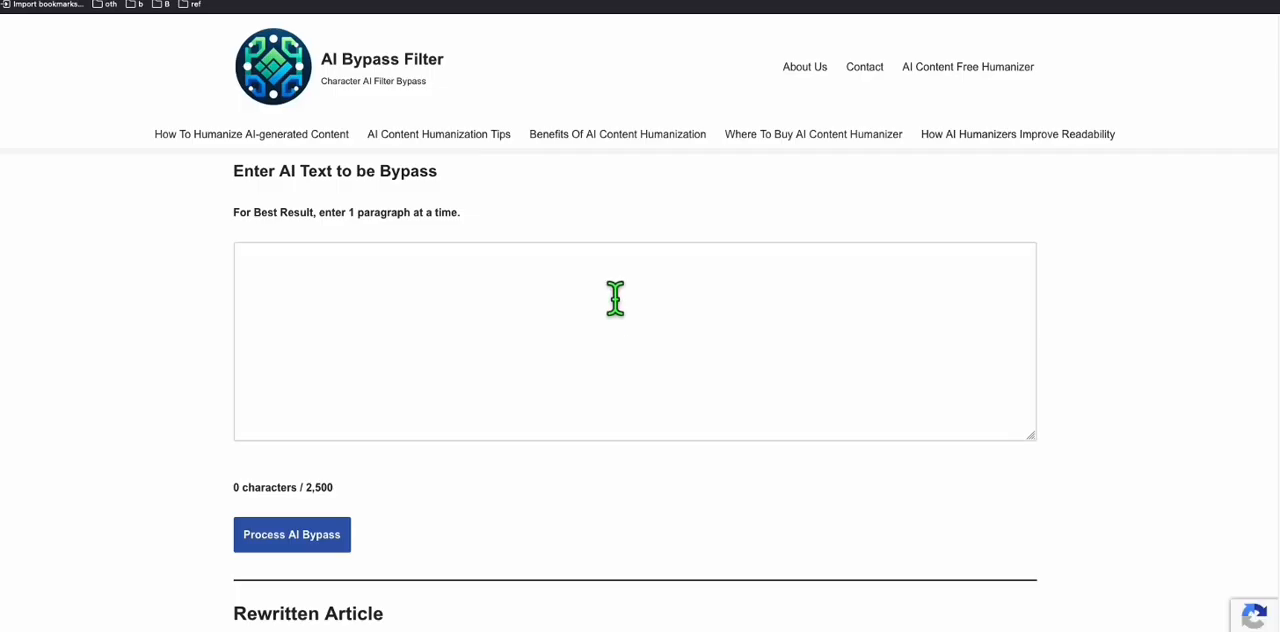
scroll(down, 3)
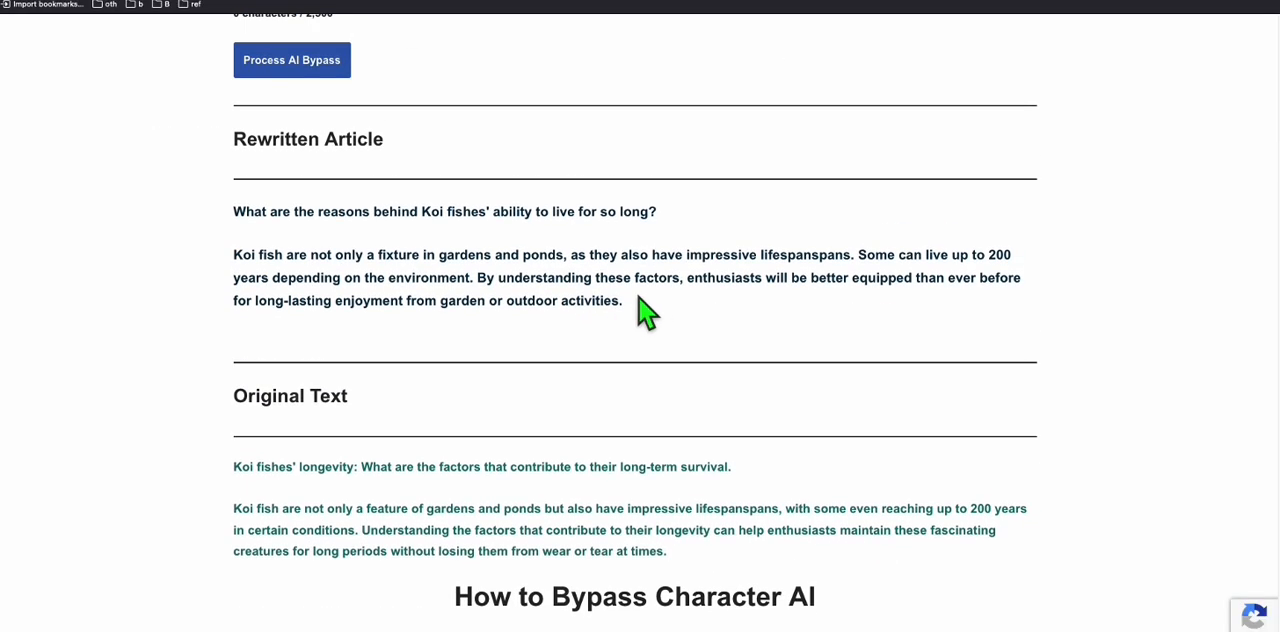
right_click(645, 310)
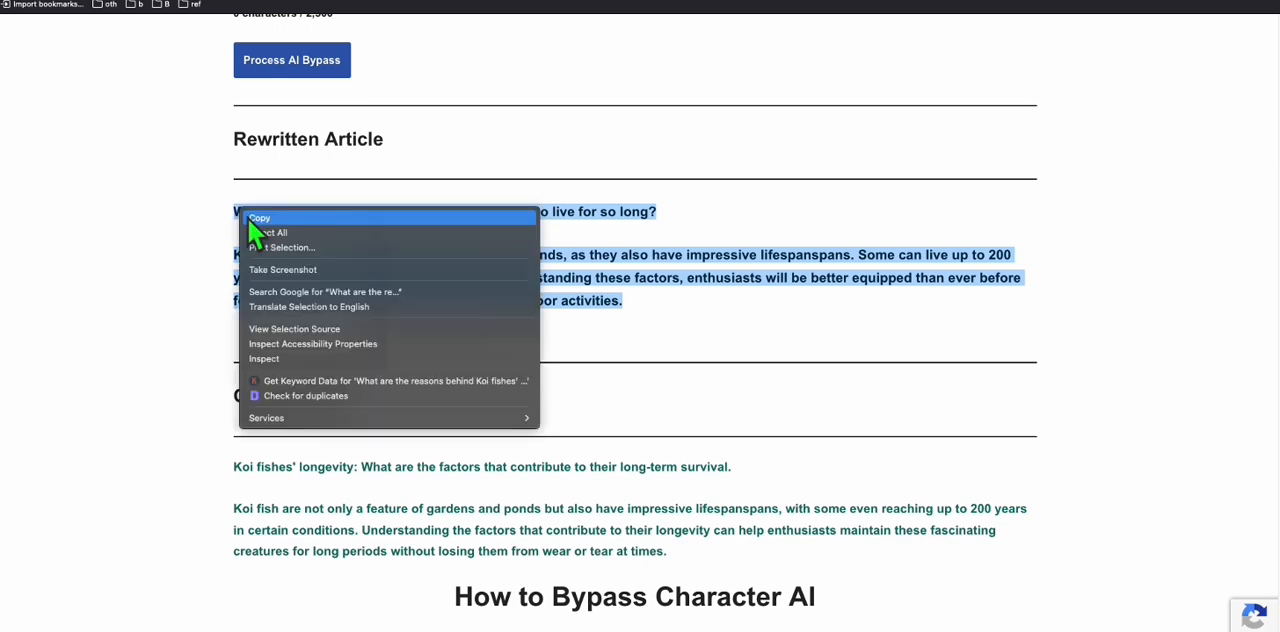
click(259, 218)
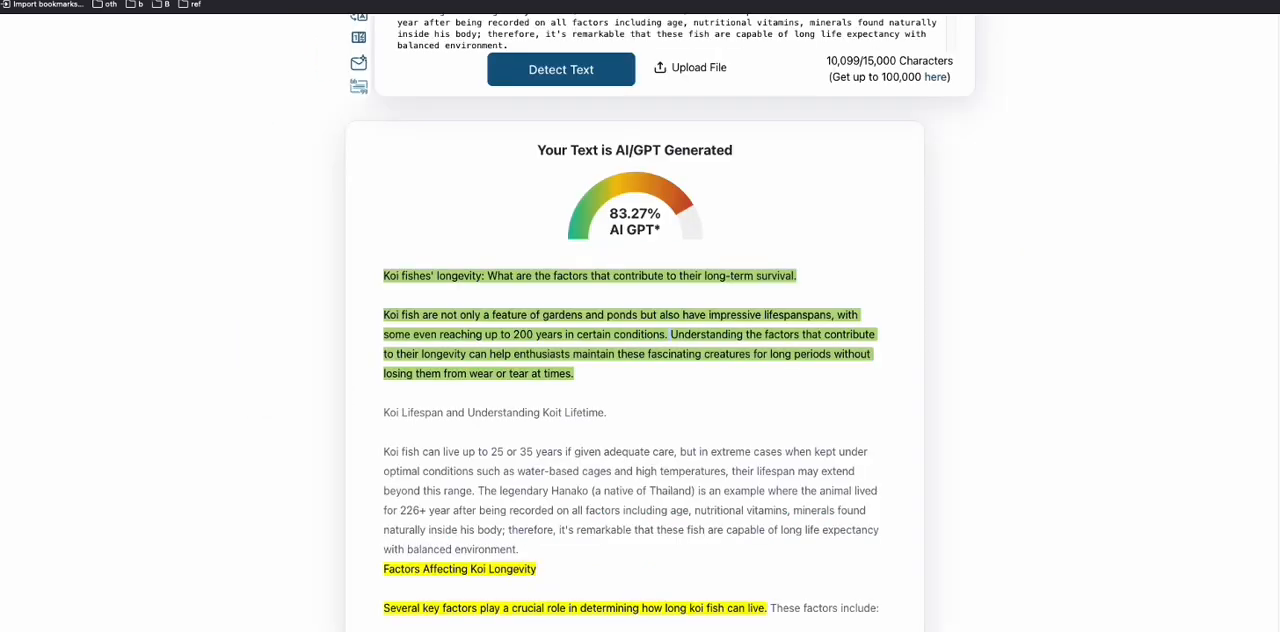
Rescan the article with the twice-rewritten opening and review the 79.22% highlighted results
scroll(up, 3)
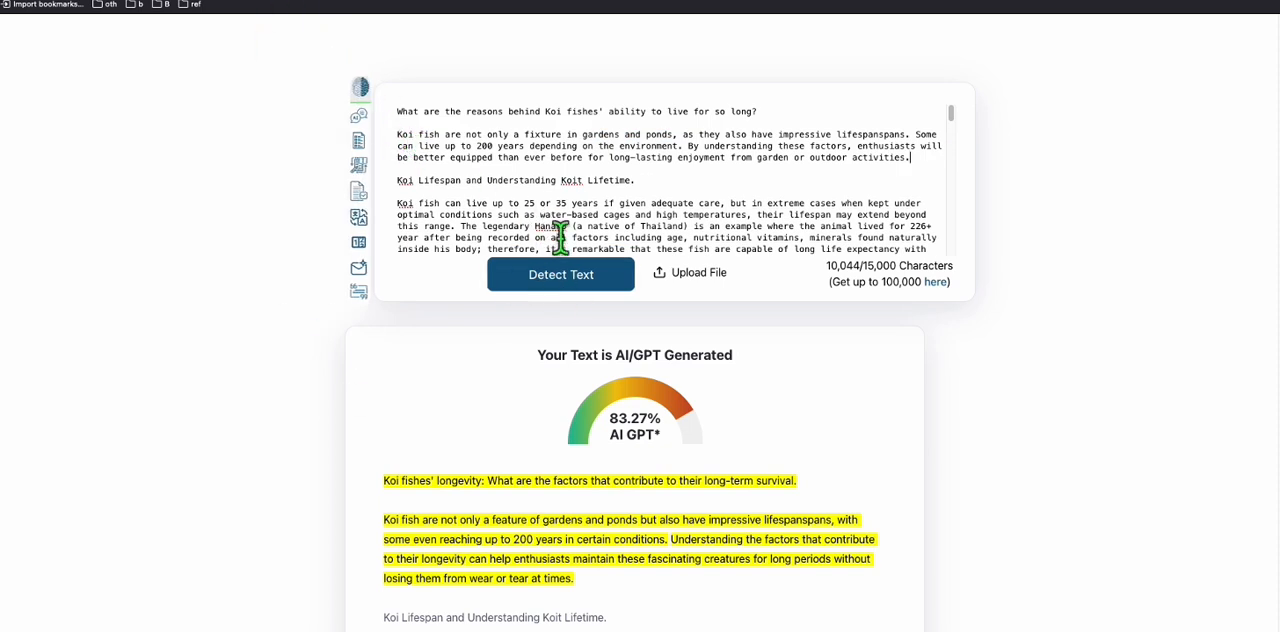
click(560, 274)
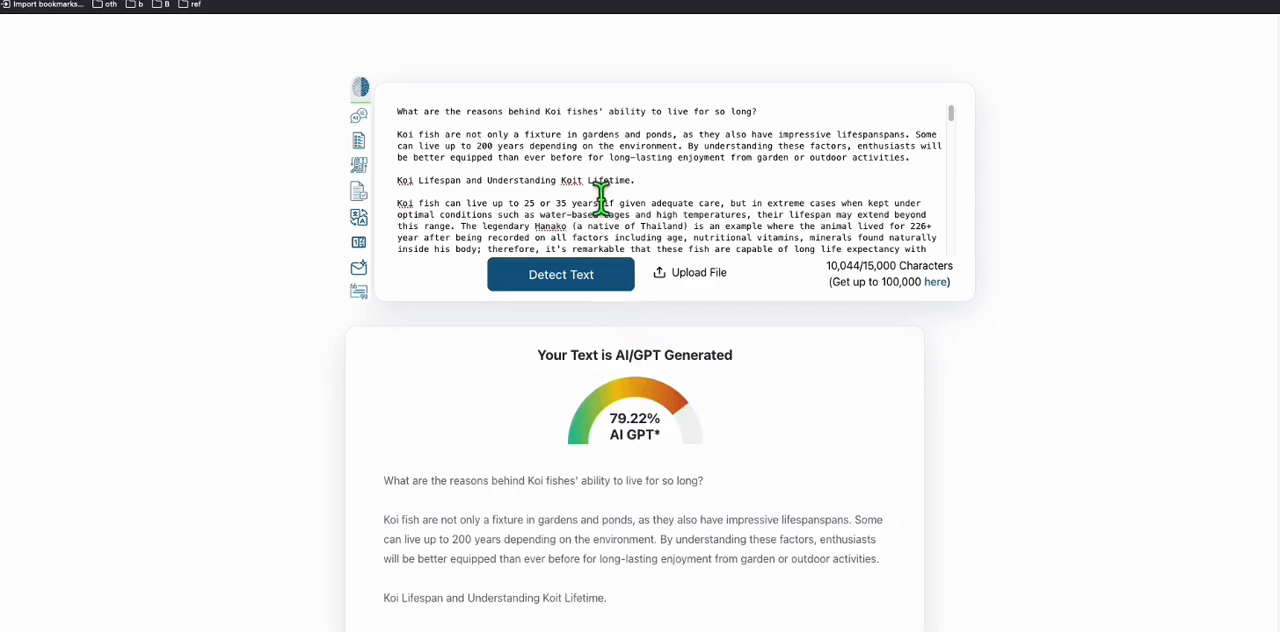
scroll(down, 3)
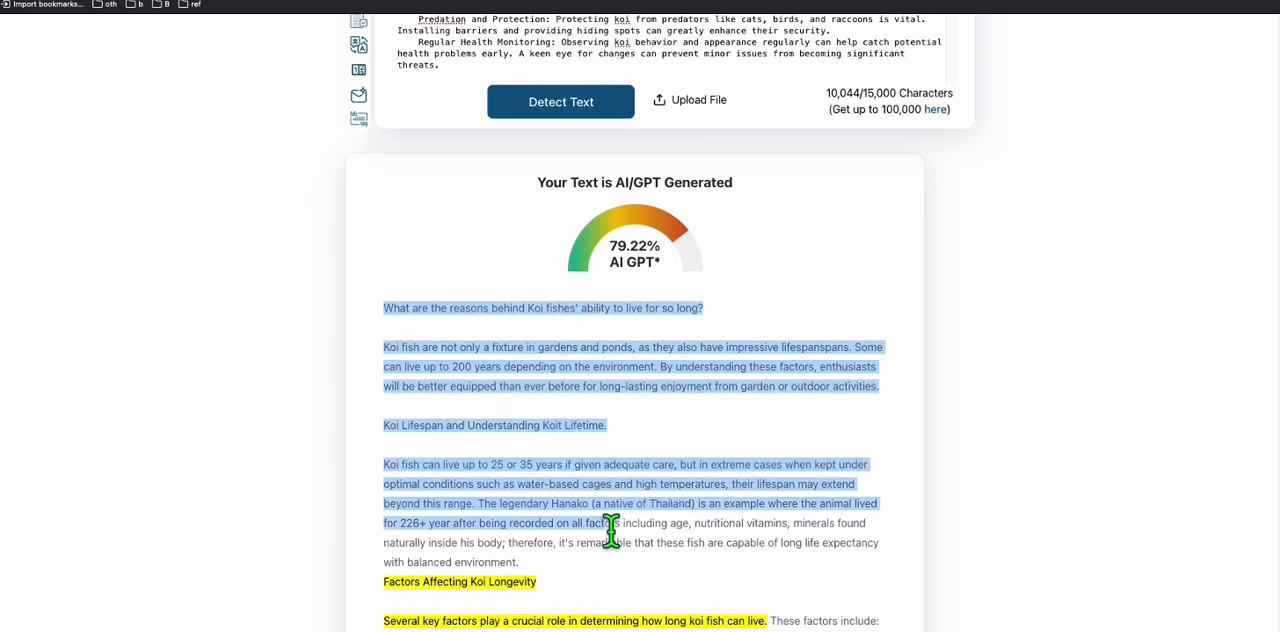
scroll(down, 3)
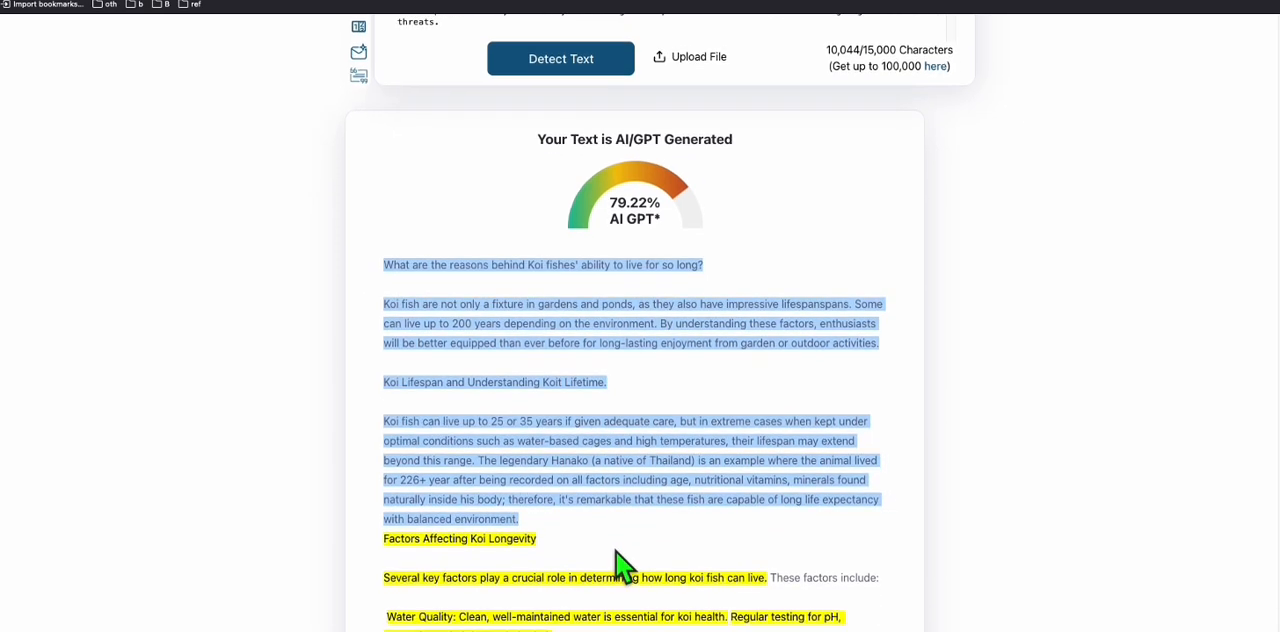
scroll(down, 3)
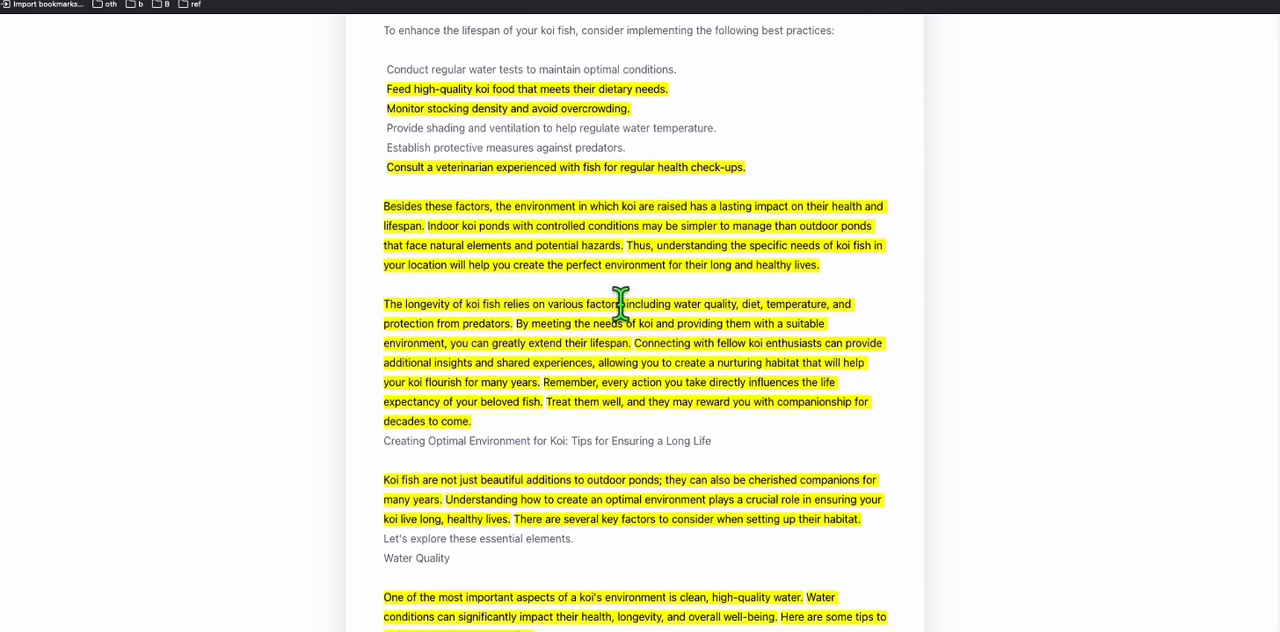
scroll(up, 3)
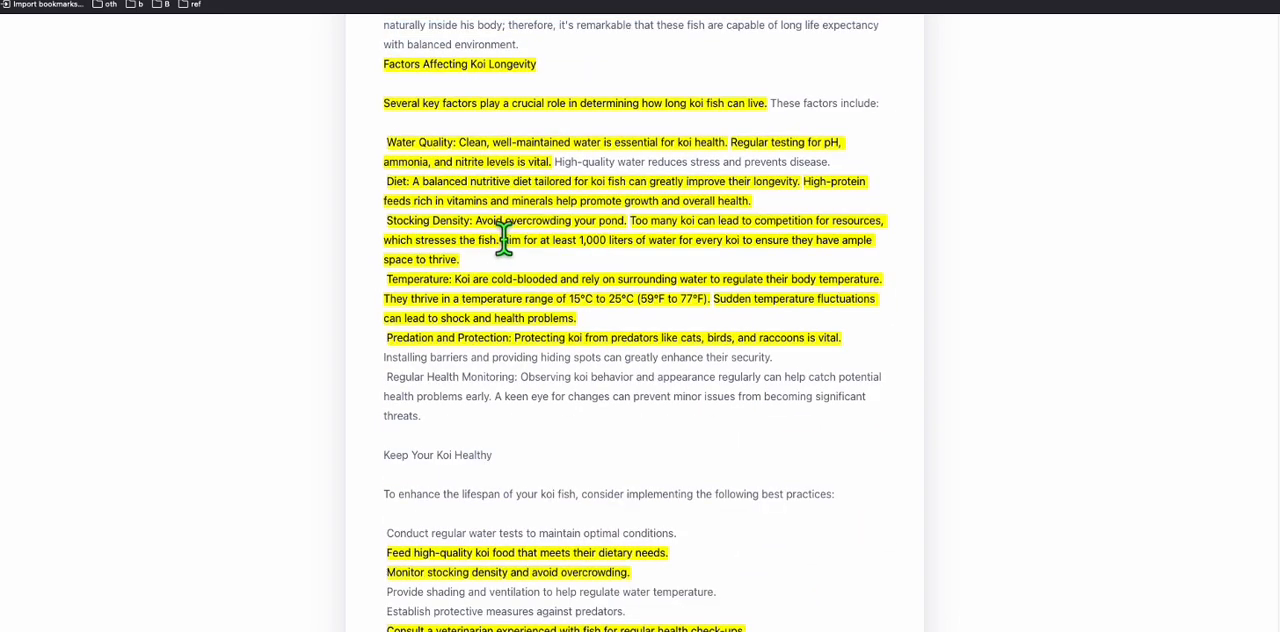
scroll(down, 3)
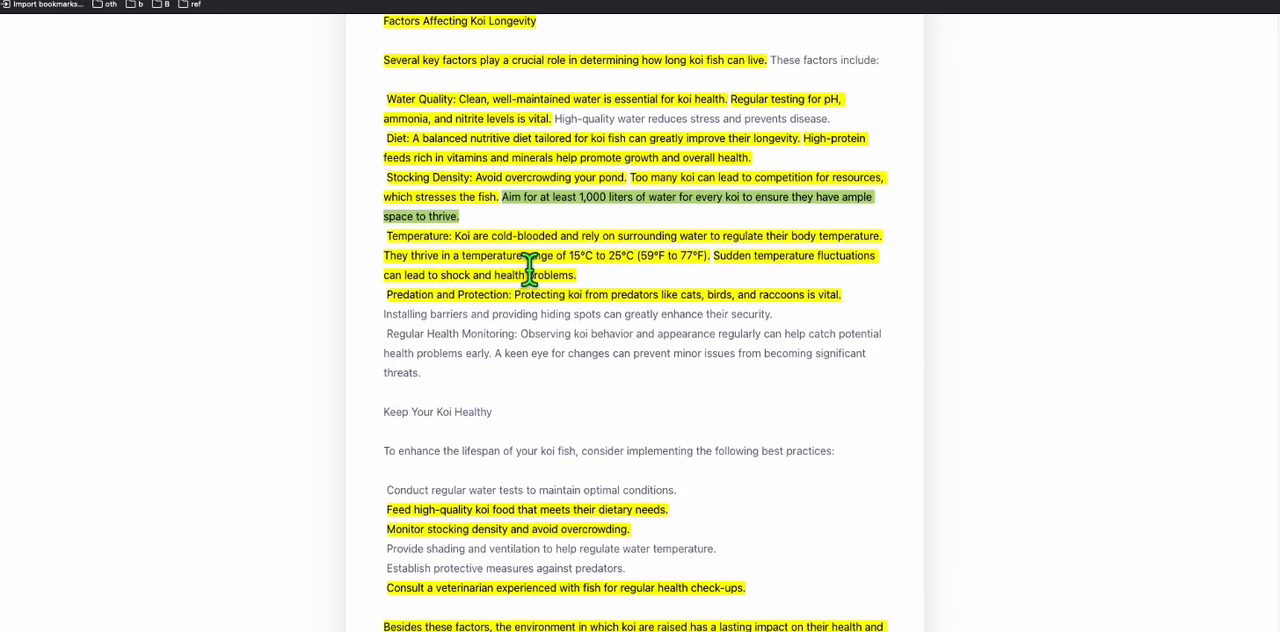
scroll(down, 3)
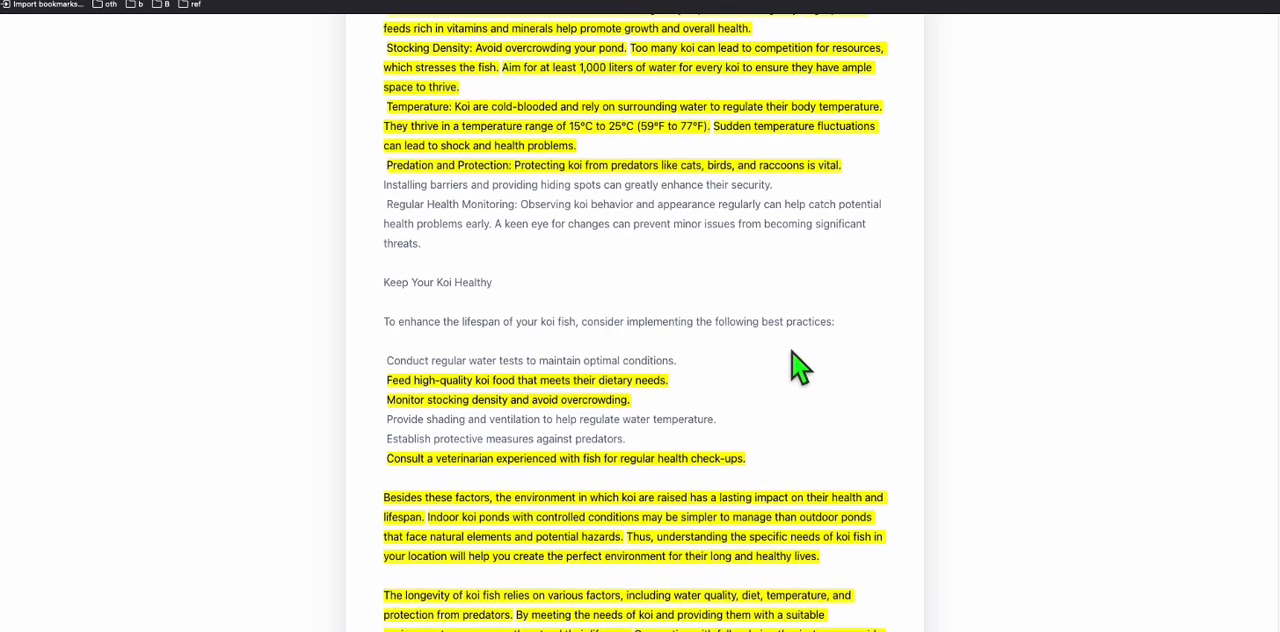
scroll(down, 3)
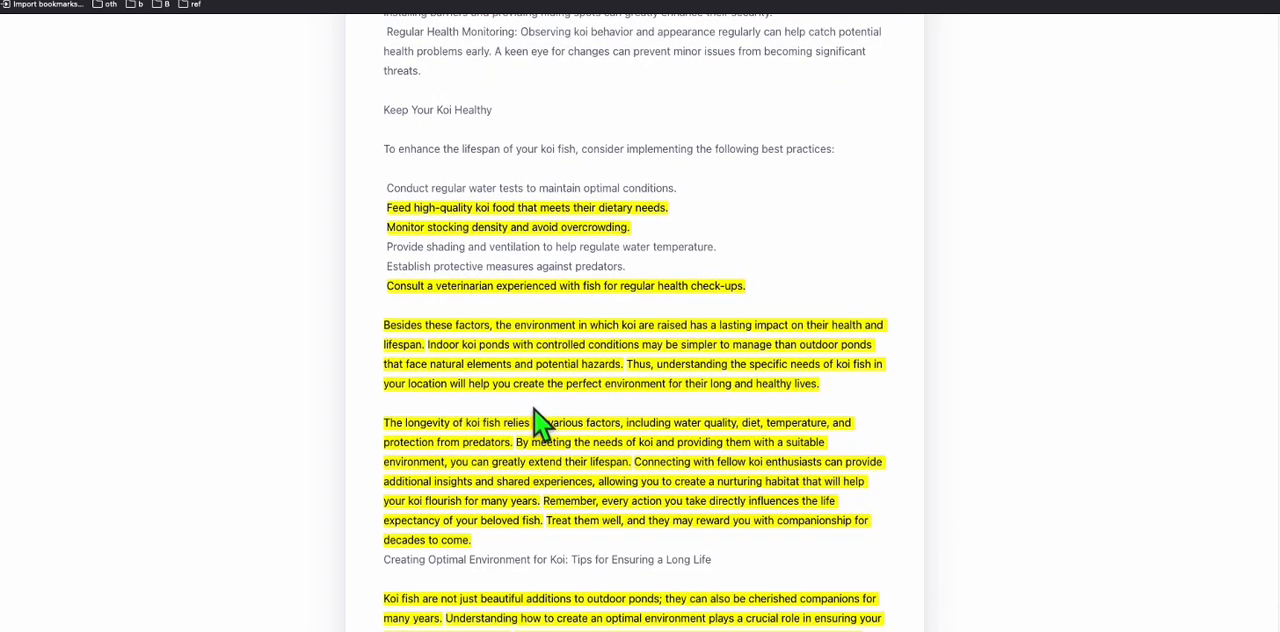
scroll(down, 3)
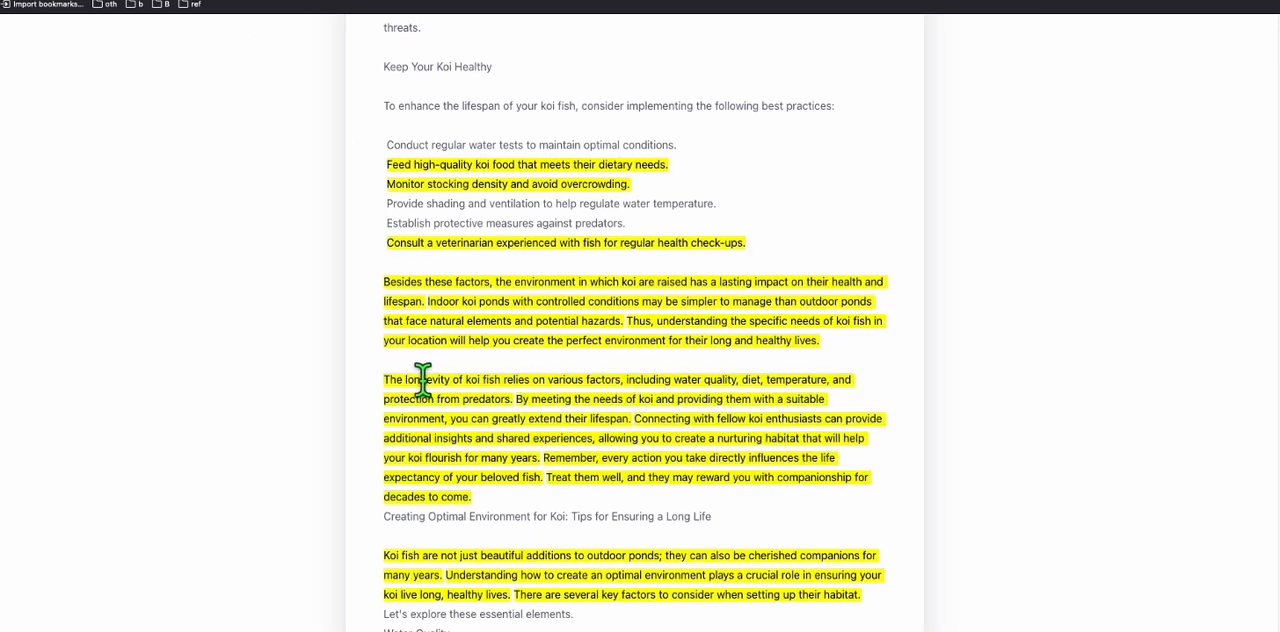
scroll(up, 3)
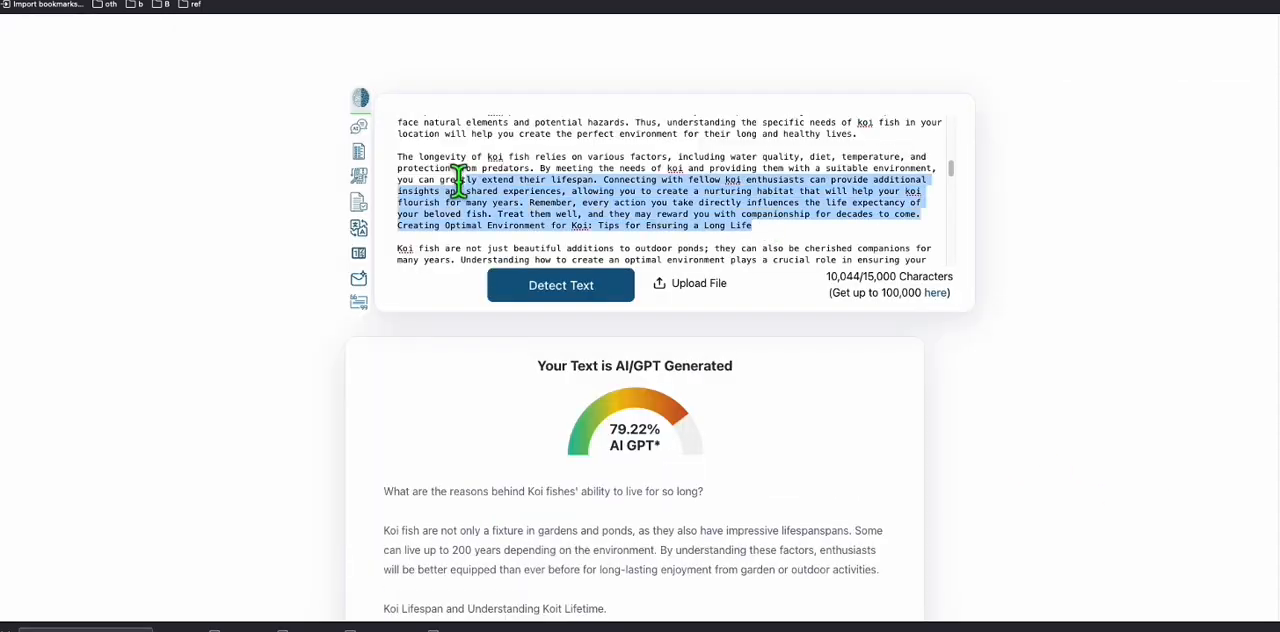
Rescan the koi article after another paragraph swap and review the 66.61% AI score
click(562, 284)
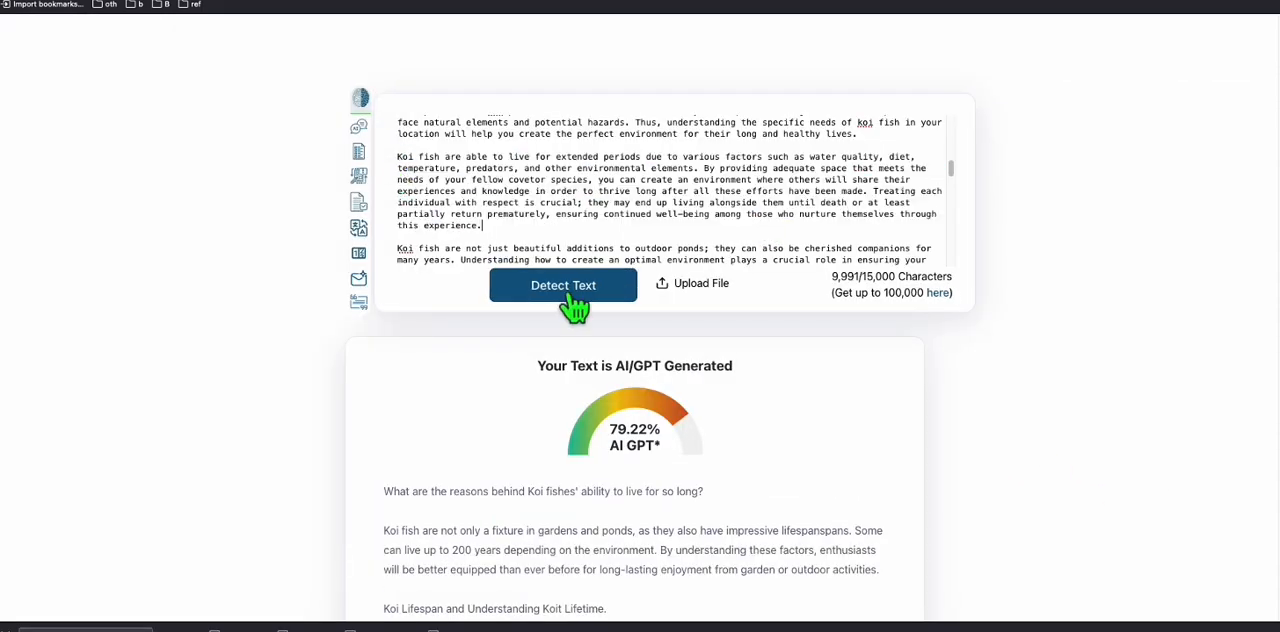
click(563, 285)
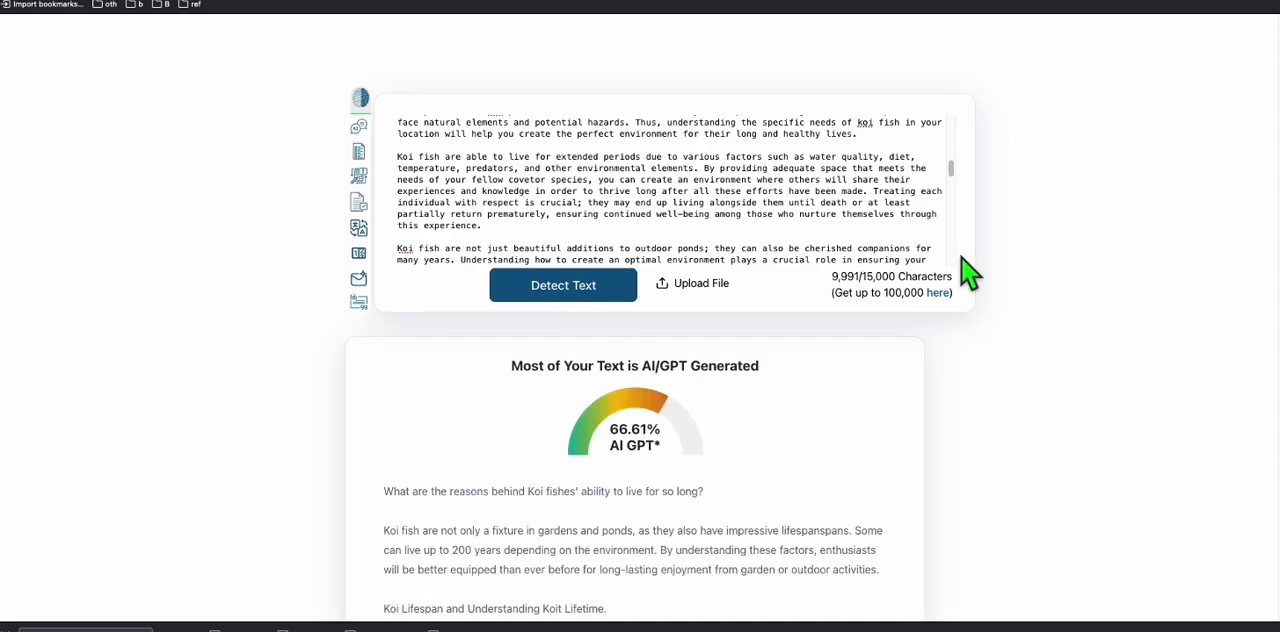
scroll(down, 3)
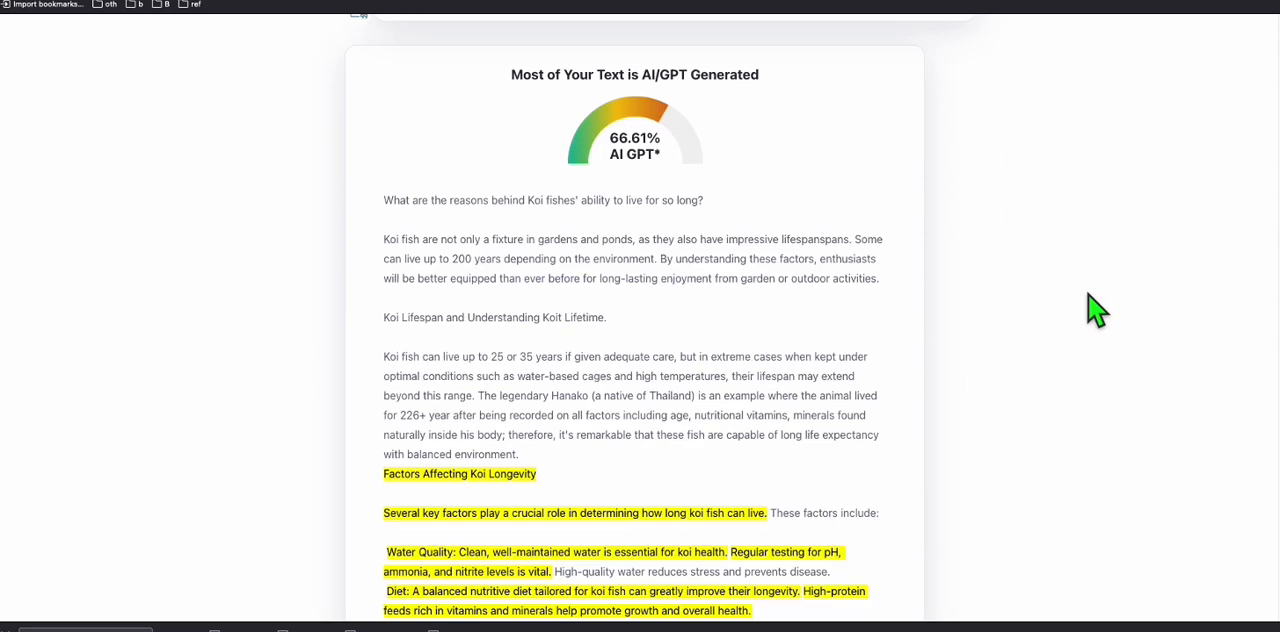
scroll(down, 3)
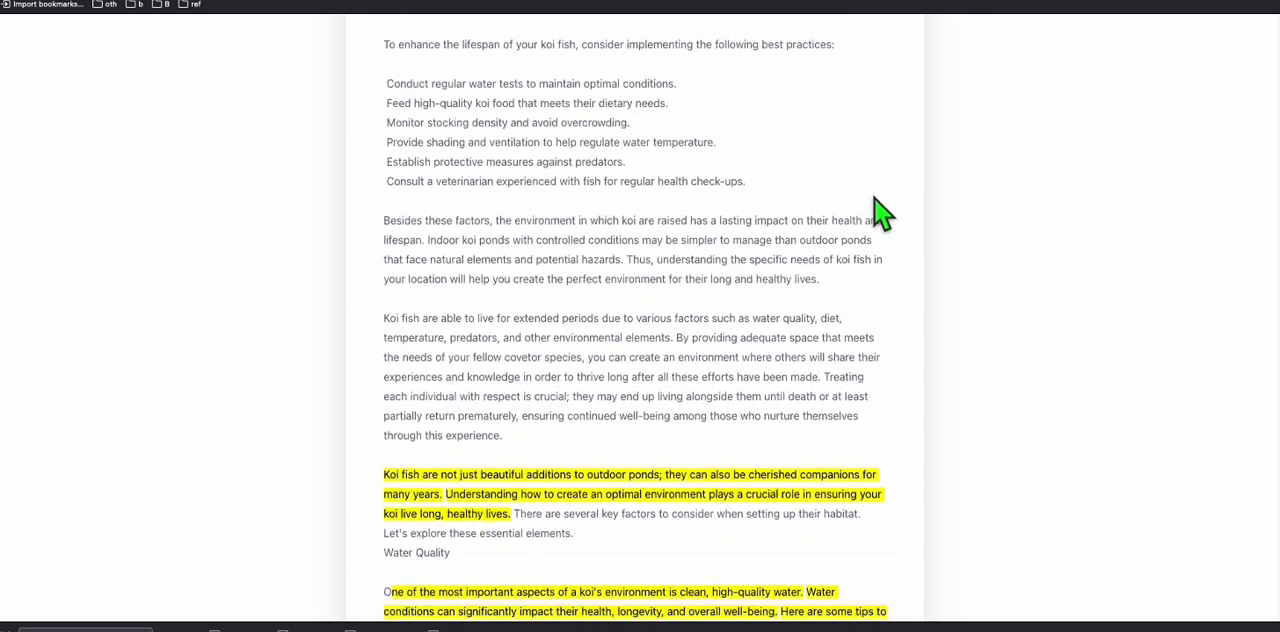
scroll(up, 3)
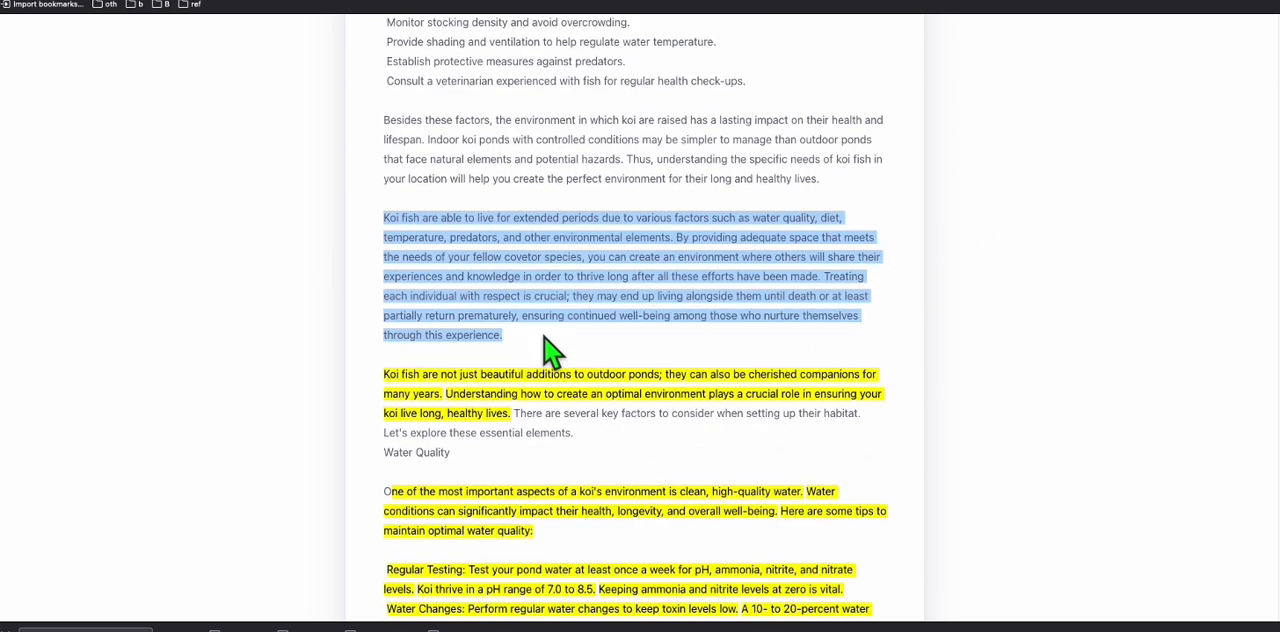
mouse_move(330, 185)
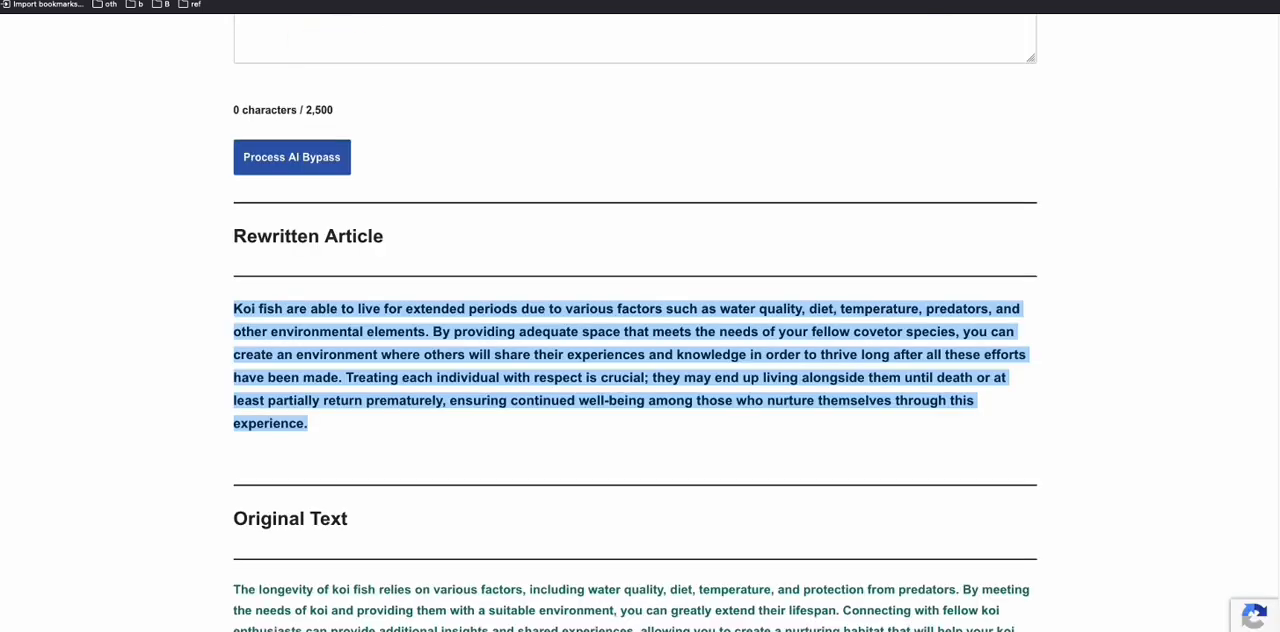
scroll(down, 3)
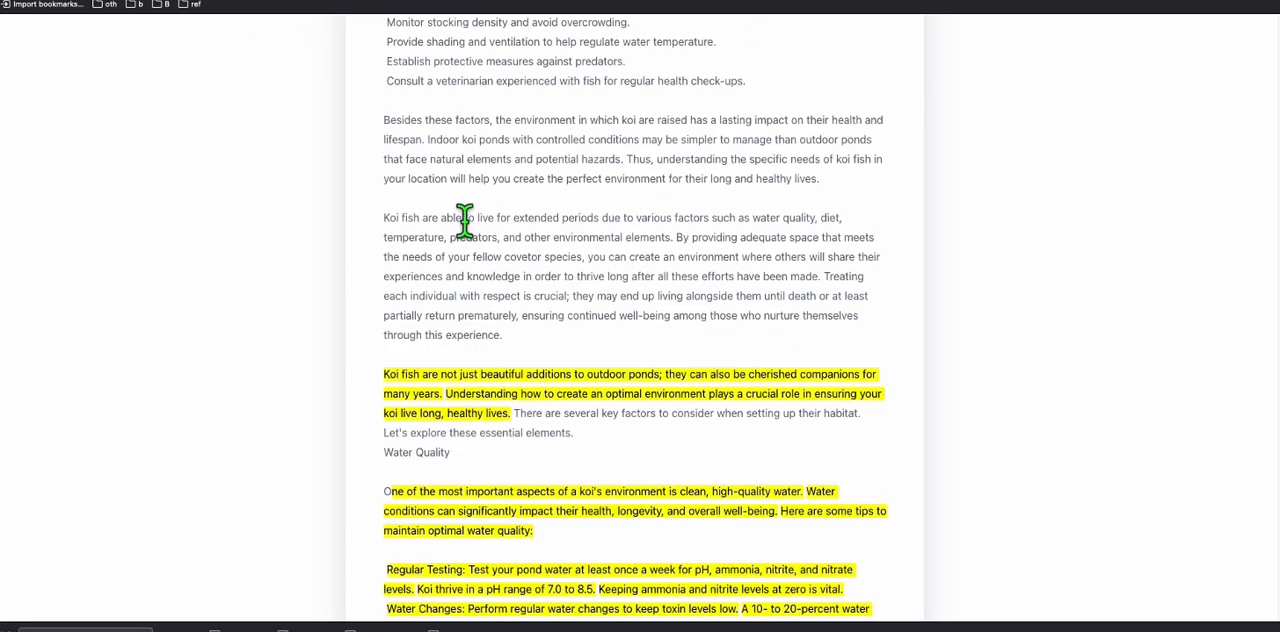
mouse_move(570, 365)
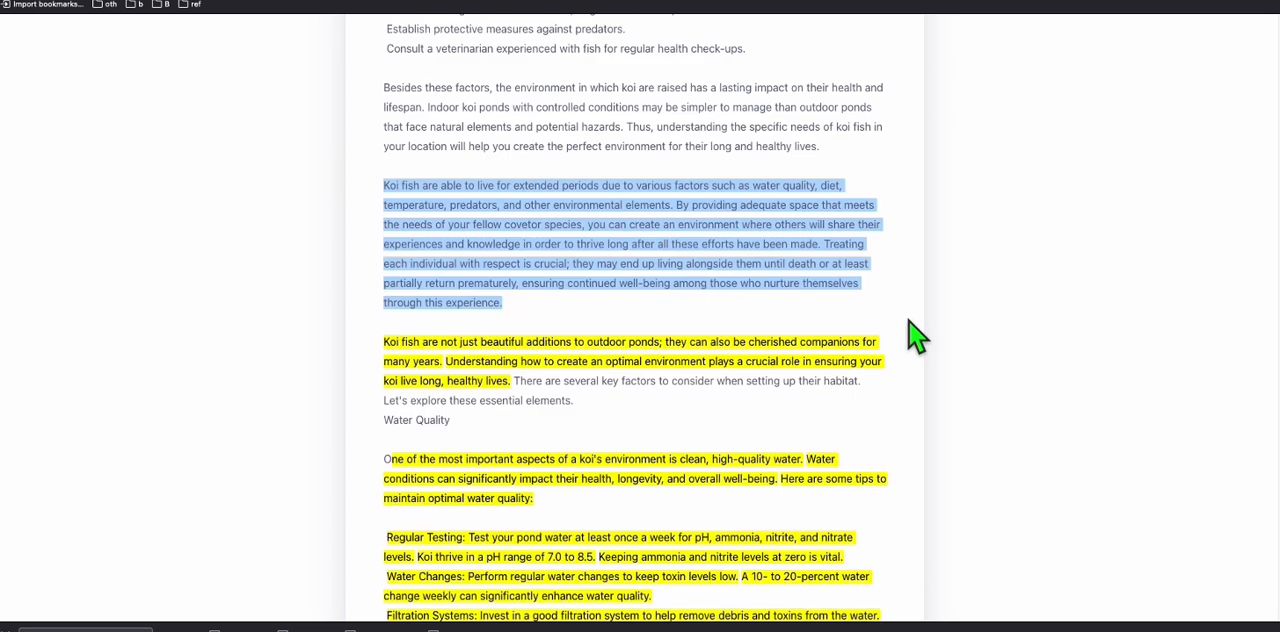
scroll(up, 3)
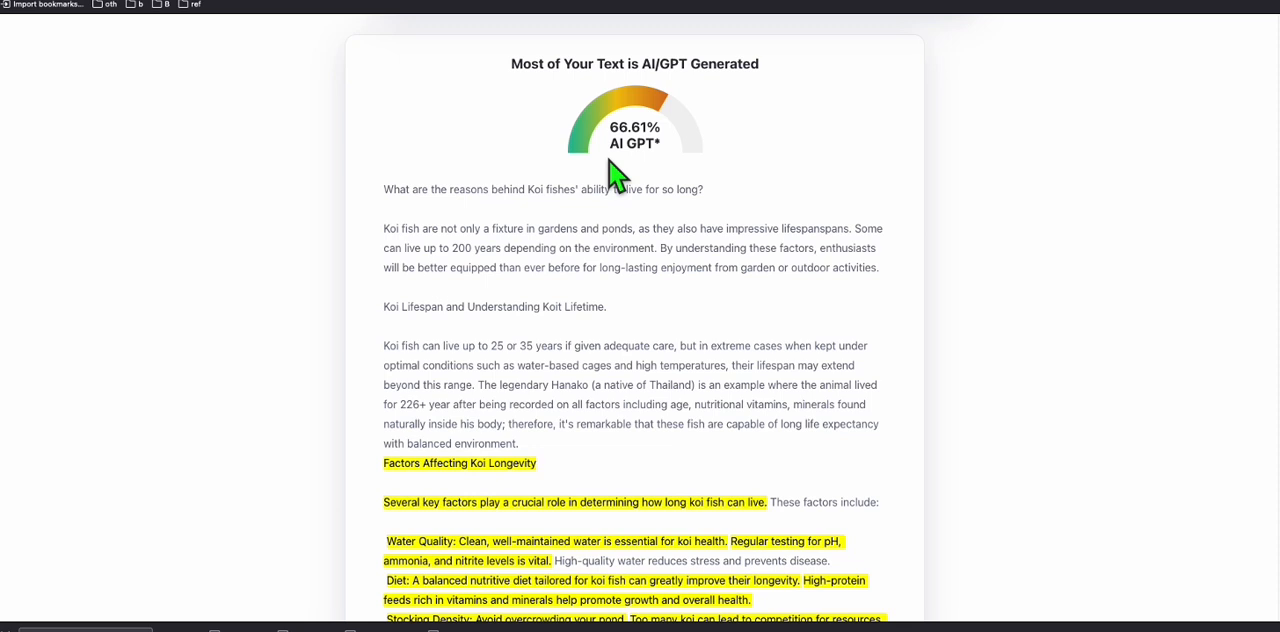
mouse_move(620, 200)
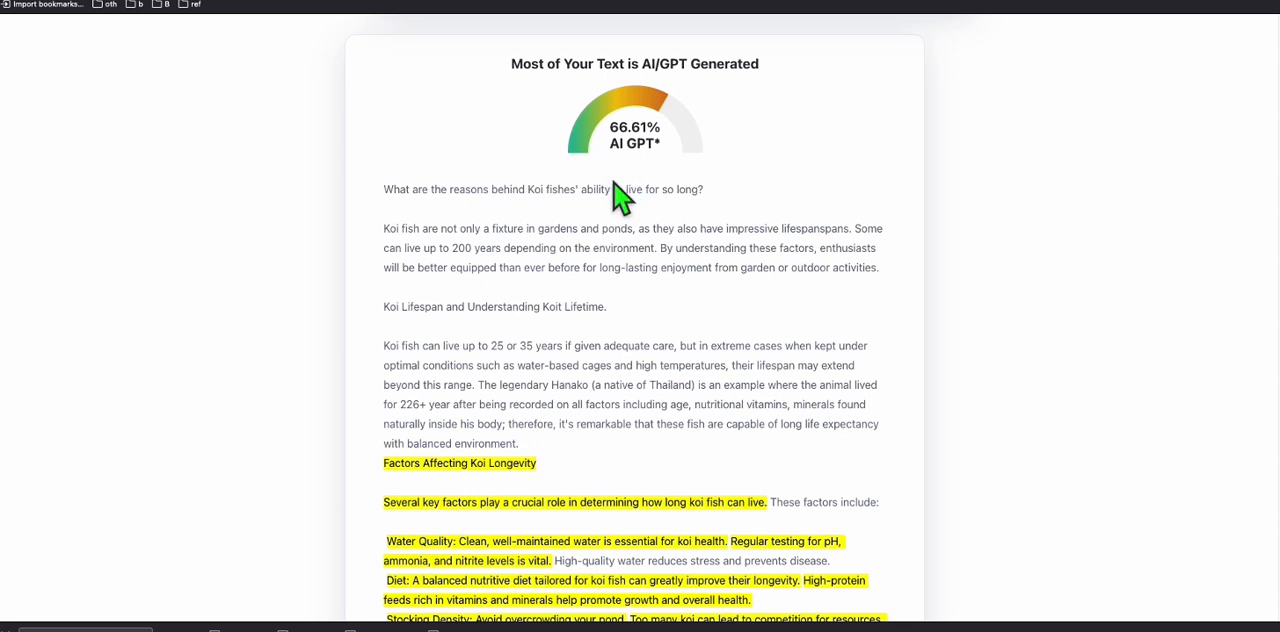
scroll(down, 3)
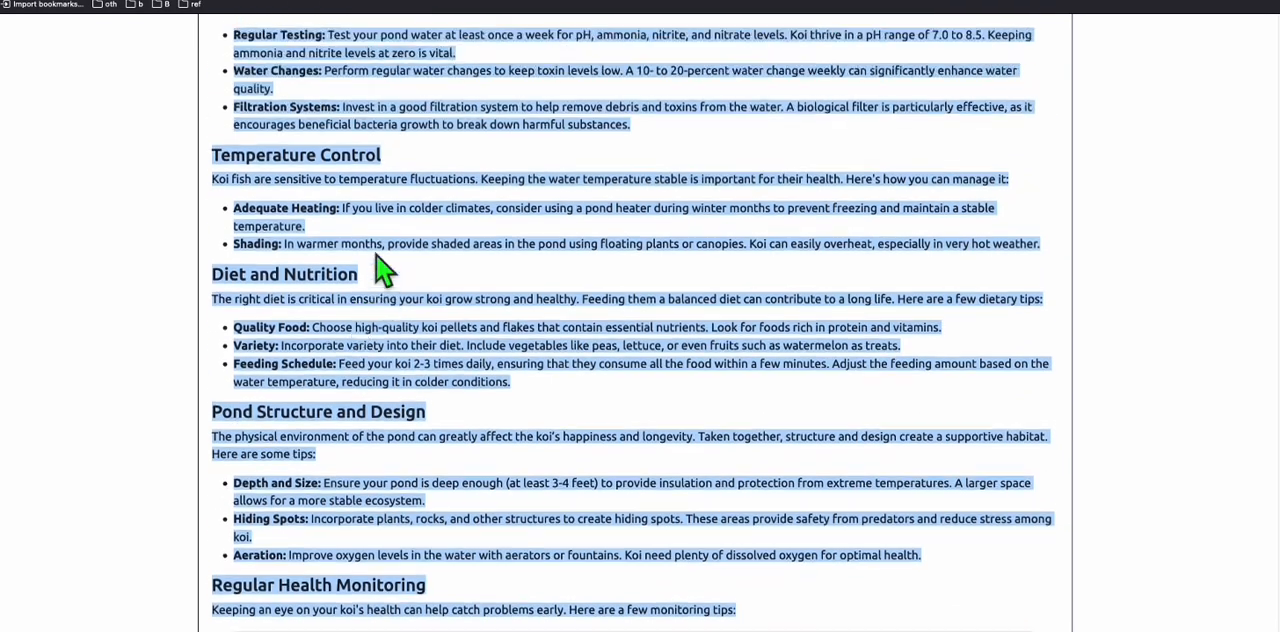
Humanize the koi article in Article AI Generator, leaving 77 credits
scroll(up, 3)
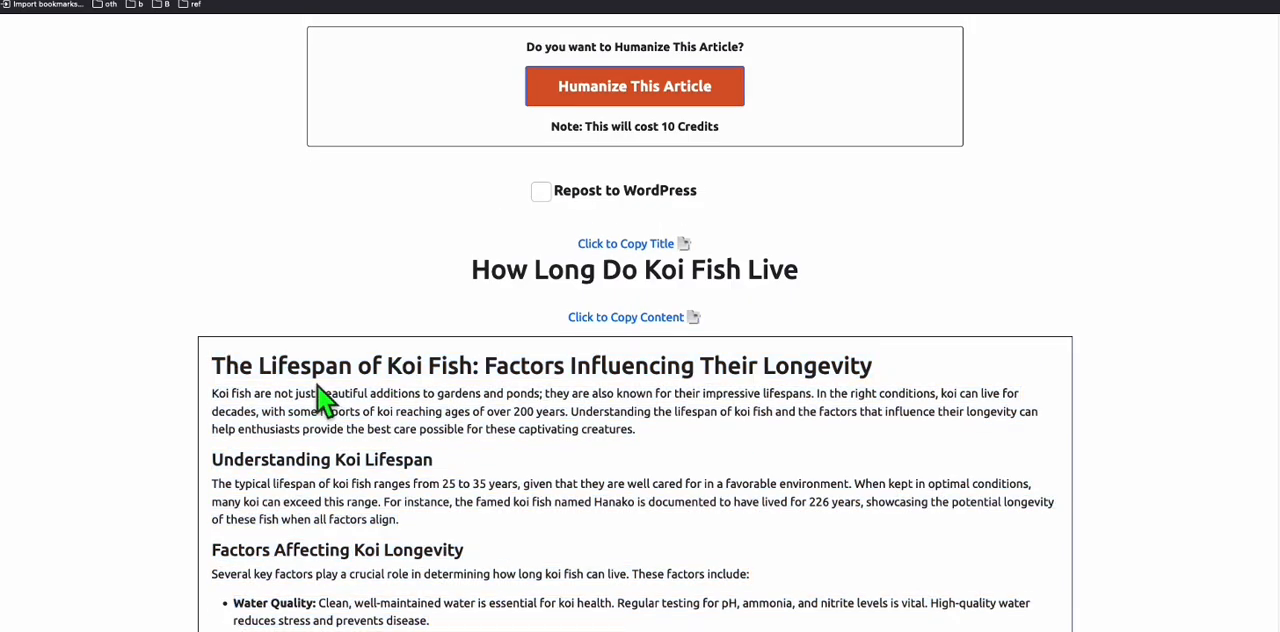
scroll(up, 3)
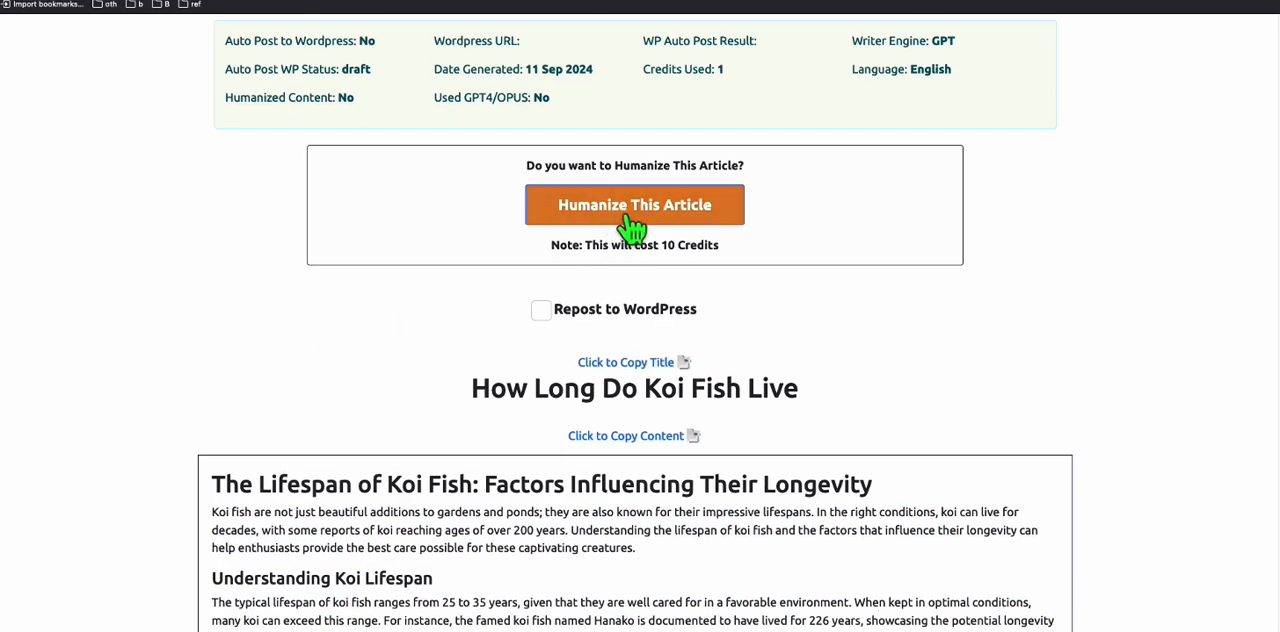
scroll(down, 3)
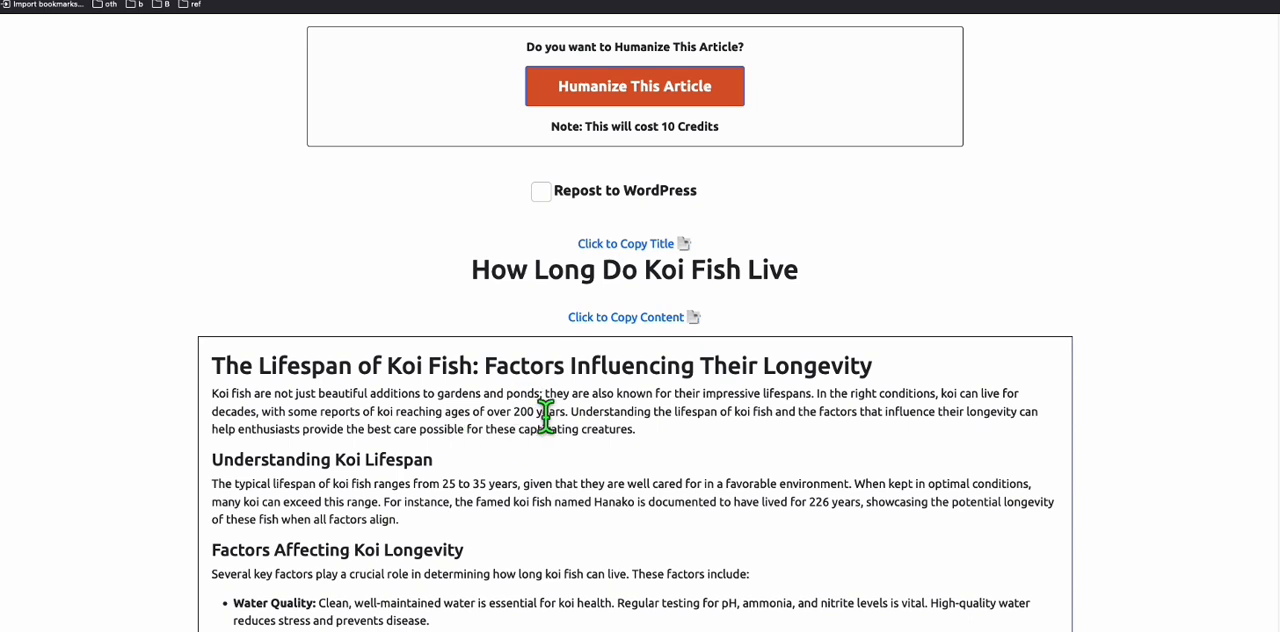
scroll(up, 3)
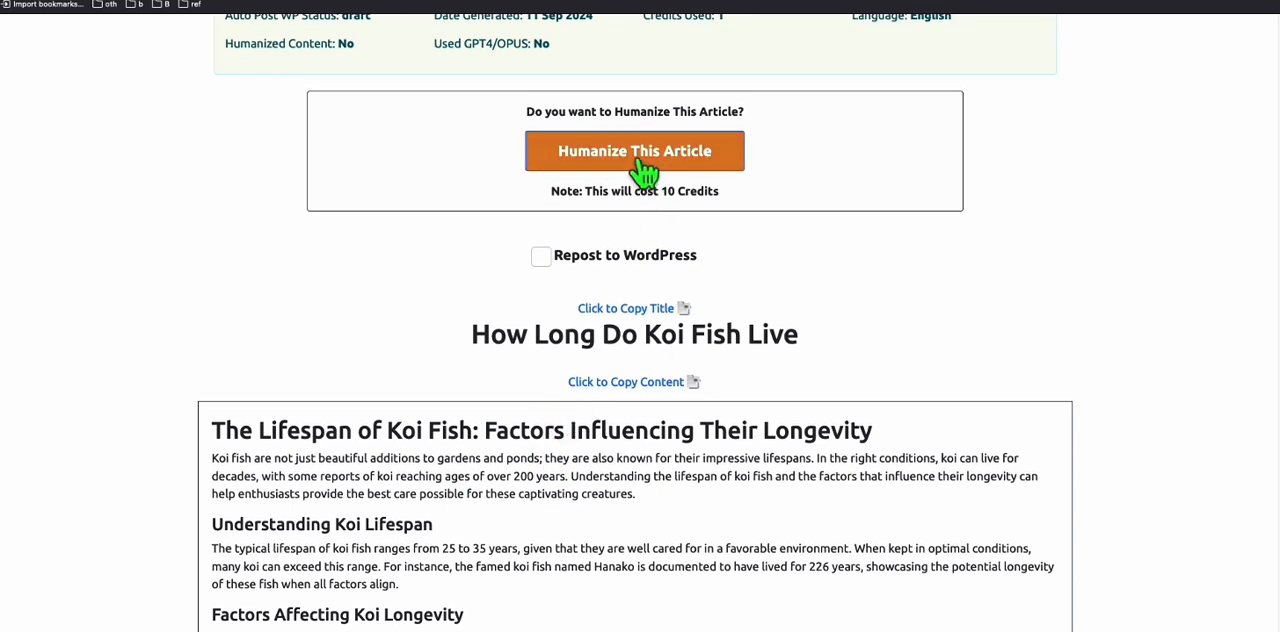
click(634, 151)
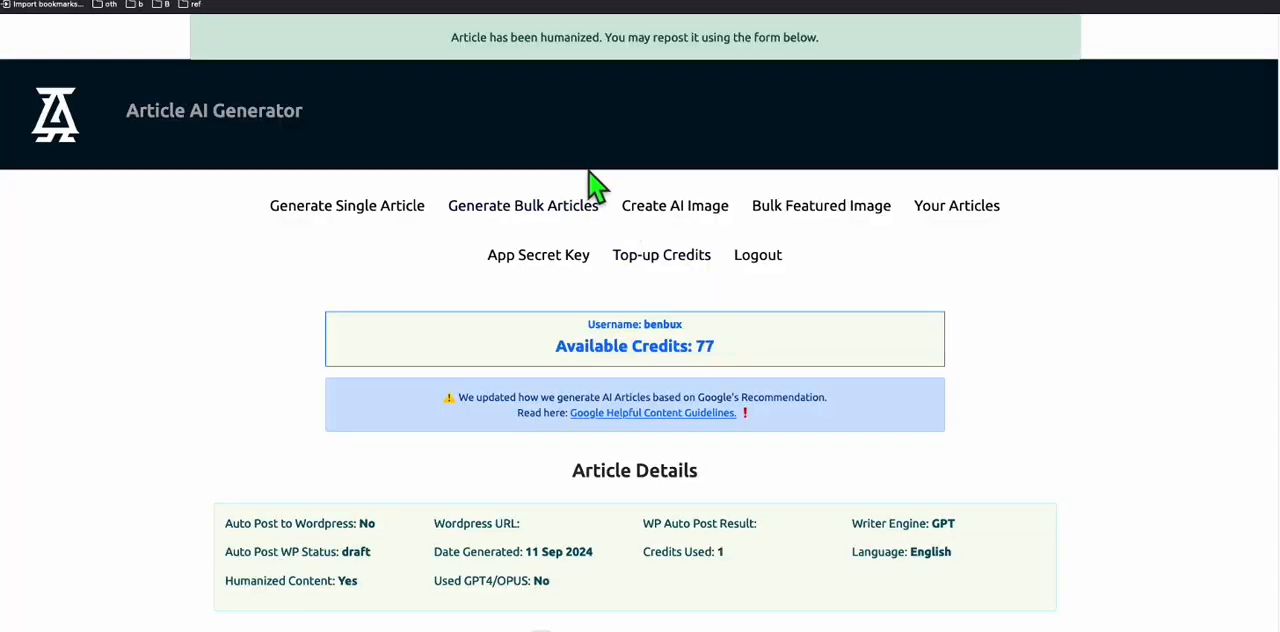
scroll(down, 3)
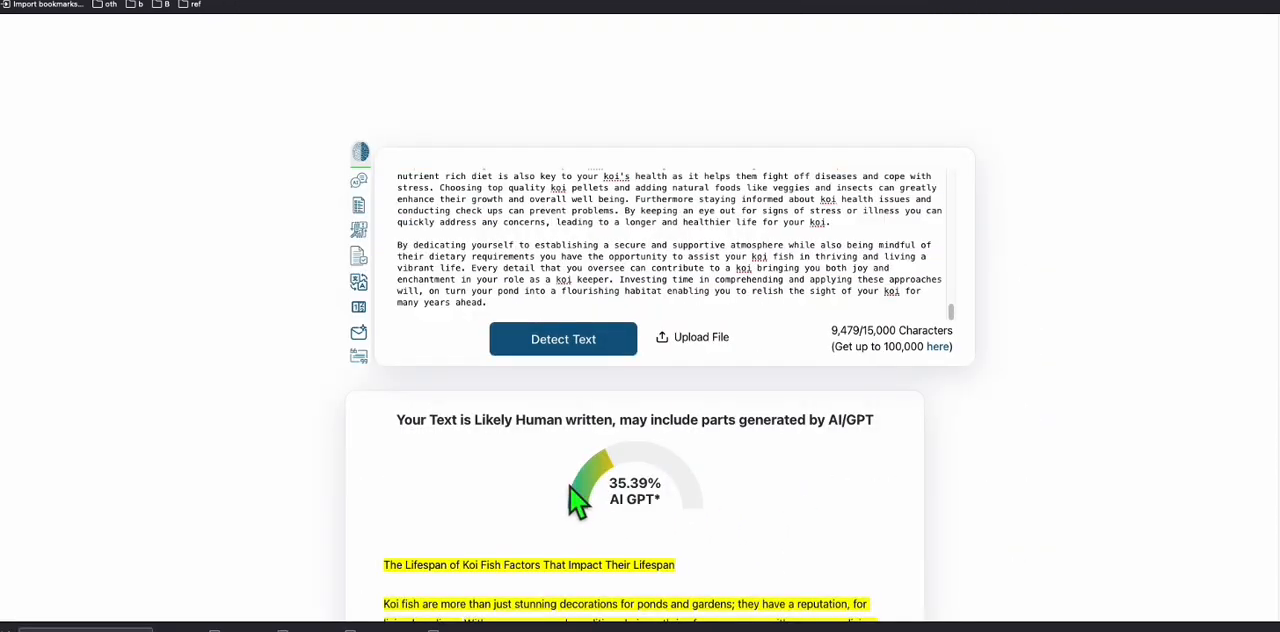
mouse_move(670, 505)
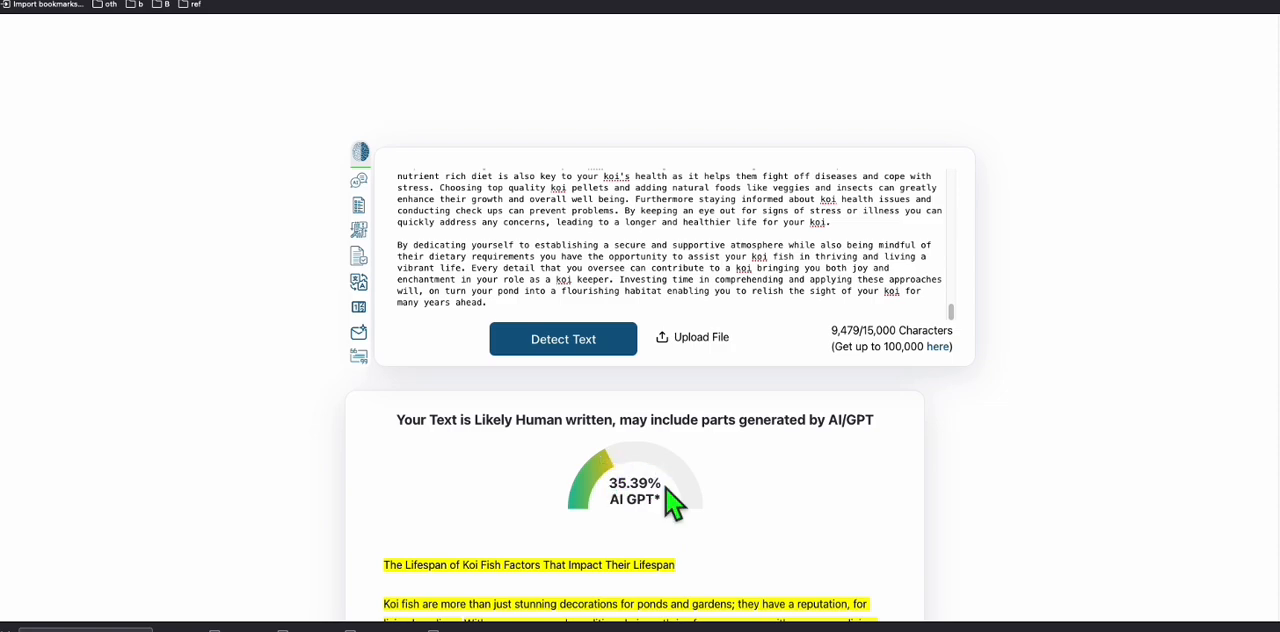
Scroll through ZeroGPT's 35.39% result to see the flagged intro and care-factor passages
scroll(down, 3)
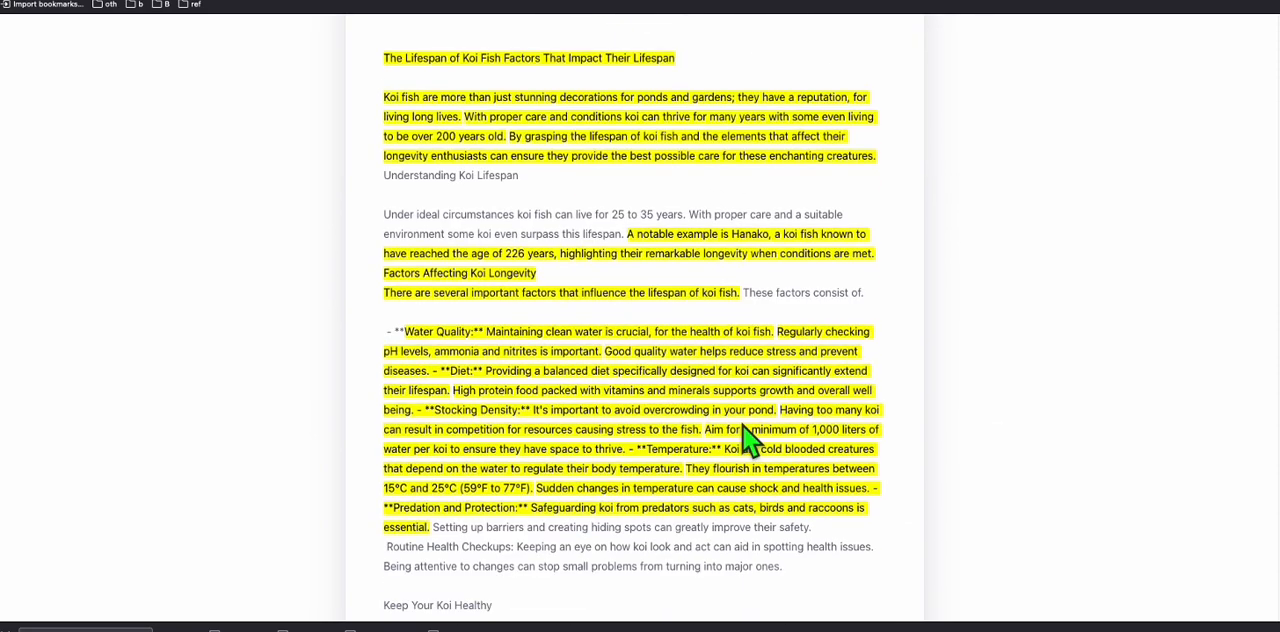
scroll(down, 3)
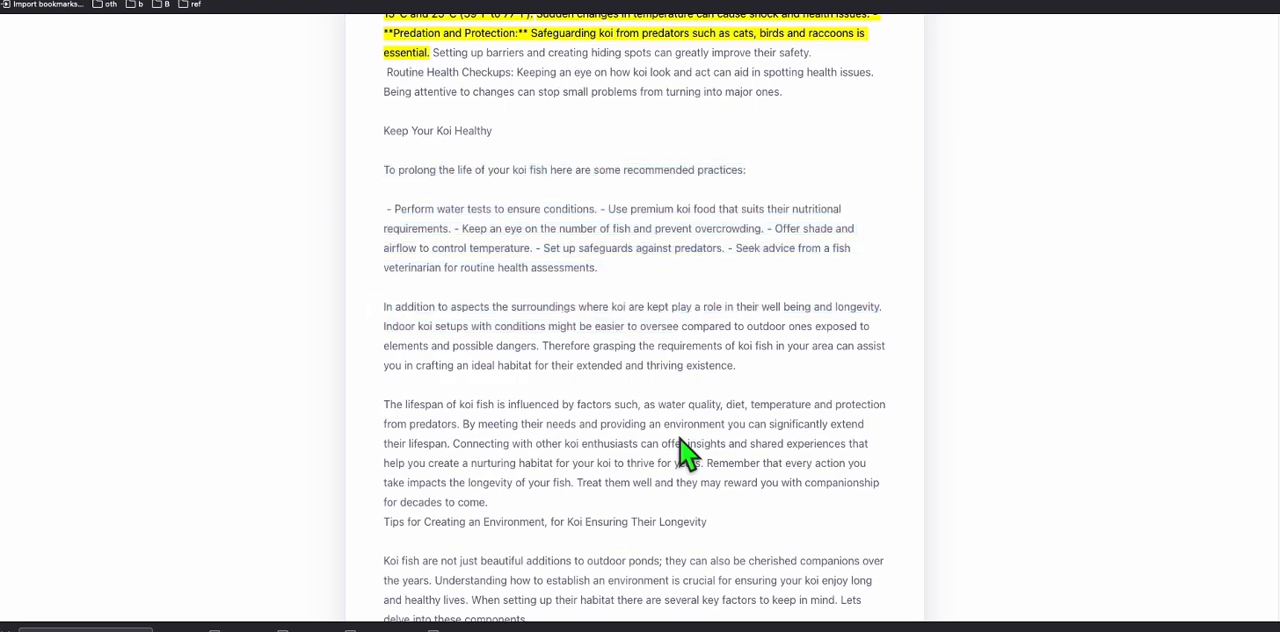
scroll(down, 3)
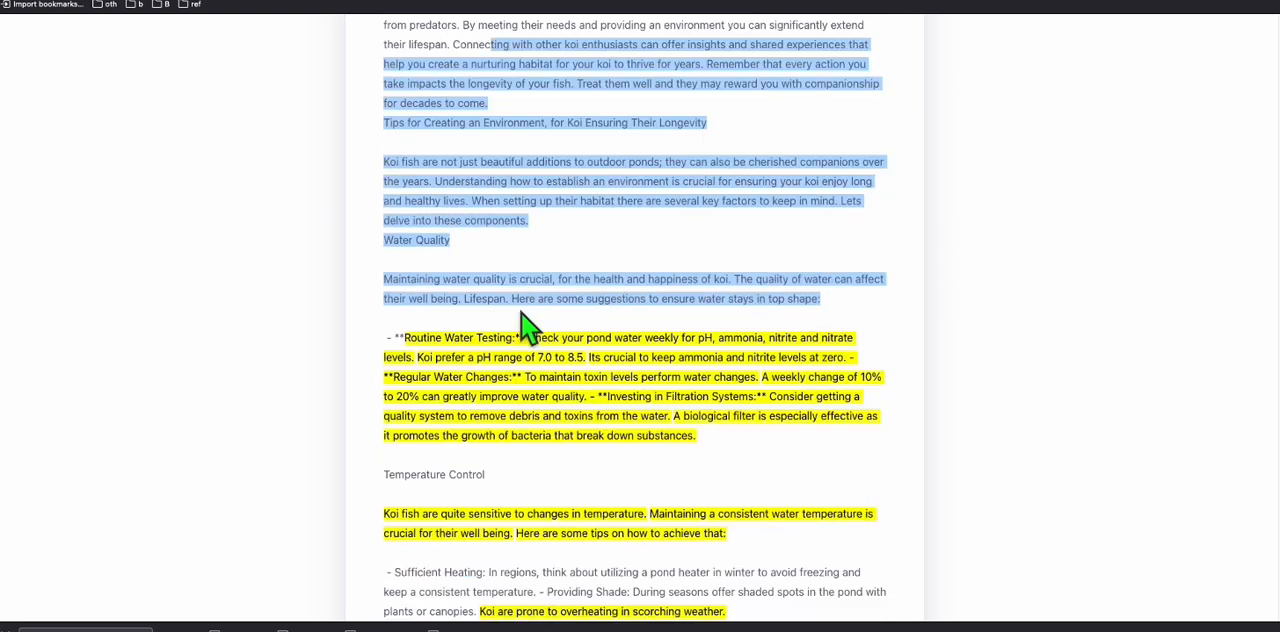
scroll(down, 3)
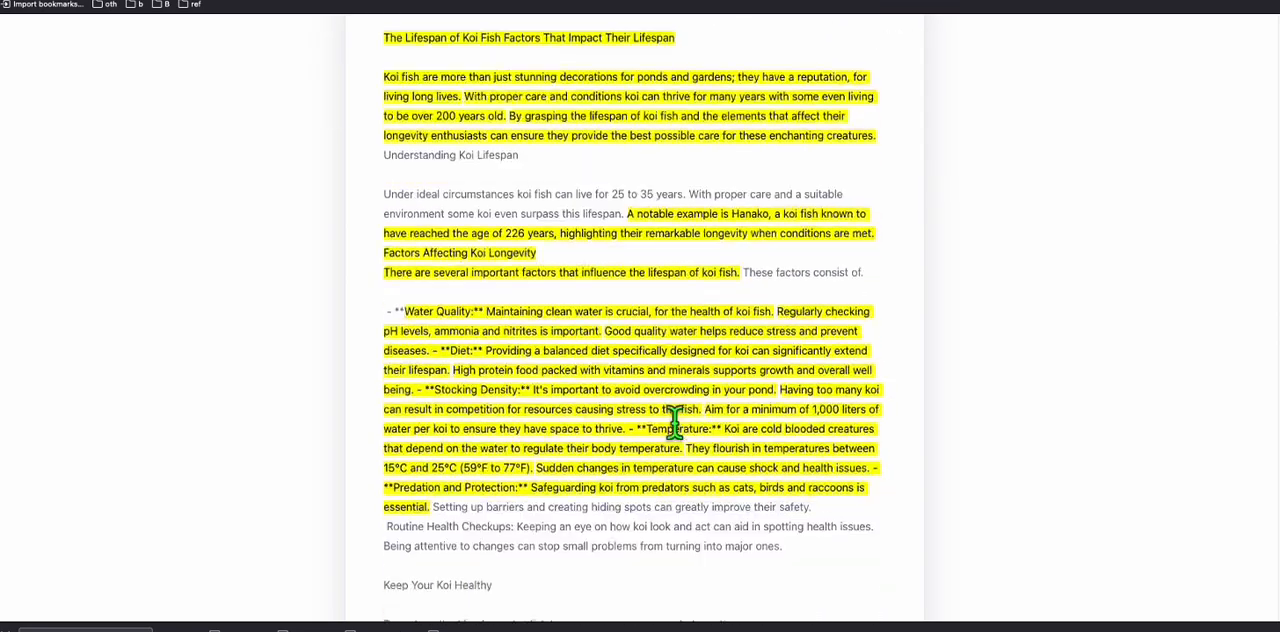
Rewrite the koi article's title and opening paragraph with Process AI Bypass
click(563, 47)
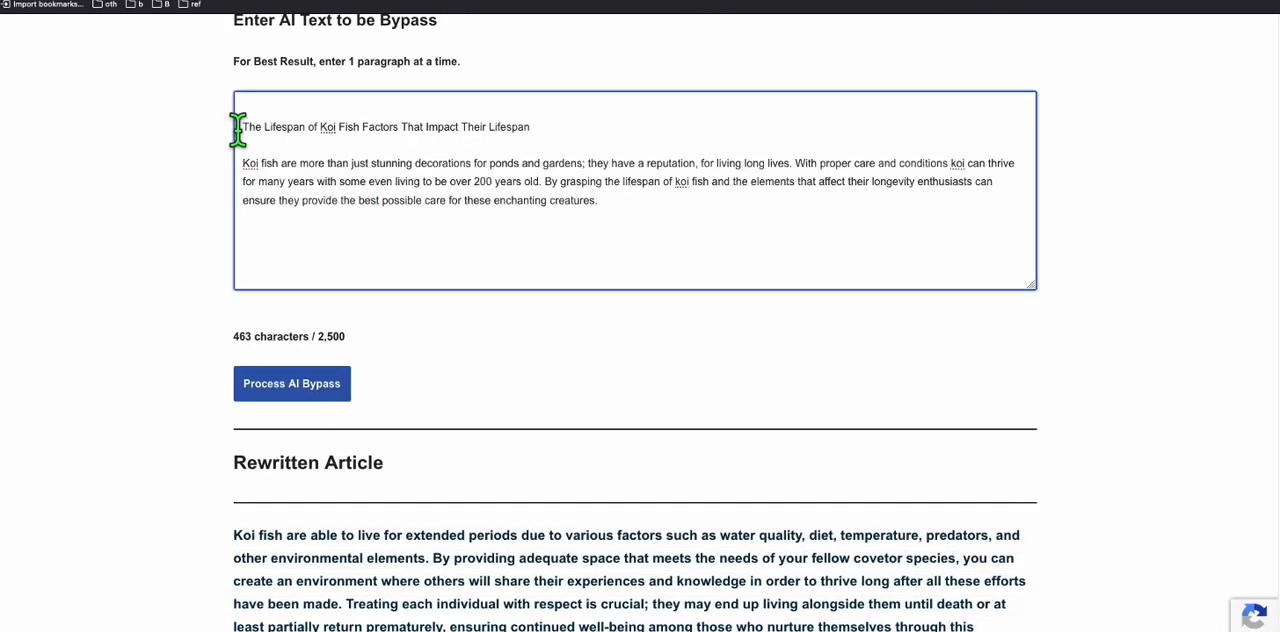
click(291, 383)
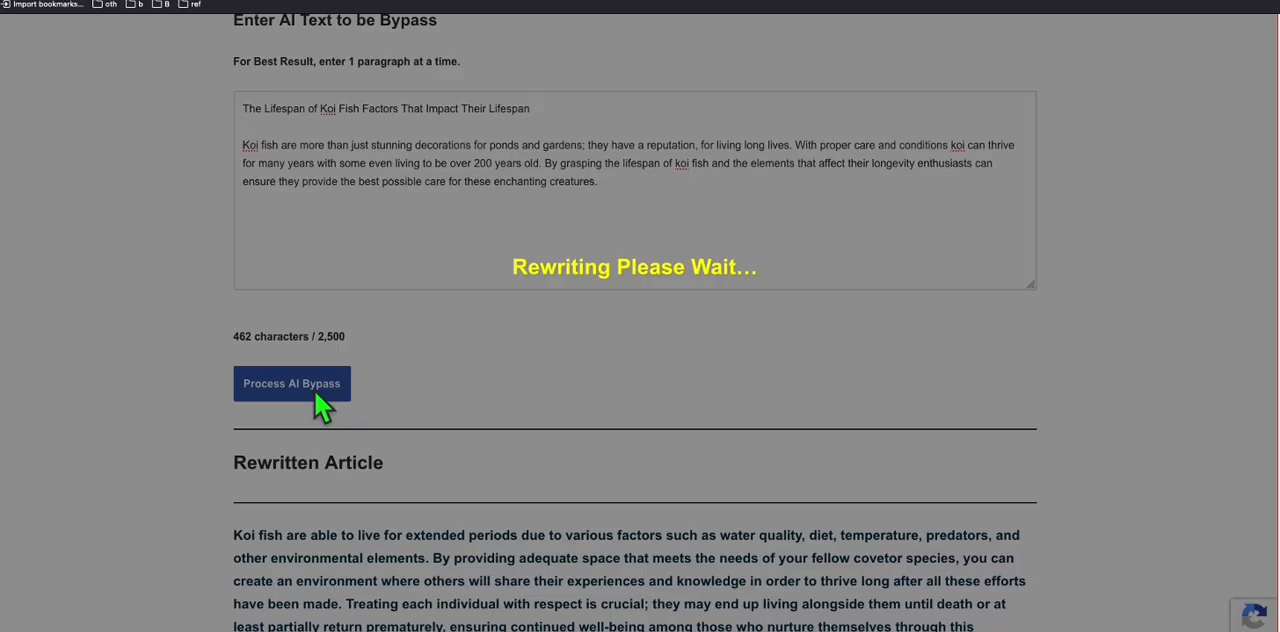
click(291, 383)
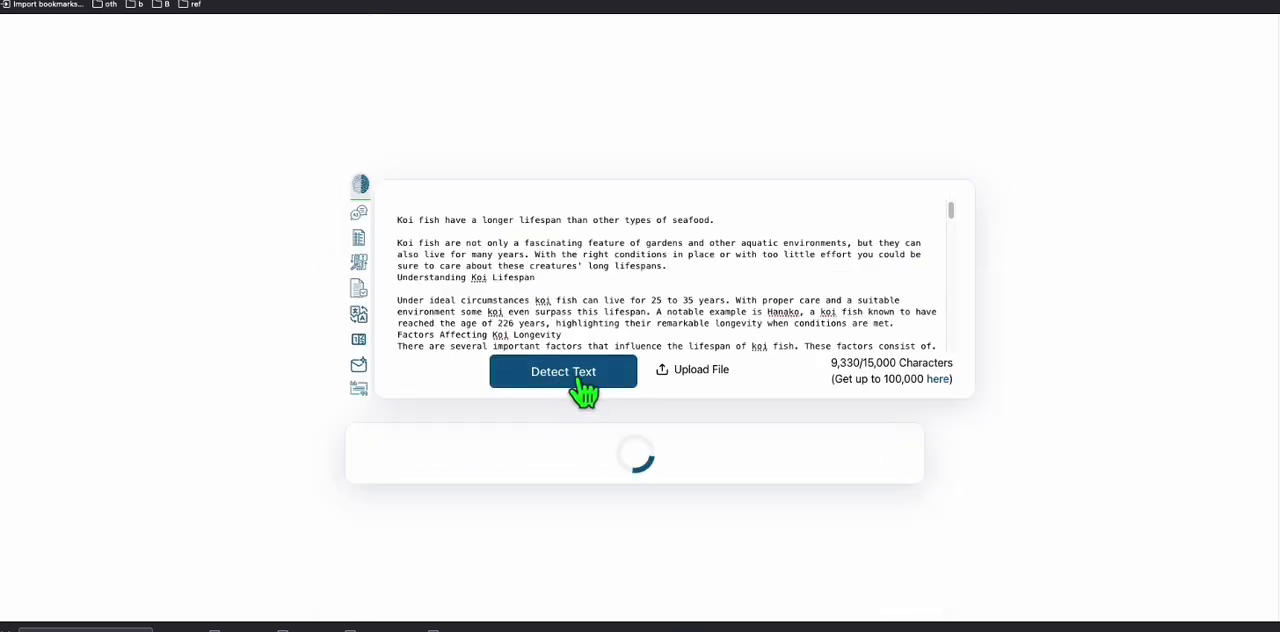
Rescan the article with its rewritten intro in ZeroGPT and review the 25.84% AI result
click(563, 371)
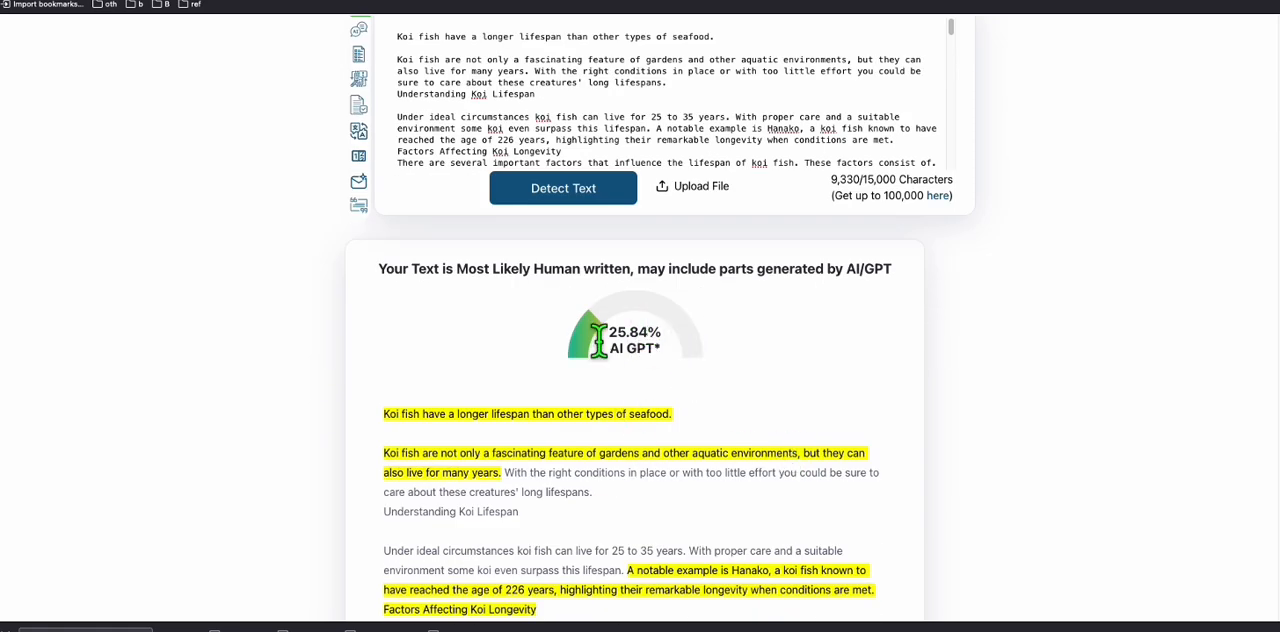
scroll(down, 3)
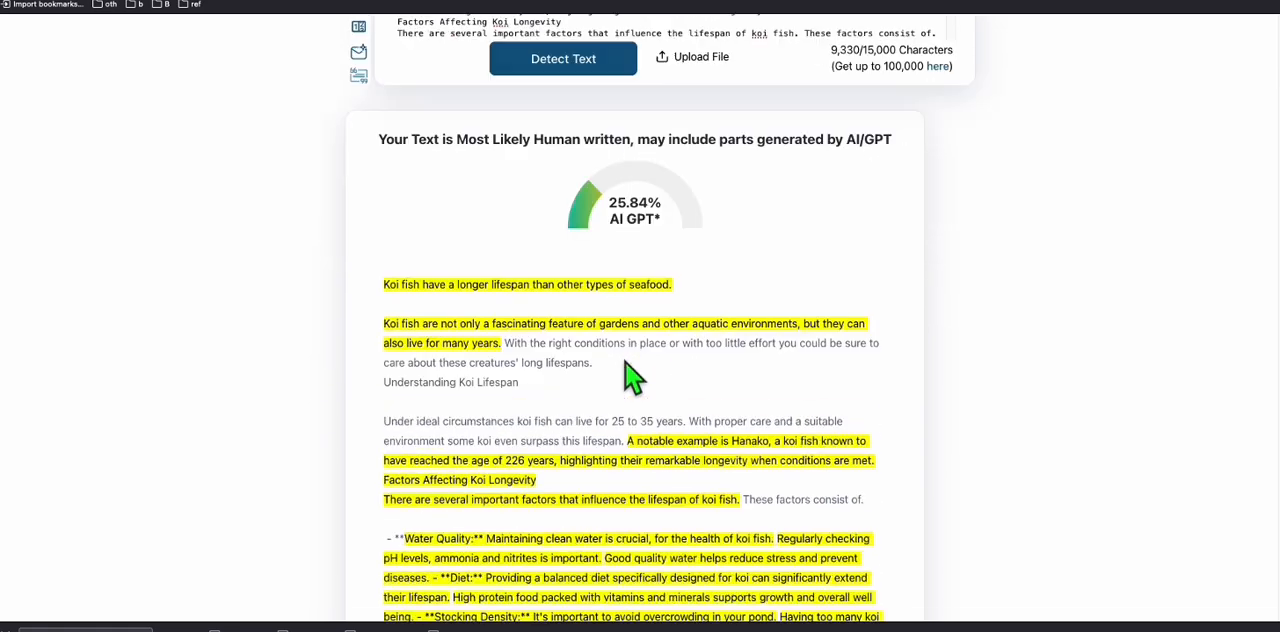
scroll(up, 3)
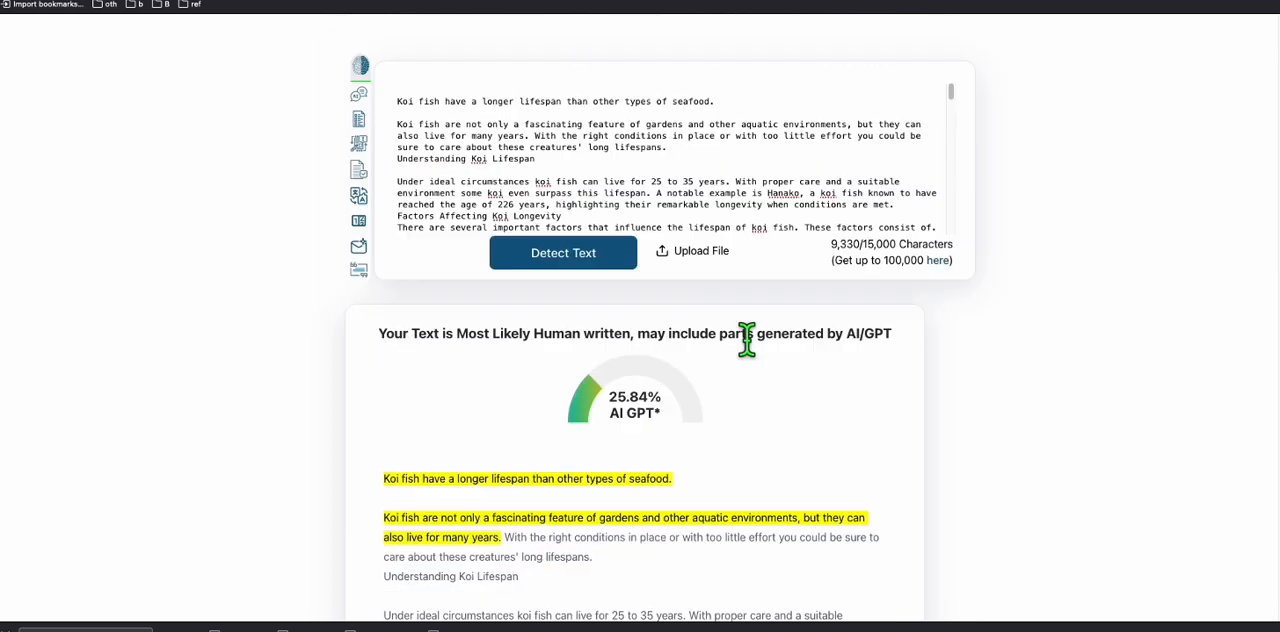
scroll(up, 3)
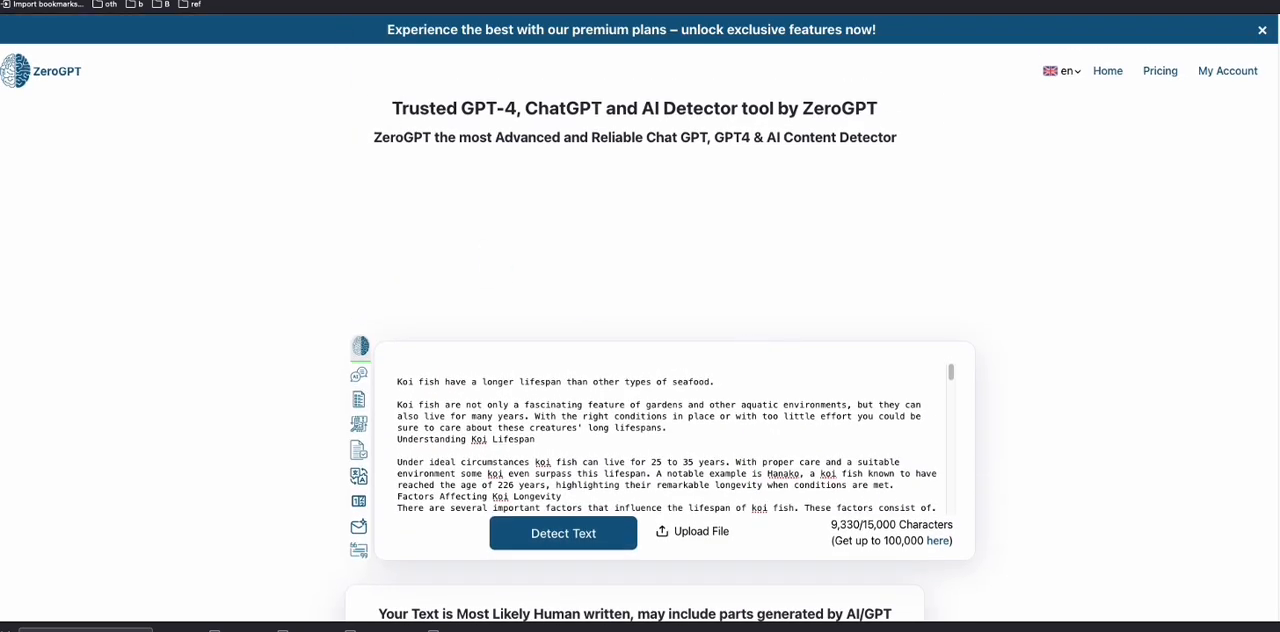
scroll(down, 3)
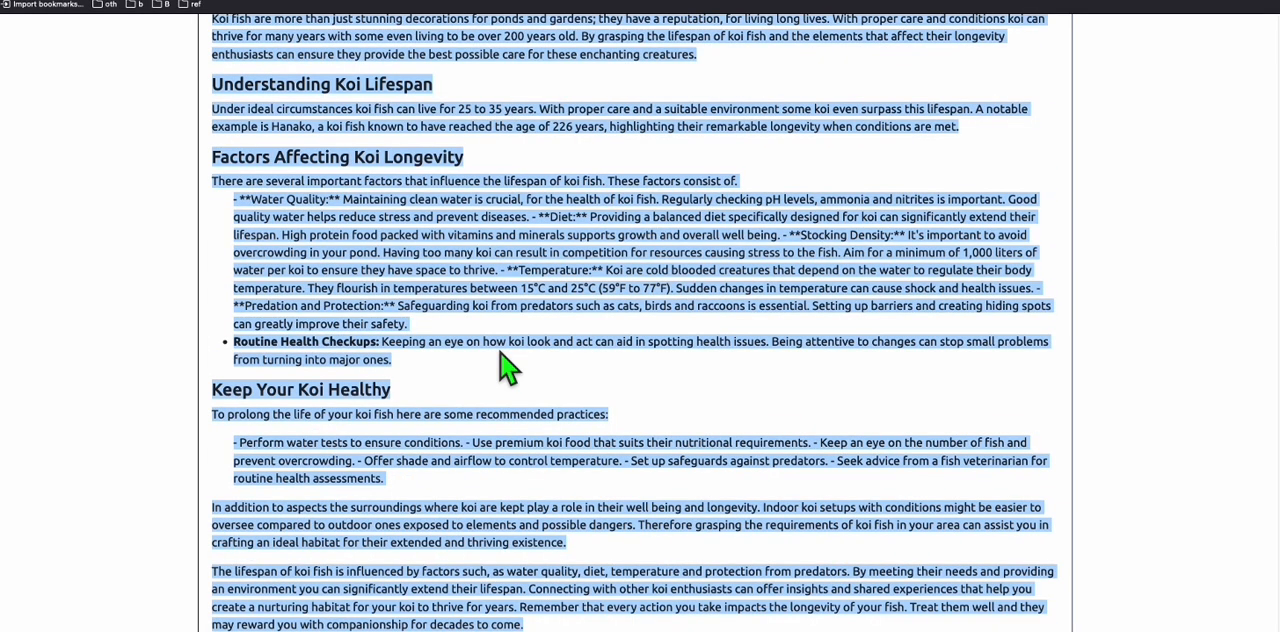
scroll(up, 3)
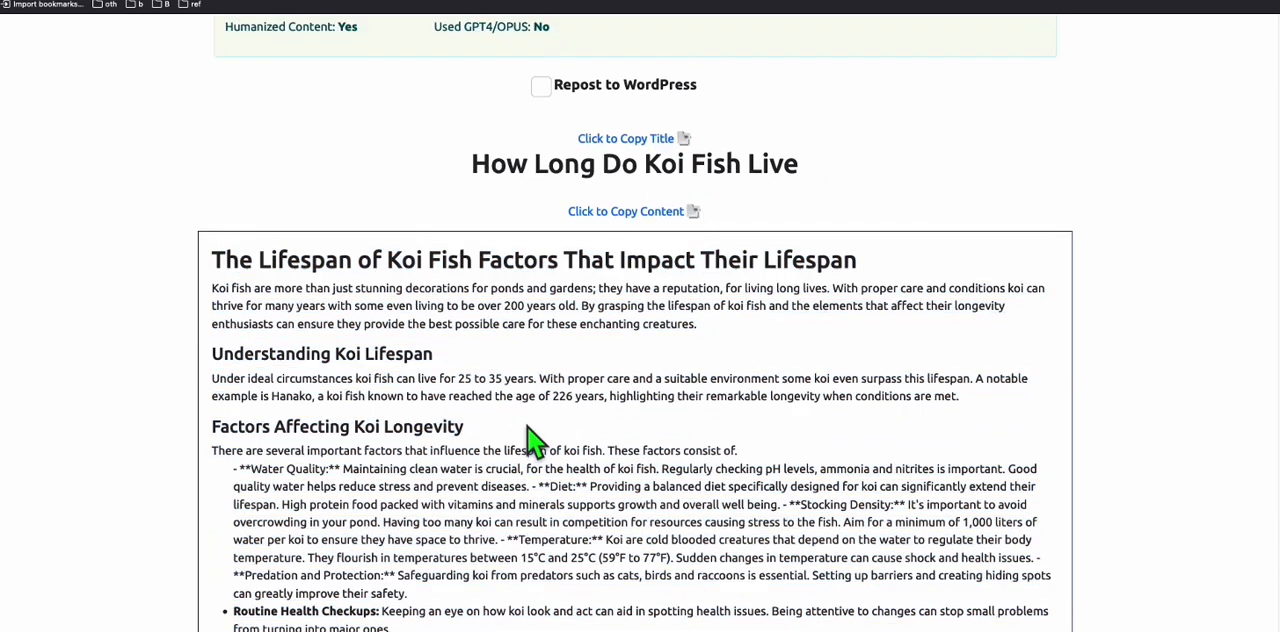
scroll(up, 3)
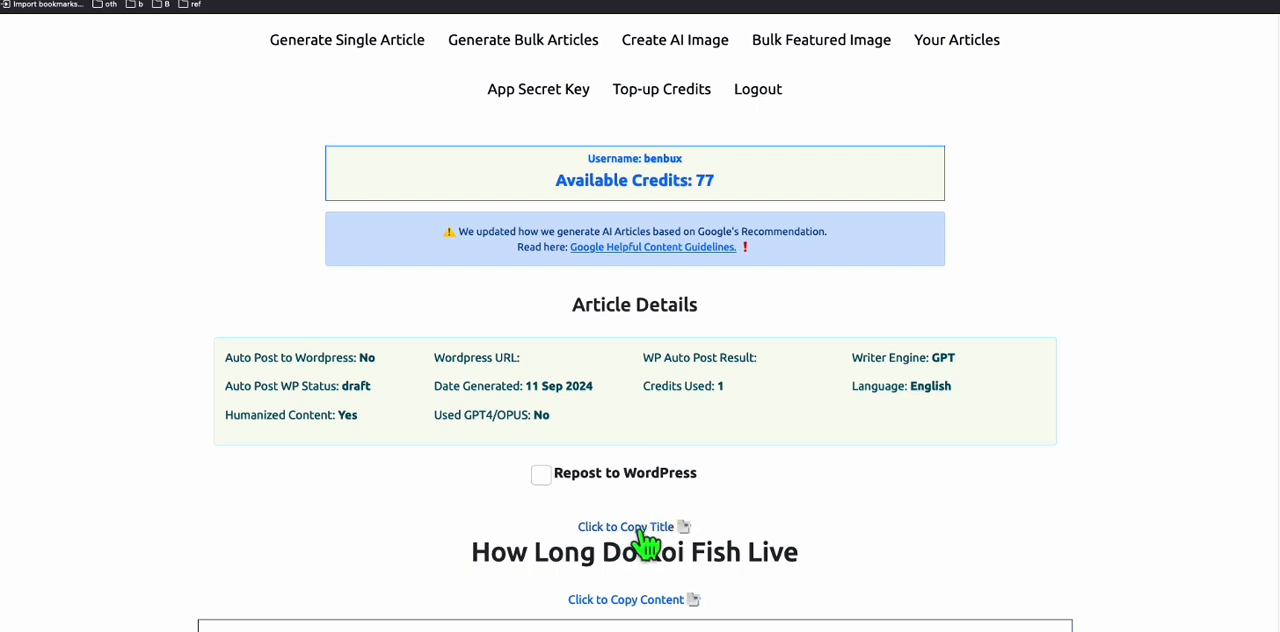
mouse_move(730, 500)
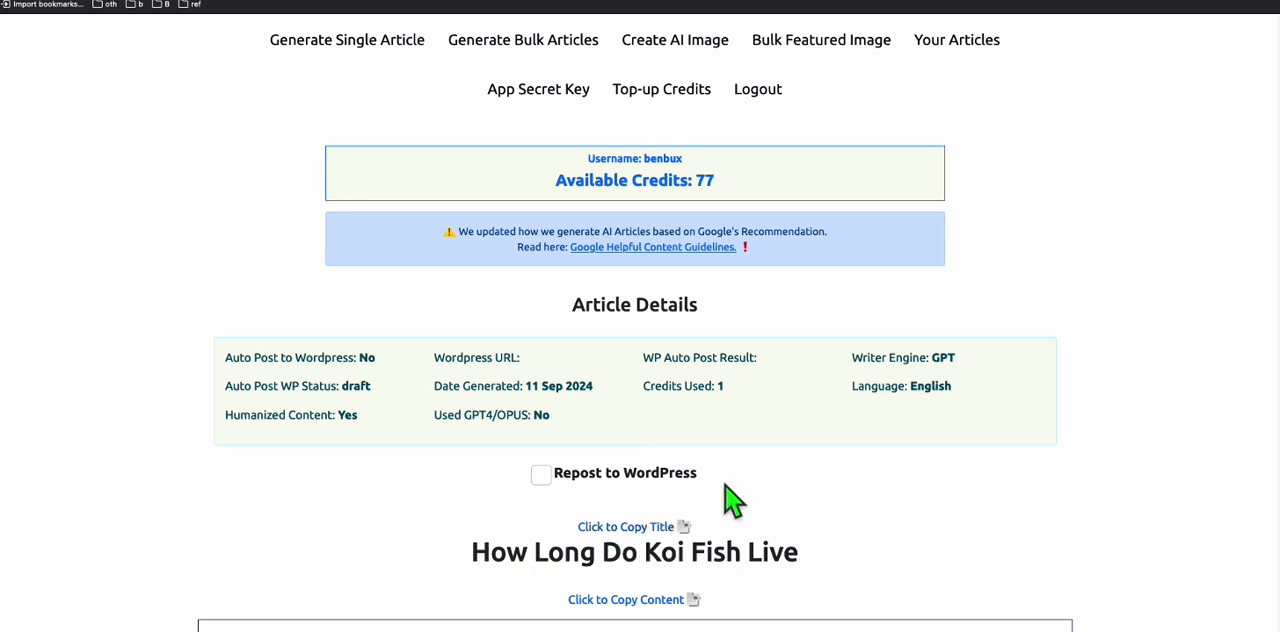
mouse_move(665, 472)
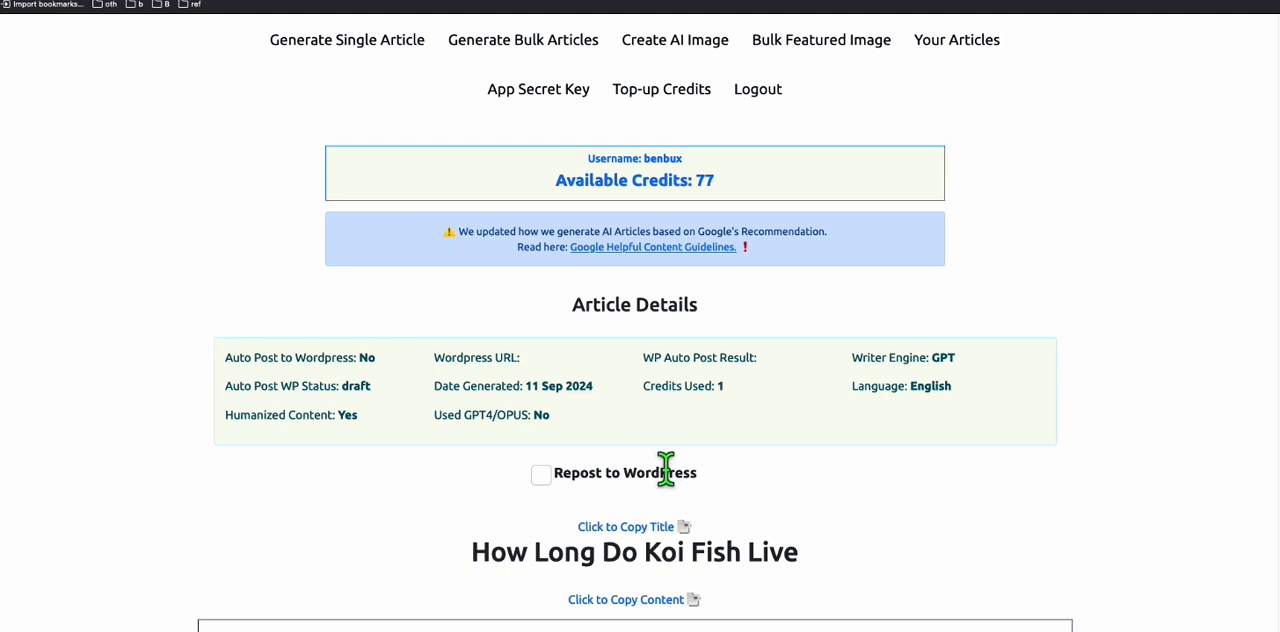
mouse_move(668, 513)
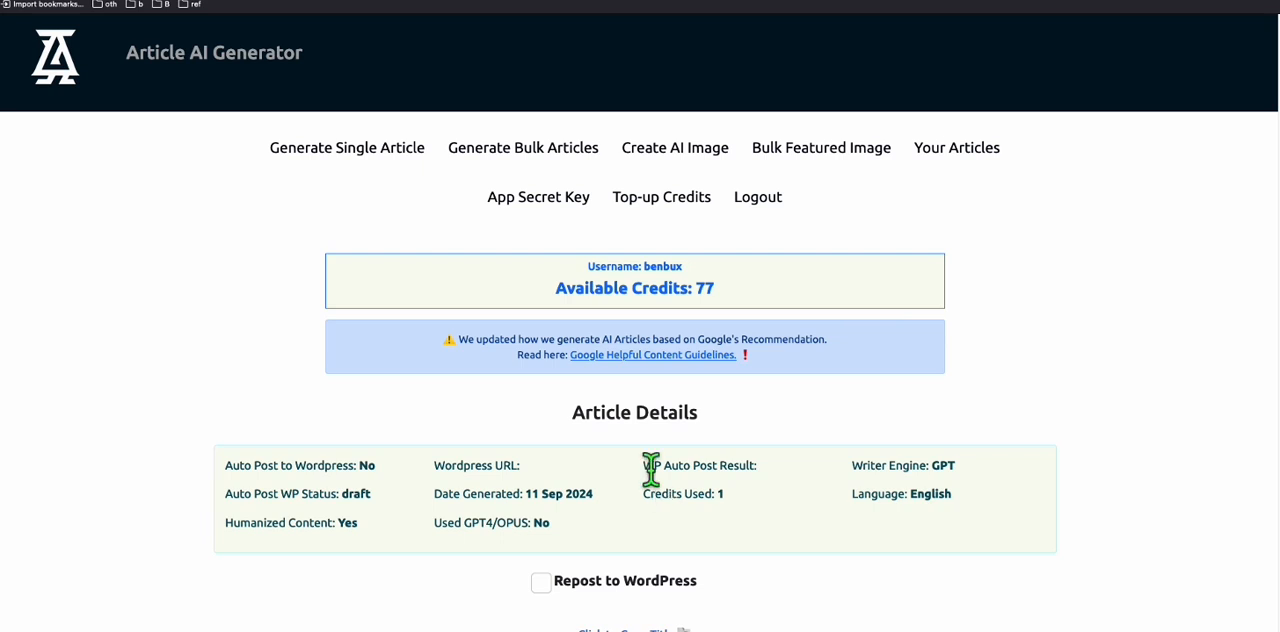
mouse_move(610, 482)
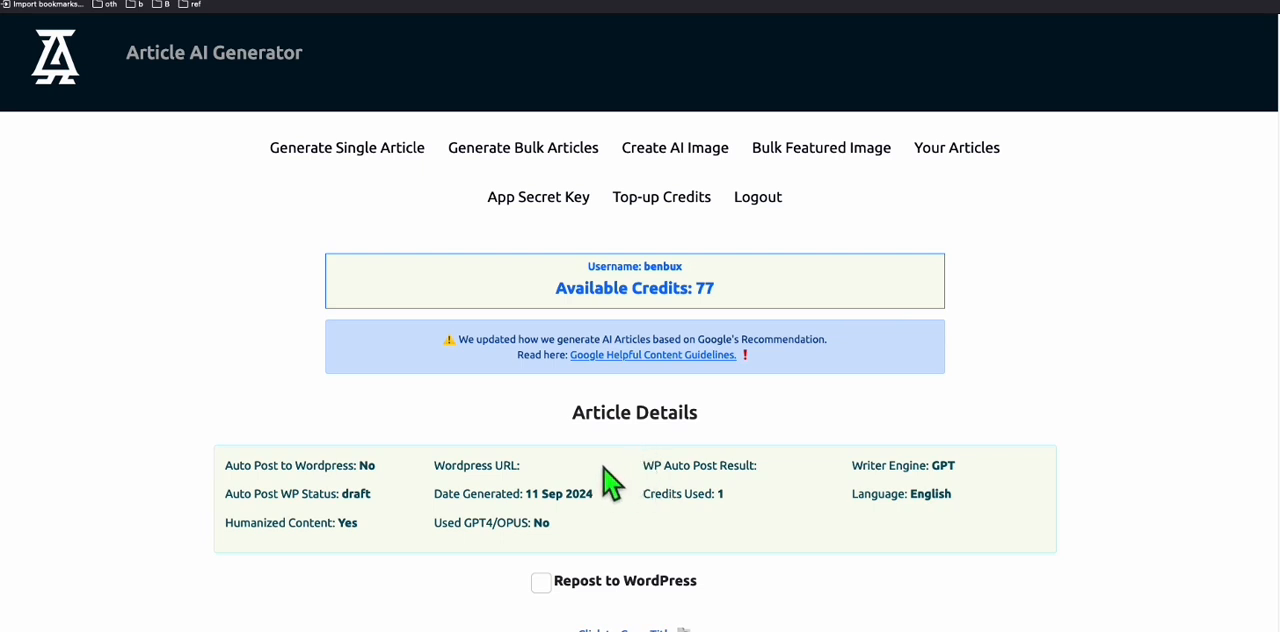
mouse_move(608, 480)
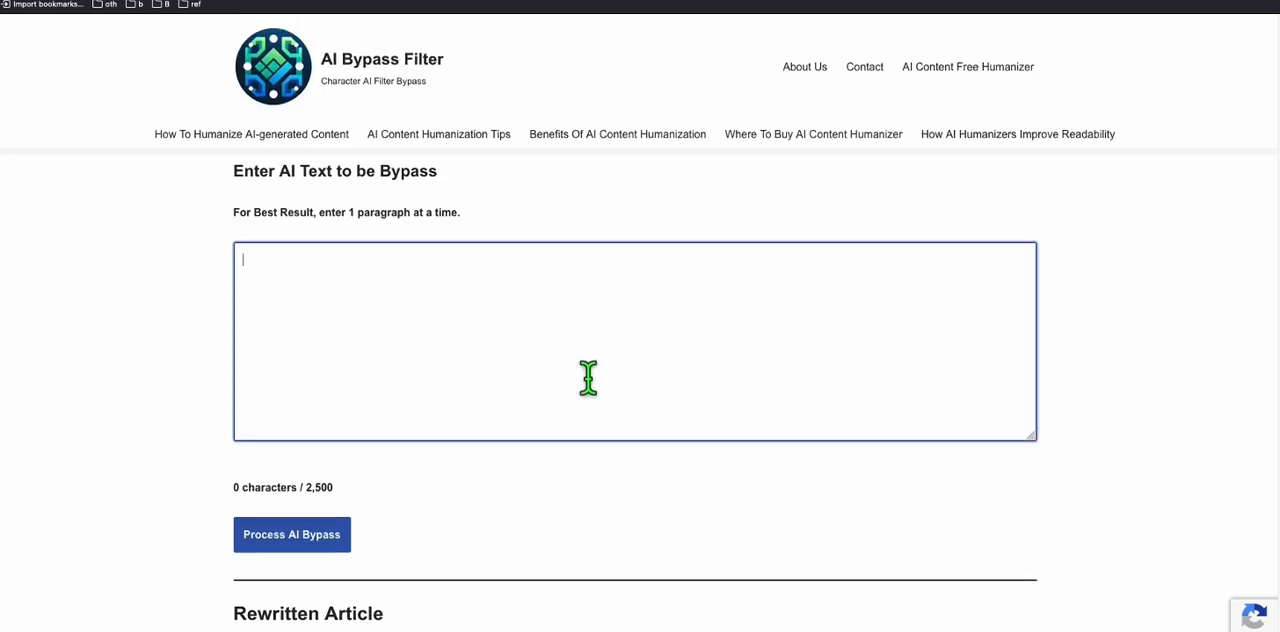
mouse_move(405, 277)
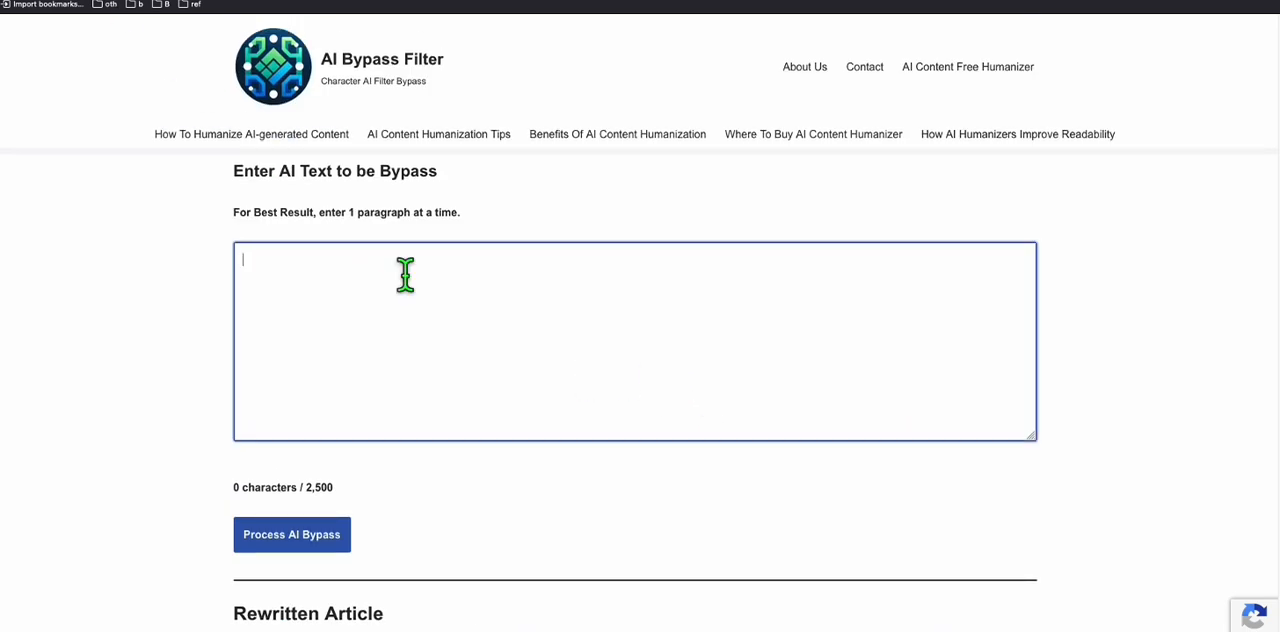